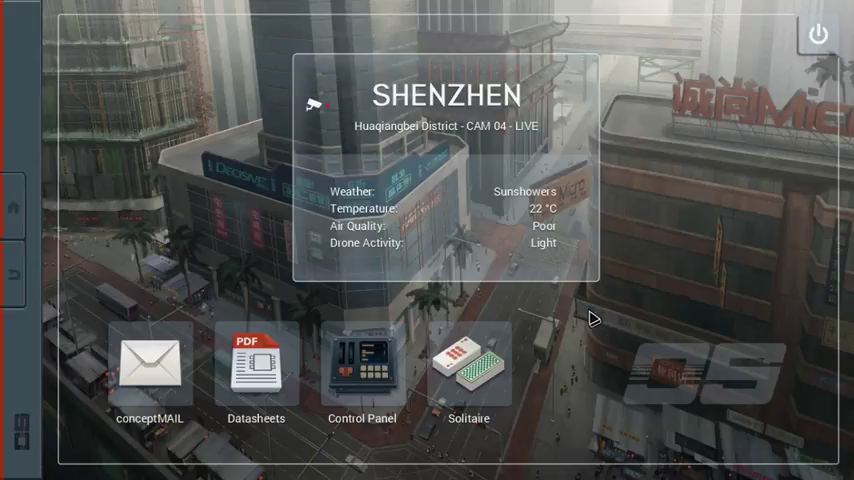
{"action": "mouse_move", "coordinate": [645, 127]}
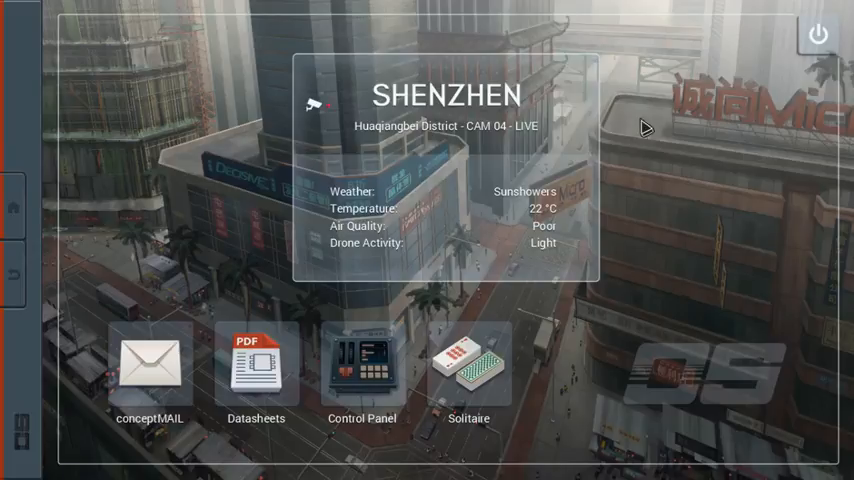
{"action": "mouse_move", "coordinate": [130, 367]}
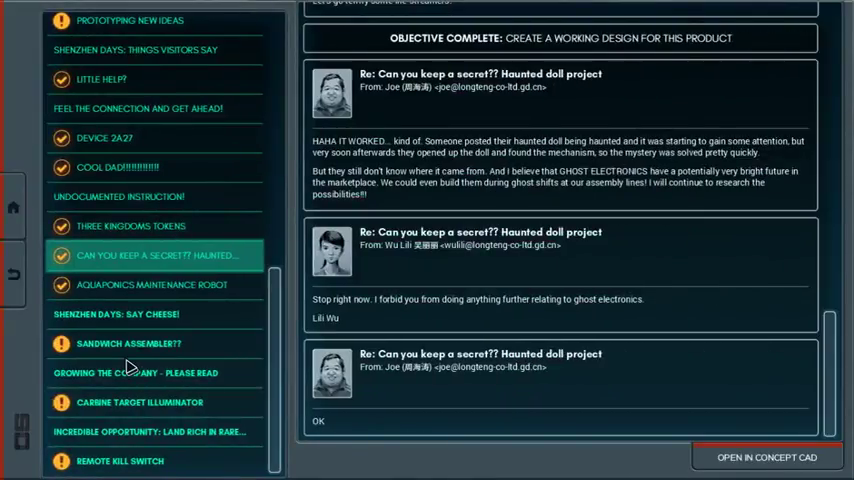
{"action": "mouse_move", "coordinate": [147, 352]}
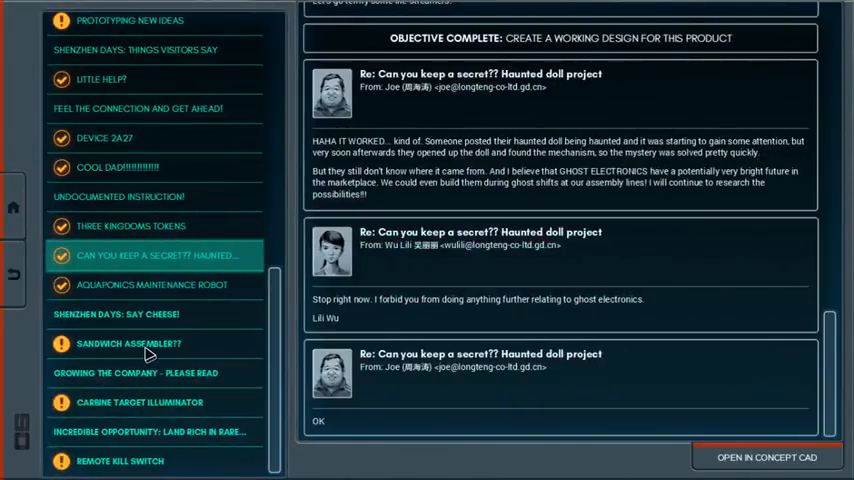
{"action": "mouse_move", "coordinate": [180, 328]}
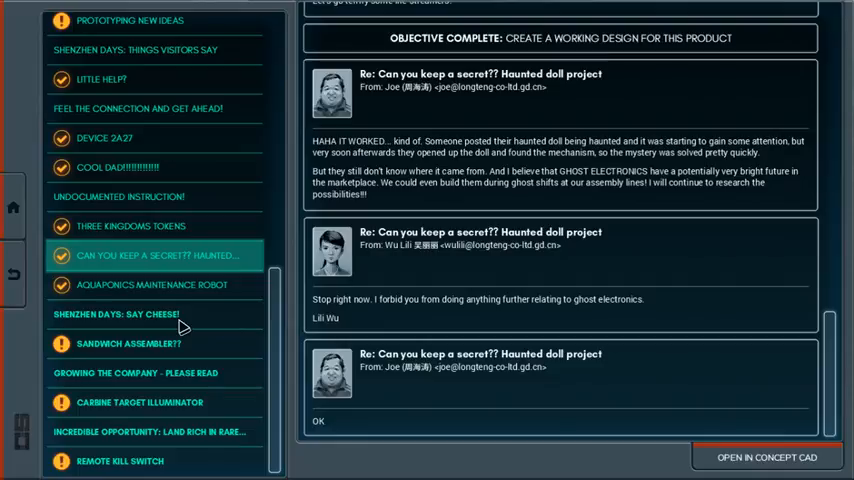
Read the 'Shenzhen Days: Say cheese!' email about saying 'eggplant' for photos
{"action": "left_click", "coordinate": [119, 313]}
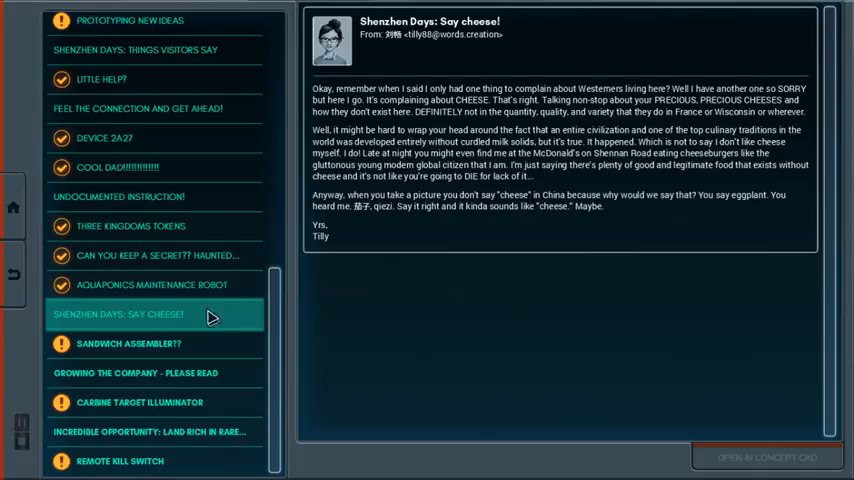
{"action": "mouse_move", "coordinate": [450, 256]}
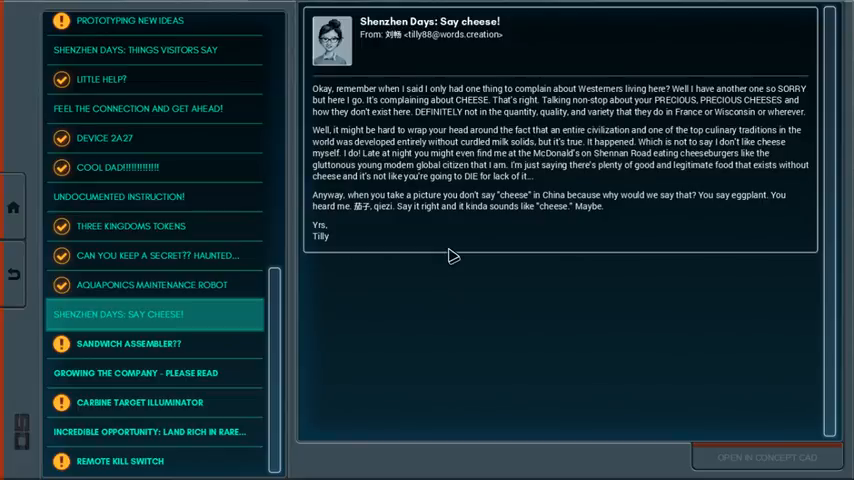
{"action": "mouse_move", "coordinate": [470, 208]}
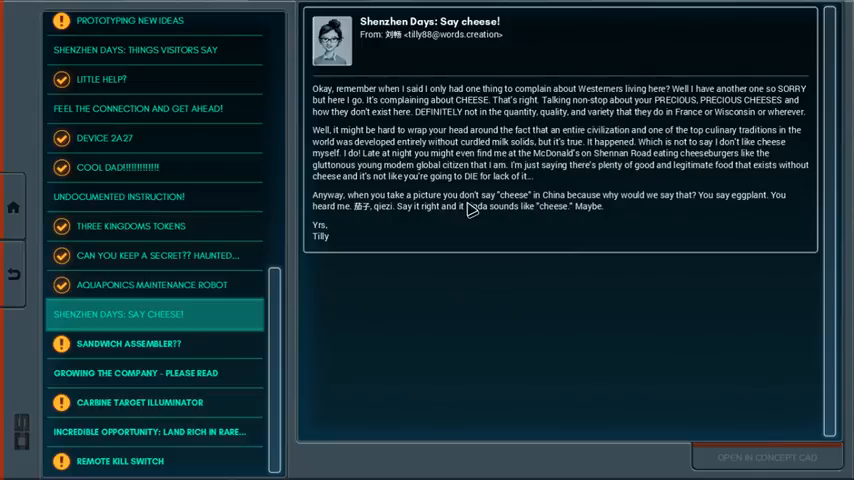
{"action": "mouse_move", "coordinate": [477, 217]}
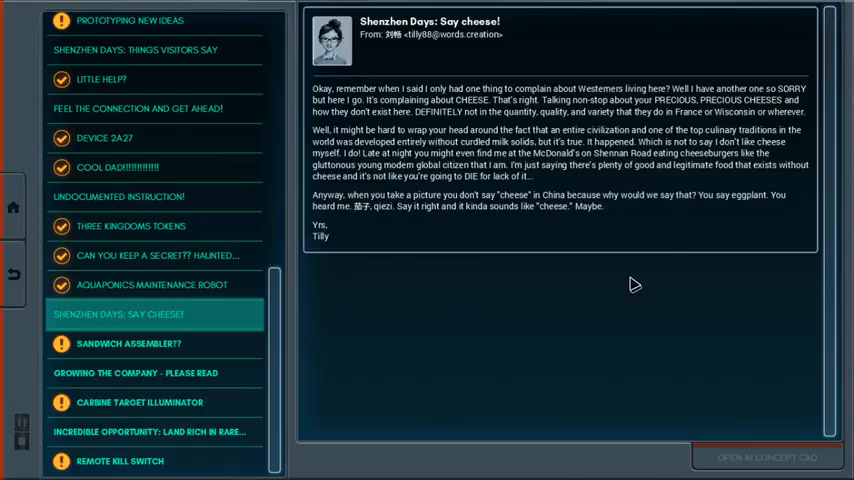
{"action": "mouse_move", "coordinate": [708, 188]}
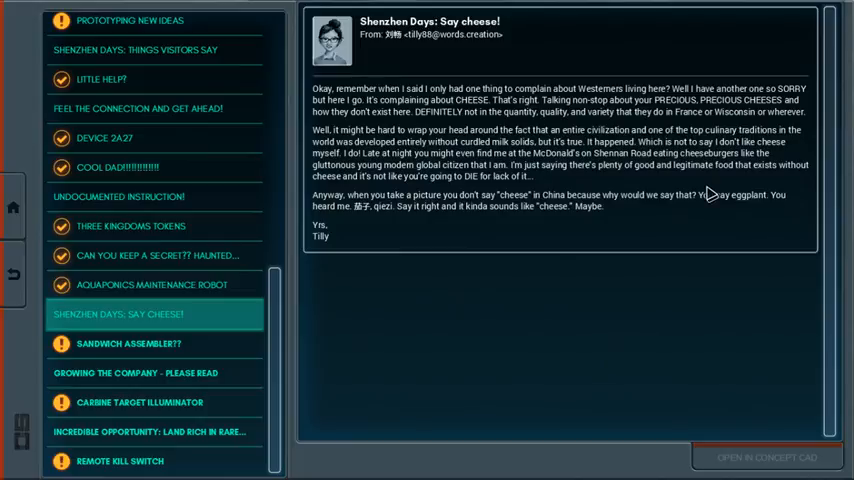
{"action": "mouse_move", "coordinate": [638, 189]}
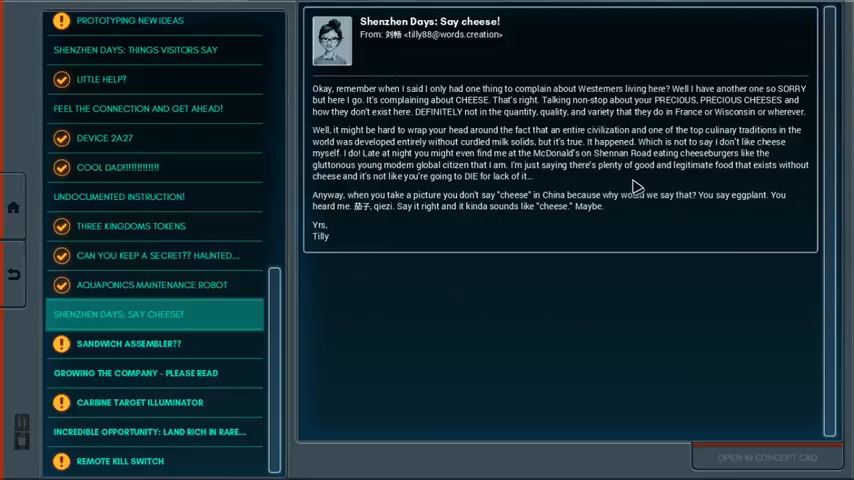
{"action": "mouse_move", "coordinate": [530, 276]}
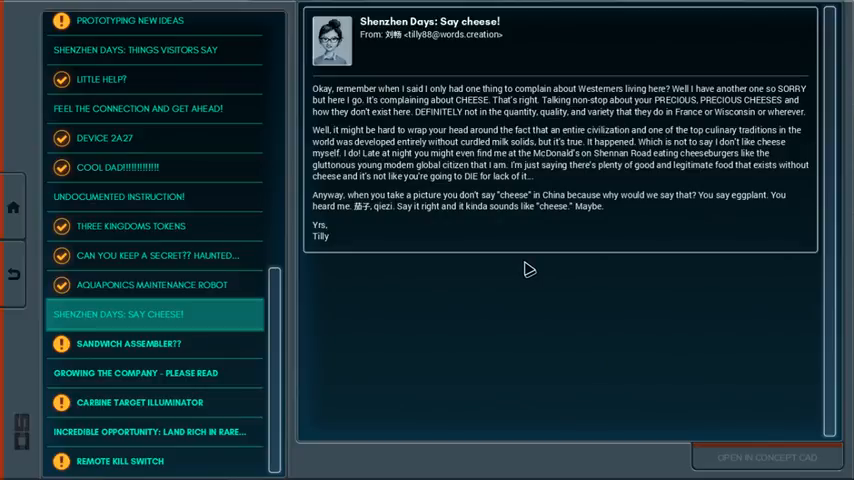
{"action": "mouse_move", "coordinate": [462, 277]}
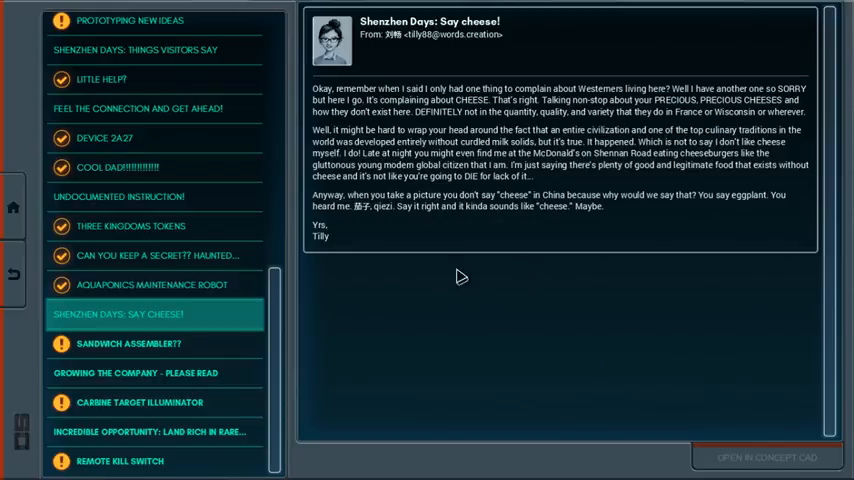
Open the 'Sandwich assembler??' thread showing the personal sandwich assembler product brief
{"action": "left_click", "coordinate": [128, 343]}
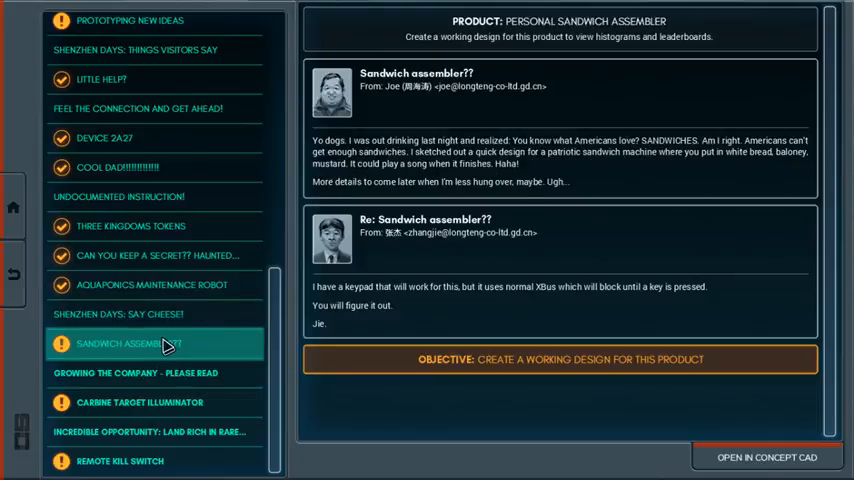
{"action": "mouse_move", "coordinate": [697, 165]}
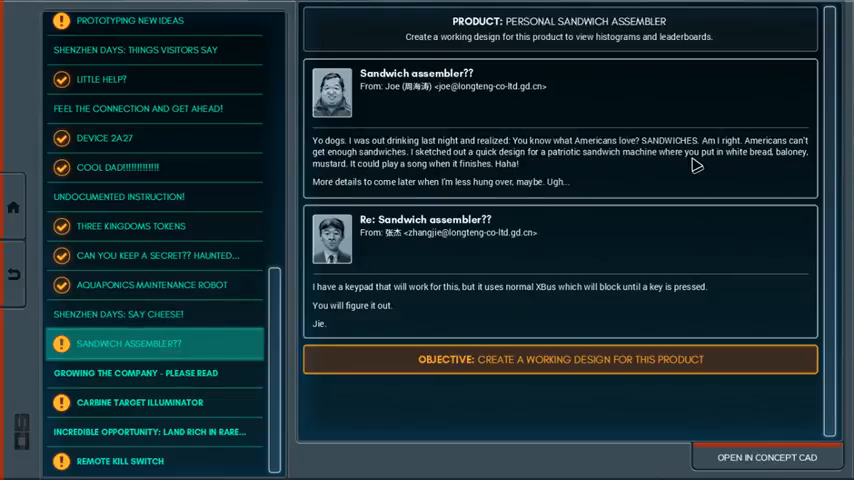
{"action": "mouse_move", "coordinate": [500, 196]}
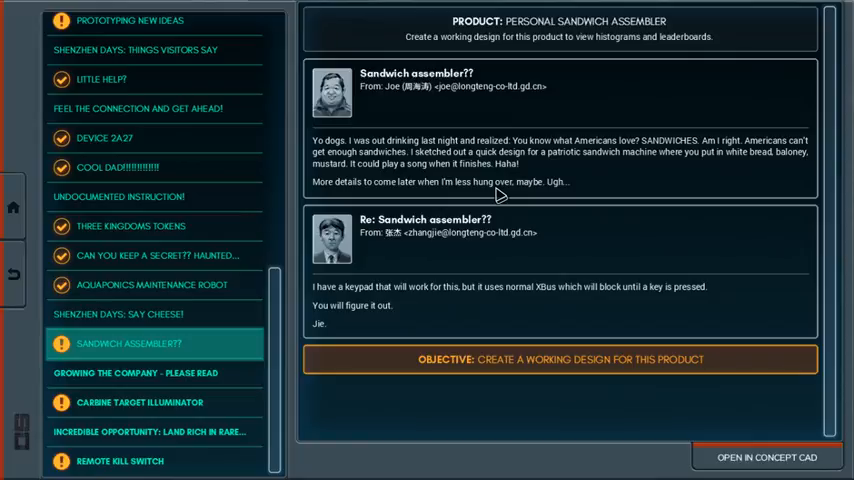
{"action": "mouse_move", "coordinate": [372, 327]}
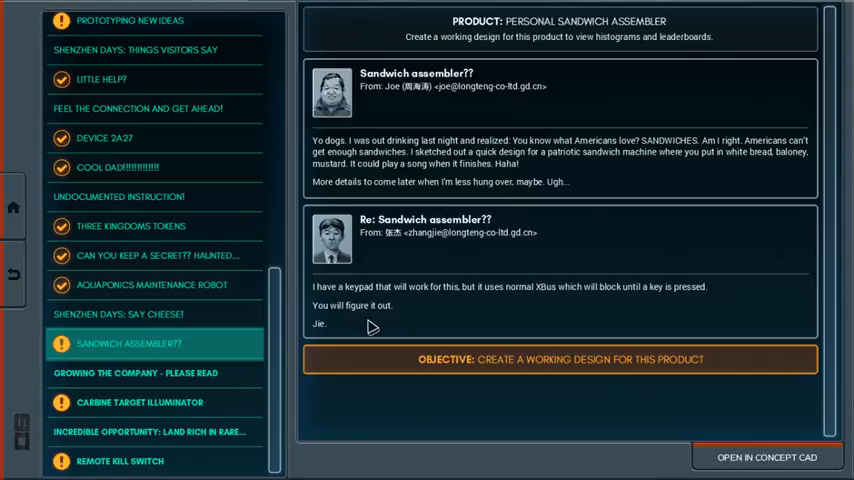
{"action": "mouse_move", "coordinate": [508, 316]}
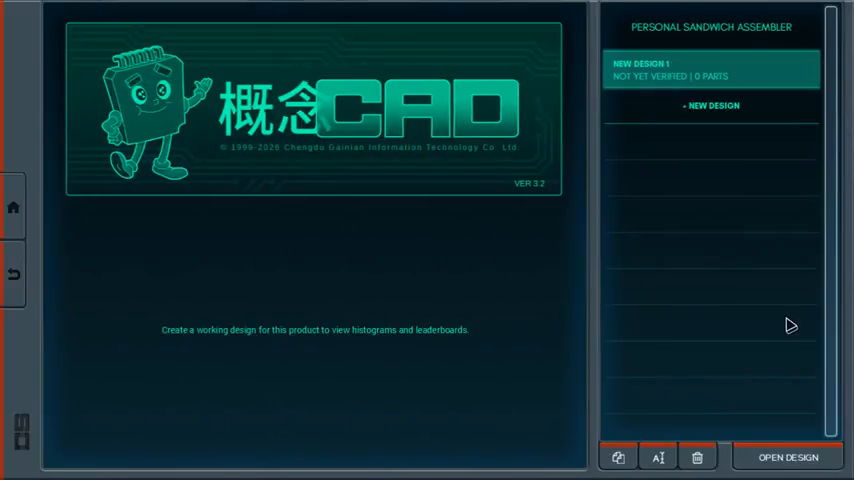
Open New Design 1, the empty Personal Sandwich Assembler board with its specification
{"action": "left_click", "coordinate": [788, 457]}
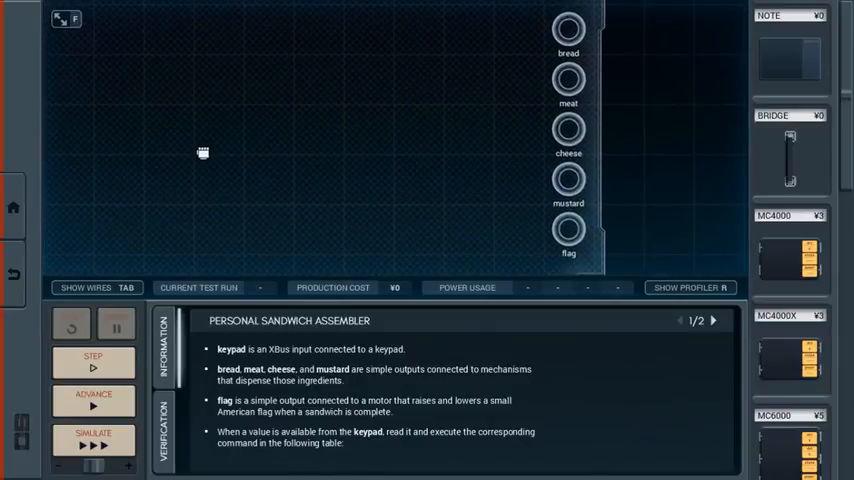
{"action": "mouse_move", "coordinate": [203, 150]}
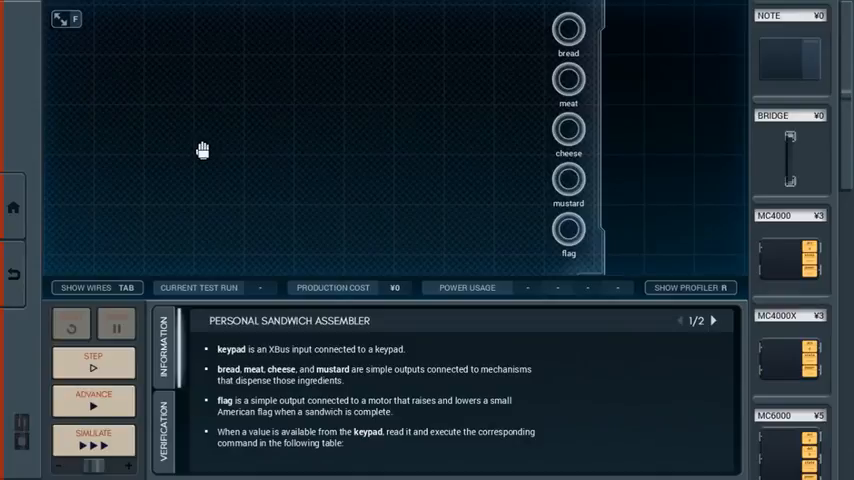
{"action": "mouse_move", "coordinate": [336, 323]}
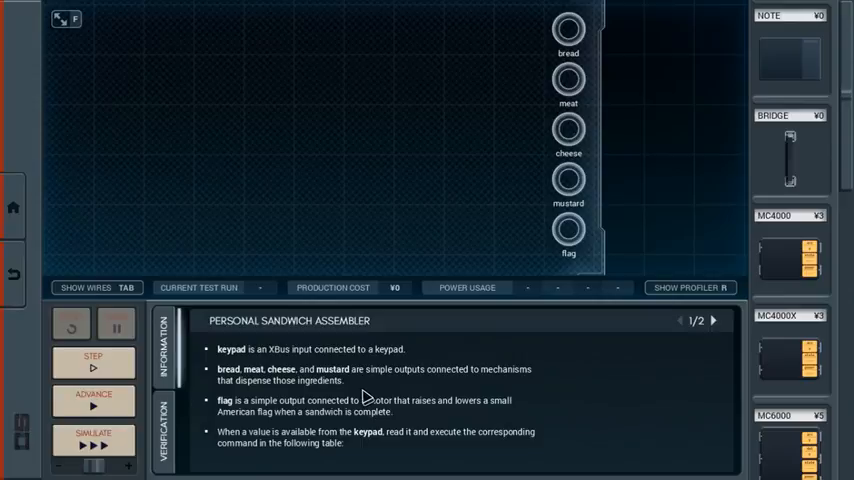
{"action": "mouse_move", "coordinate": [250, 171]}
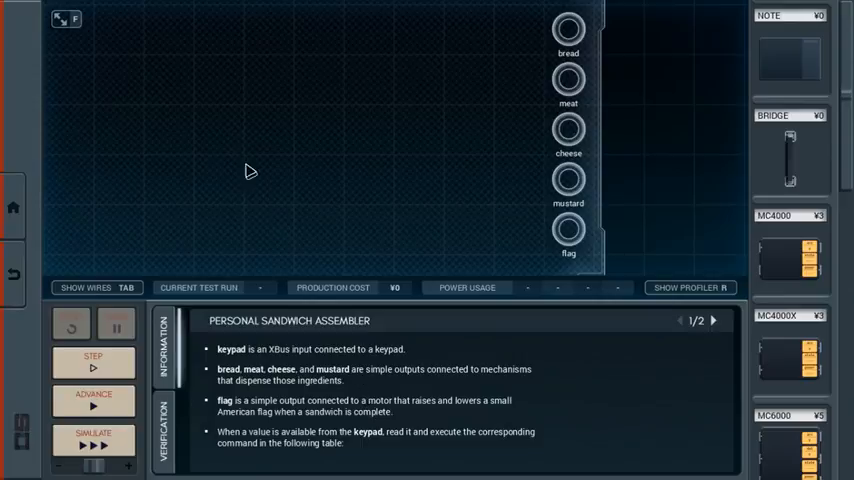
{"action": "mouse_move", "coordinate": [357, 406]}
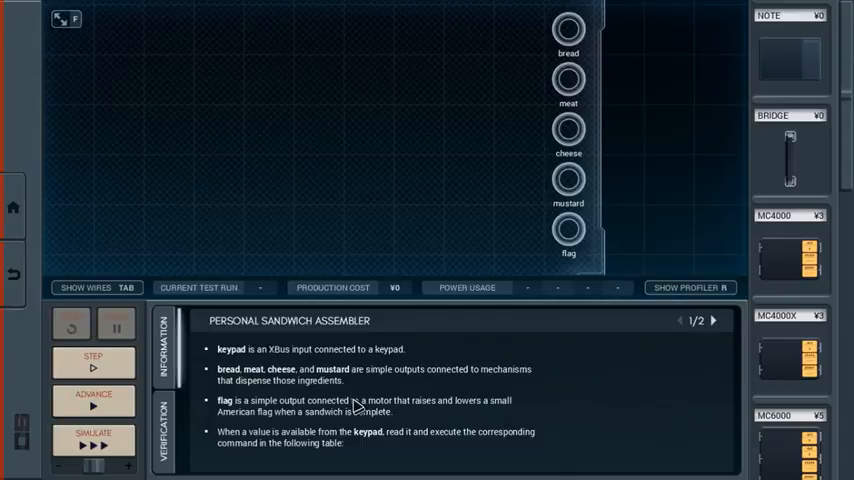
{"action": "mouse_move", "coordinate": [363, 400]}
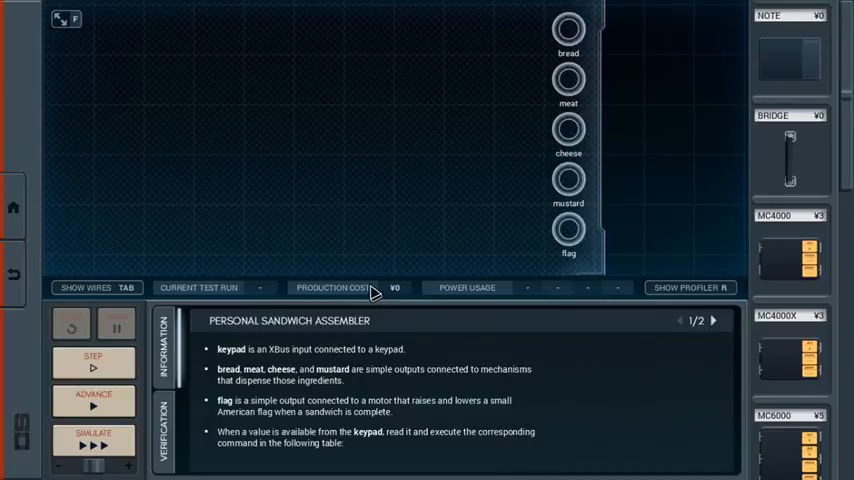
{"action": "mouse_move", "coordinate": [742, 335]}
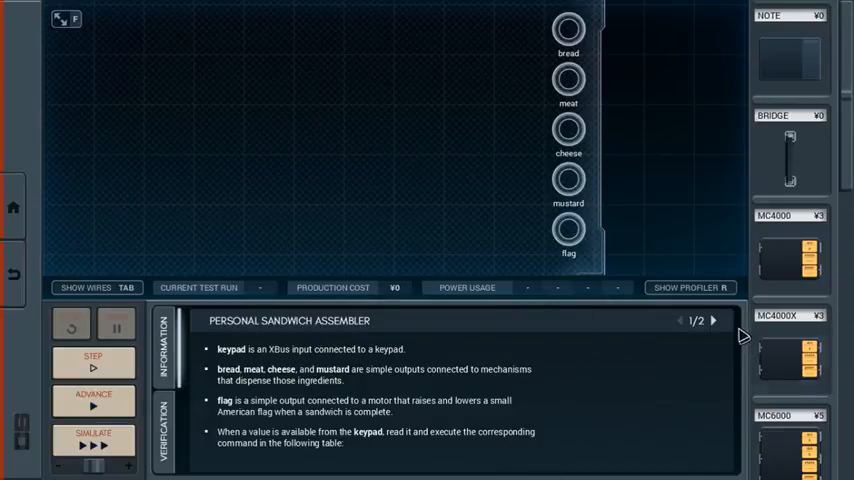
Turn the Information tab to page 2/2 with the keypad command table
{"action": "left_click", "coordinate": [713, 321]}
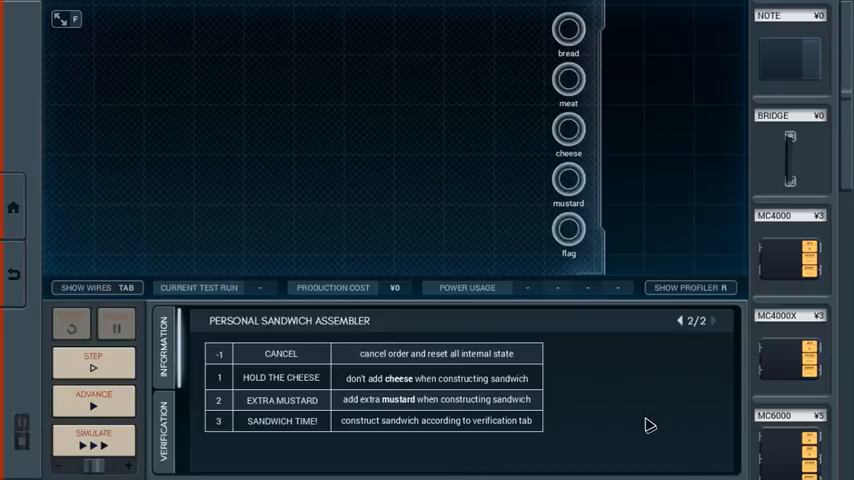
{"action": "mouse_move", "coordinate": [632, 416]}
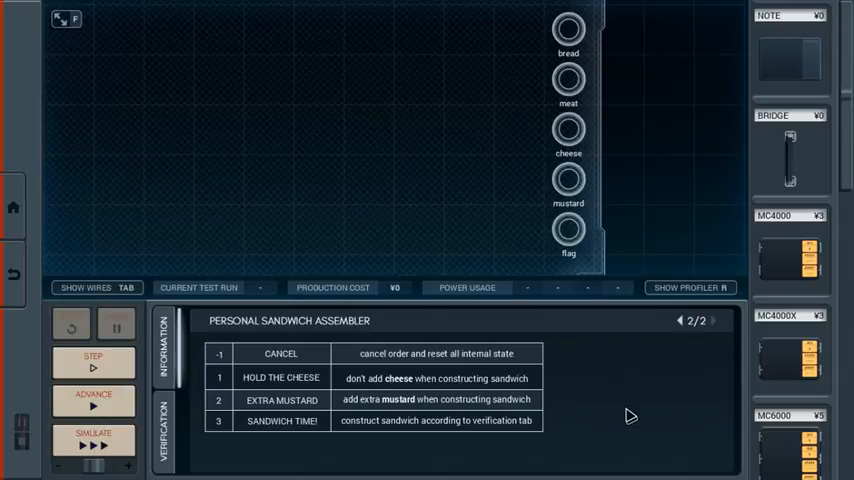
Show the Verification waveforms for keypad input and bread, meat, cheese, mustard, flag outputs
{"action": "left_click", "coordinate": [678, 321]}
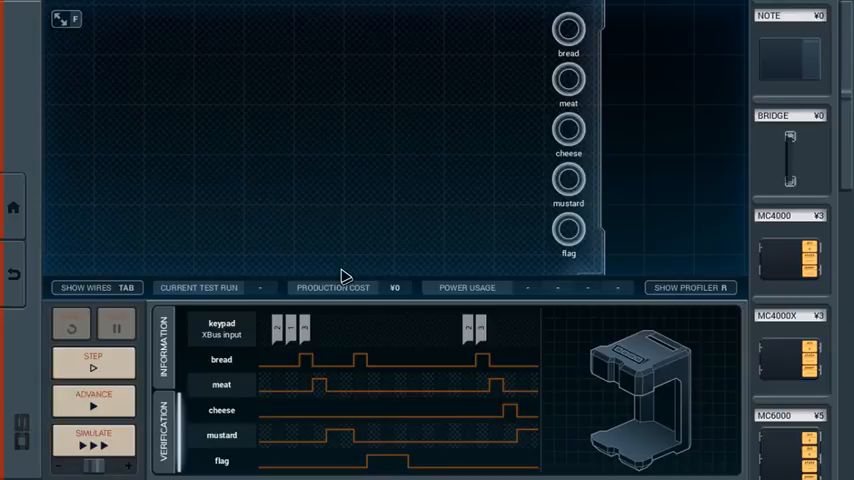
{"action": "mouse_move", "coordinate": [278, 343]}
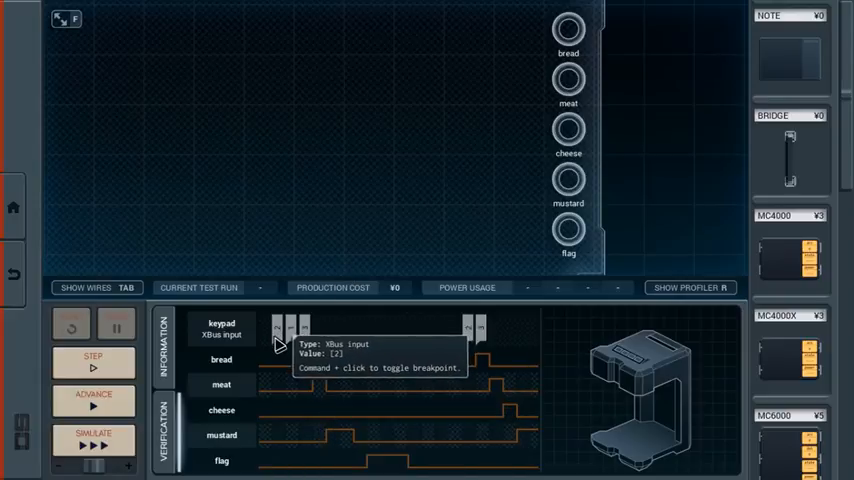
{"action": "mouse_move", "coordinate": [315, 363]}
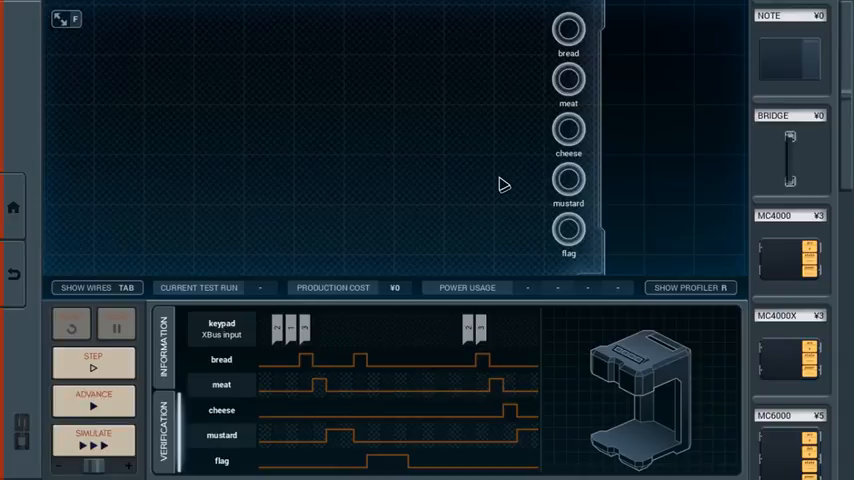
{"action": "mouse_move", "coordinate": [253, 333]}
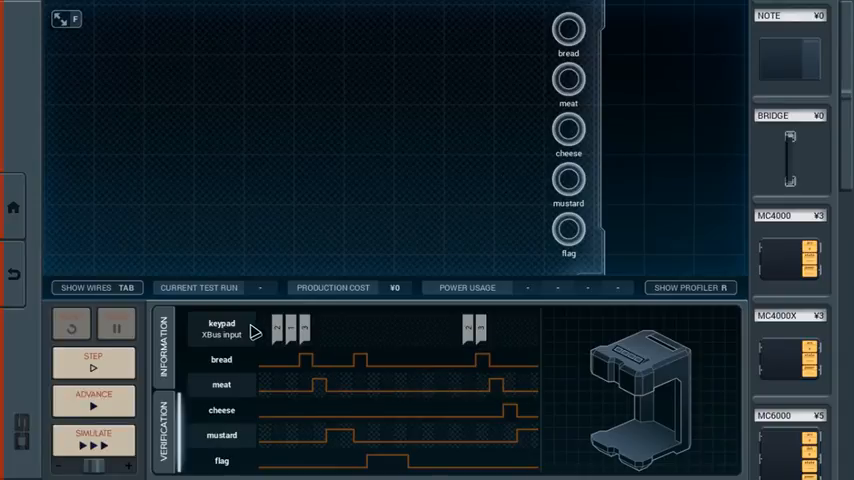
{"action": "mouse_move", "coordinate": [315, 350]}
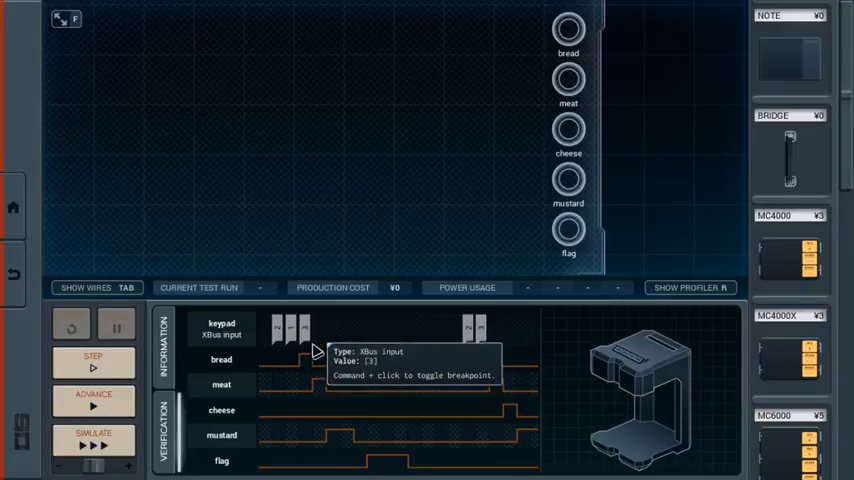
{"action": "mouse_move", "coordinate": [340, 455]}
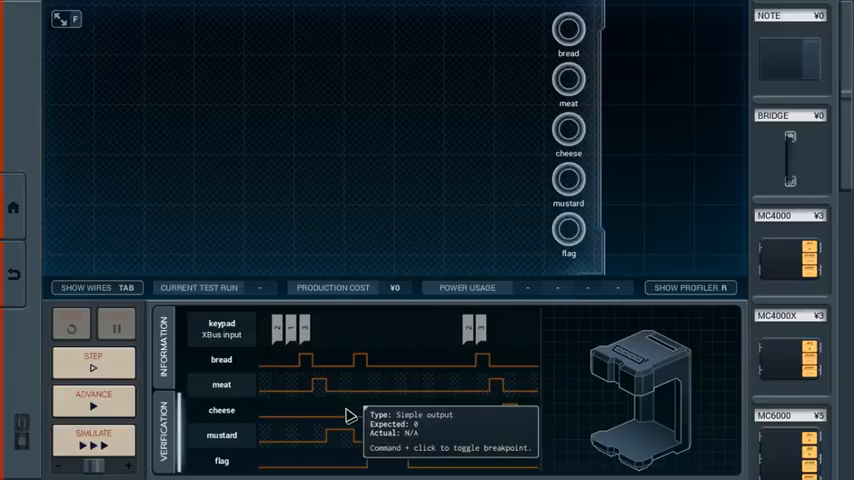
{"action": "mouse_move", "coordinate": [354, 447]}
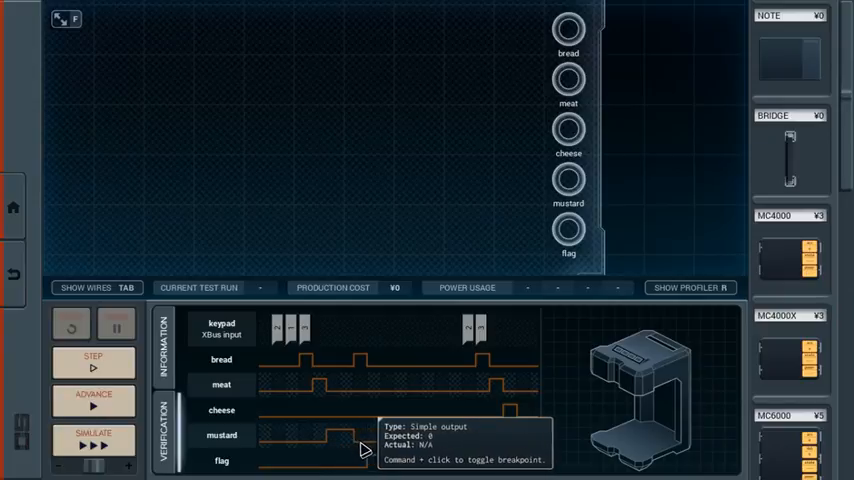
{"action": "mouse_move", "coordinate": [365, 362]}
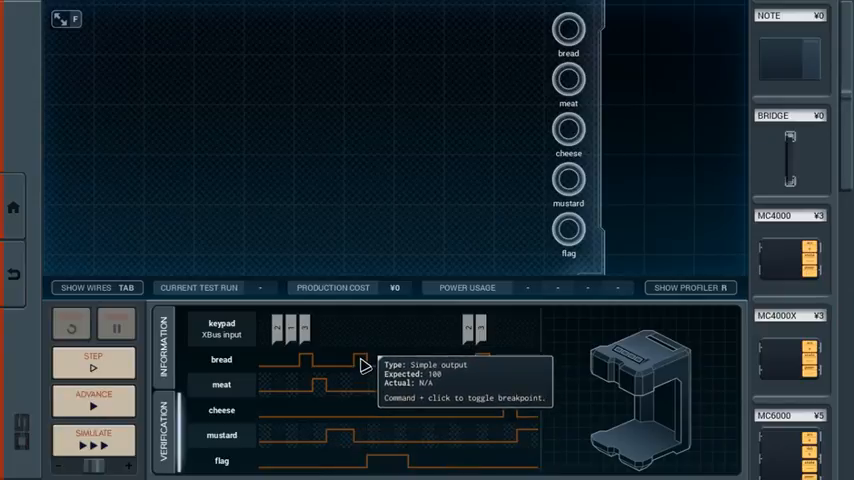
{"action": "mouse_move", "coordinate": [478, 449]}
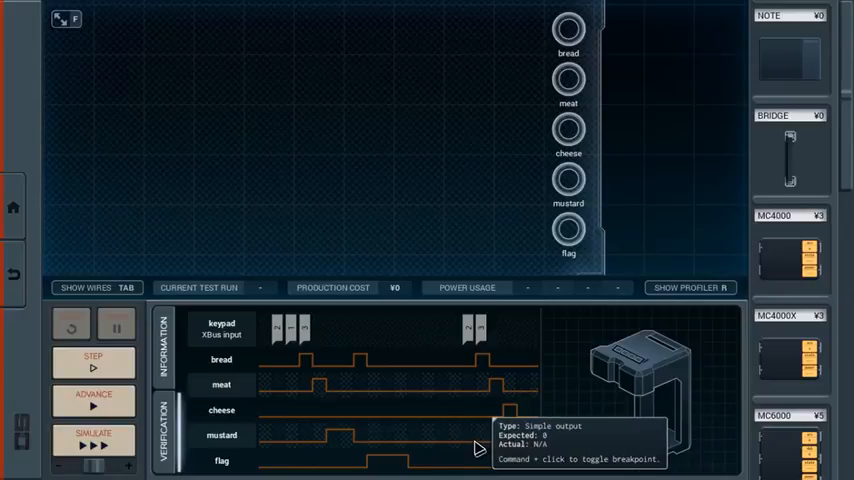
{"action": "mouse_move", "coordinate": [400, 278]}
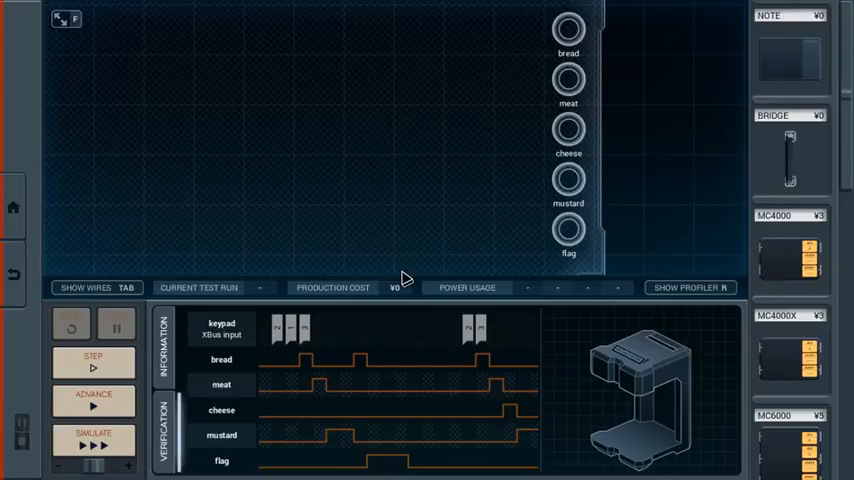
Scroll the parts list down to reach the DX300 demultiplexer
{"action": "scroll", "scroll_direction": "down", "scroll_amount": 3}
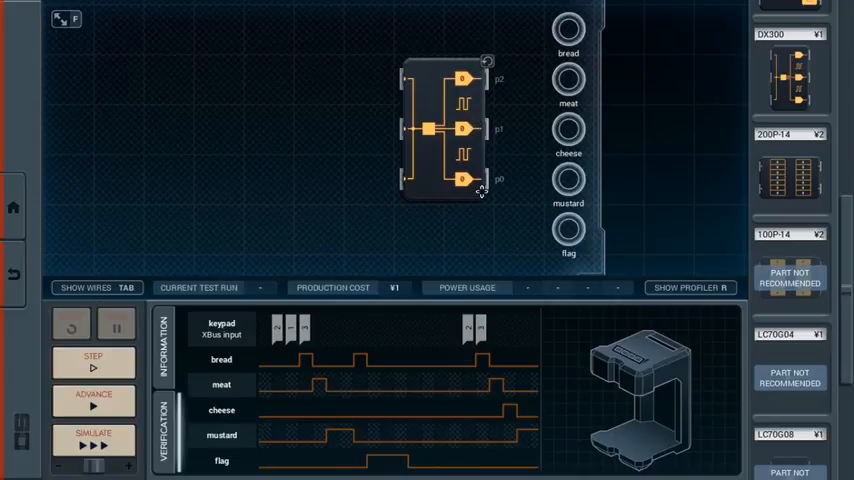
Reposition the DX300 and wire its p2, p1, p0 outputs to meat, cheese and mustard
{"action": "left_click_drag", "start_coordinate": [430, 130], "coordinate": [430, 75]}
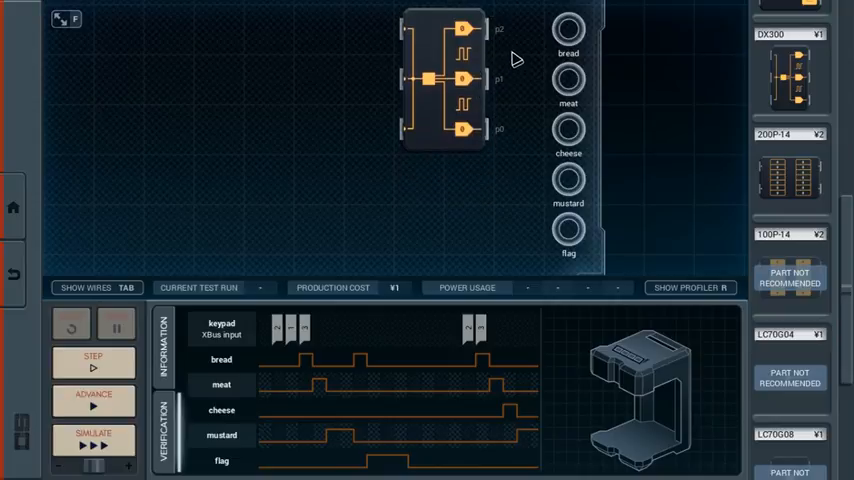
{"action": "left_click_drag", "start_coordinate": [480, 28], "coordinate": [565, 28]}
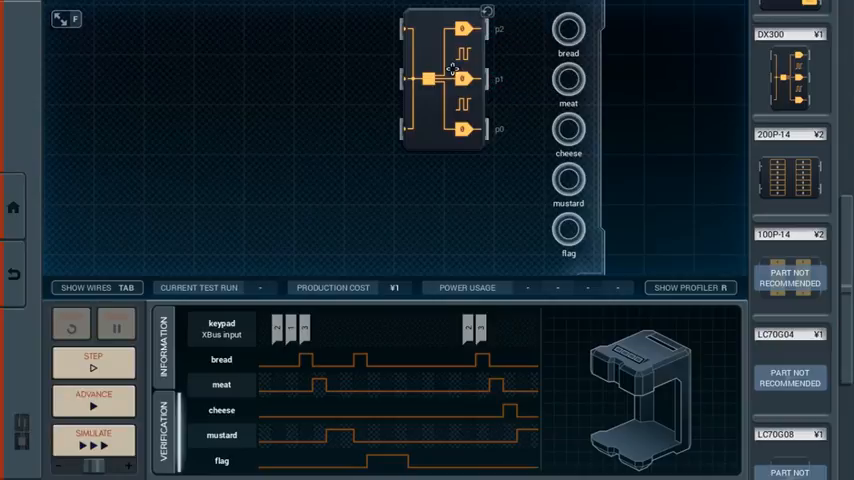
{"action": "left_click_drag", "start_coordinate": [445, 78], "coordinate": [445, 128]}
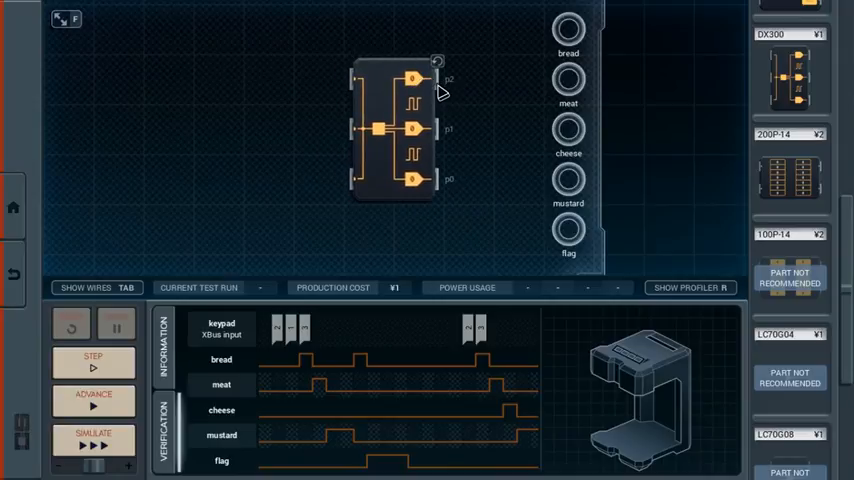
{"action": "left_click_drag", "start_coordinate": [385, 130], "coordinate": [450, 130]}
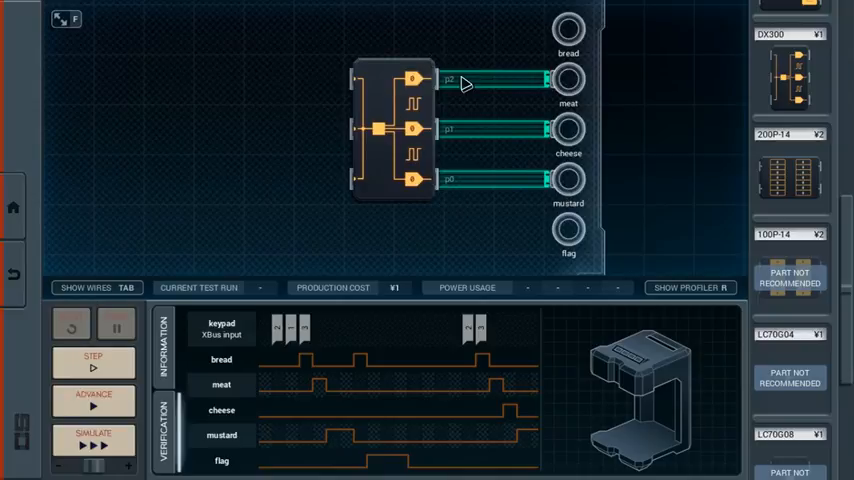
{"action": "mouse_move", "coordinate": [533, 27]}
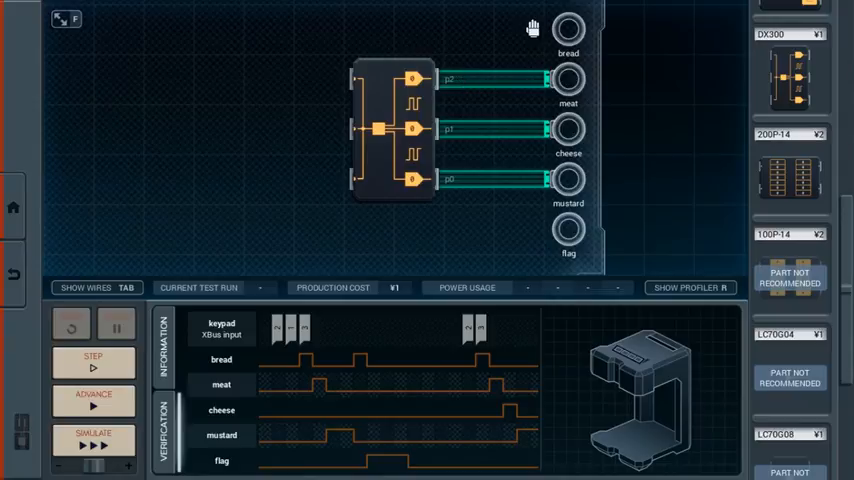
{"action": "left_click", "coordinate": [84, 288]}
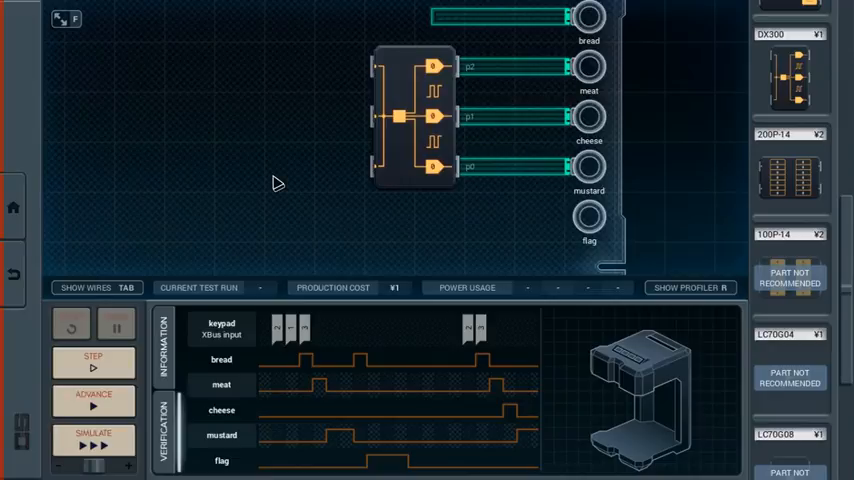
{"action": "mouse_move", "coordinate": [691, 190]}
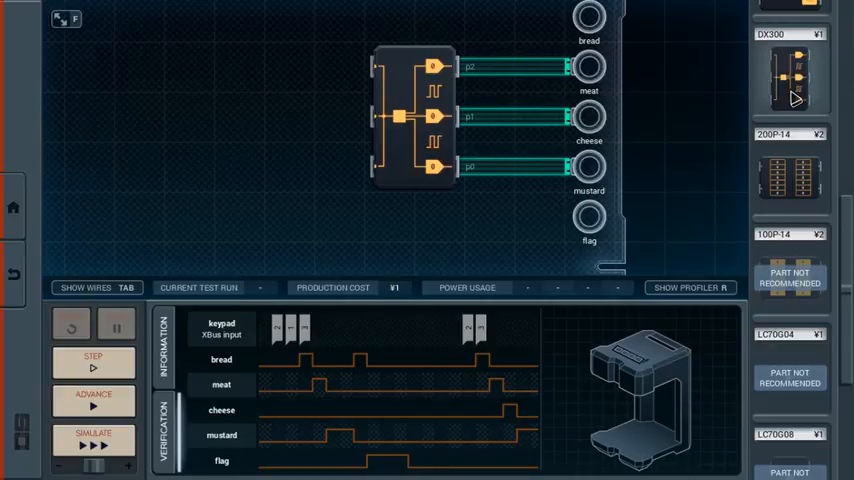
{"action": "mouse_move", "coordinate": [720, 92]}
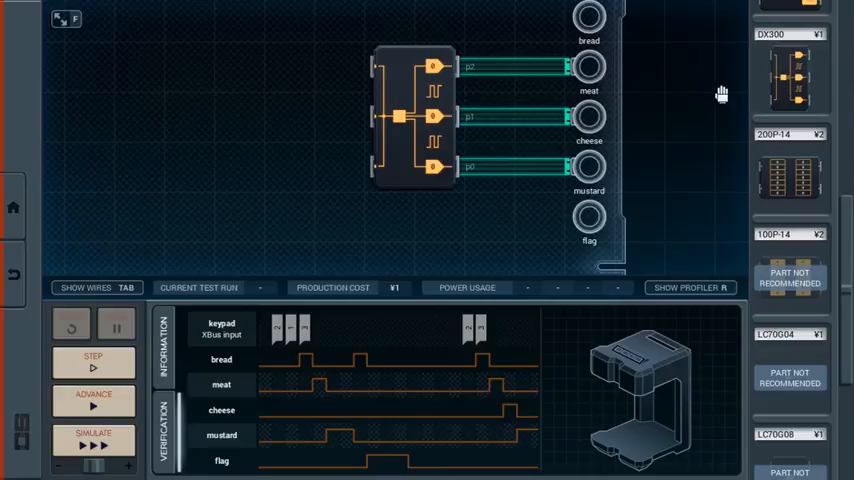
{"action": "mouse_move", "coordinate": [690, 100]}
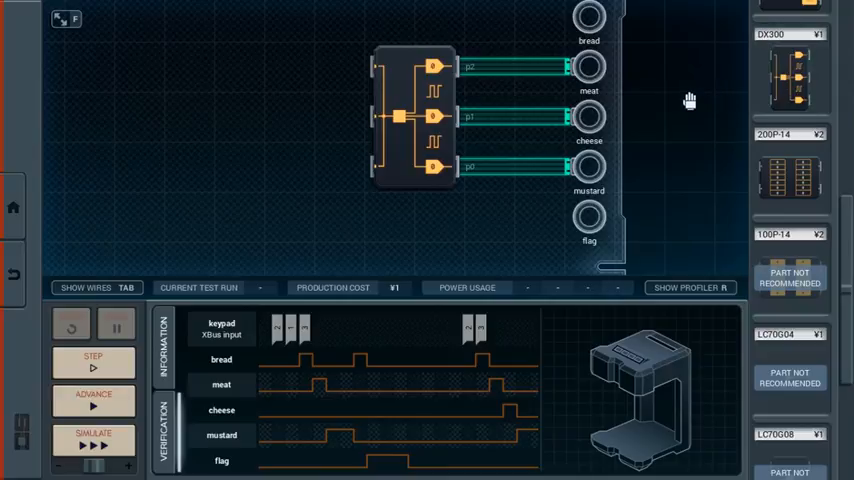
{"action": "mouse_move", "coordinate": [698, 110]}
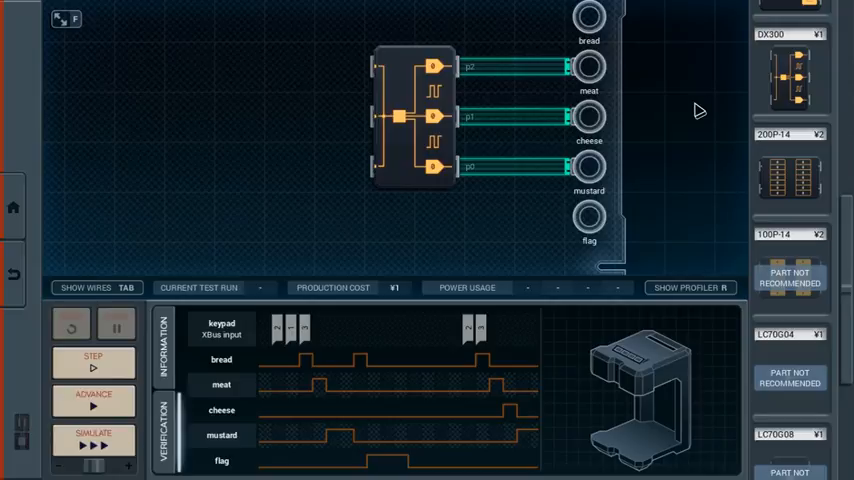
{"action": "mouse_move", "coordinate": [673, 260]}
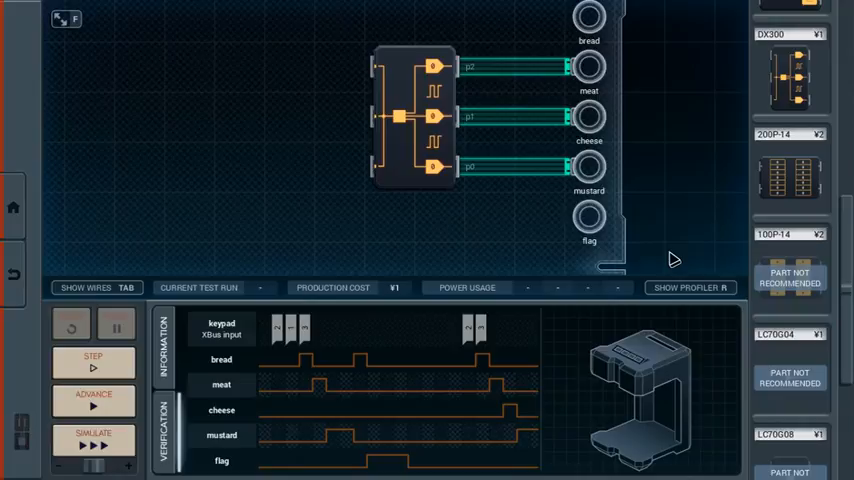
Scroll up to page 1 of the Personal Sandwich Assembler description
{"action": "scroll", "scroll_direction": "up", "scroll_amount": 3}
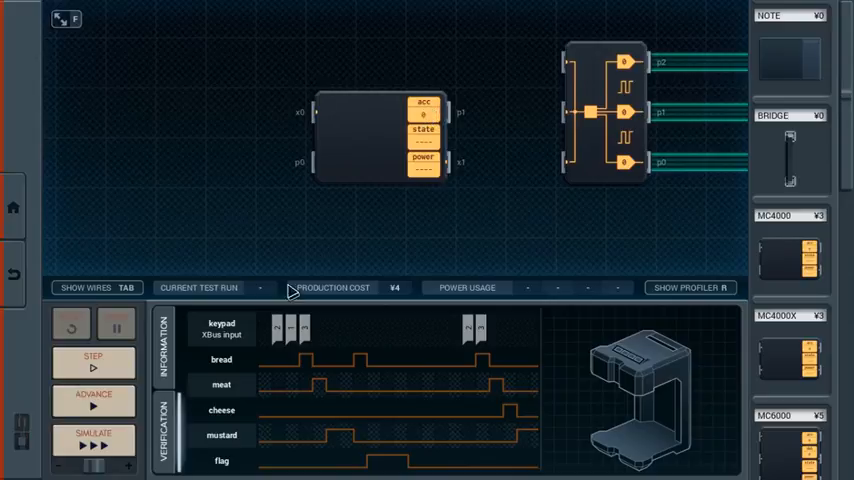
{"action": "mouse_move", "coordinate": [280, 348]}
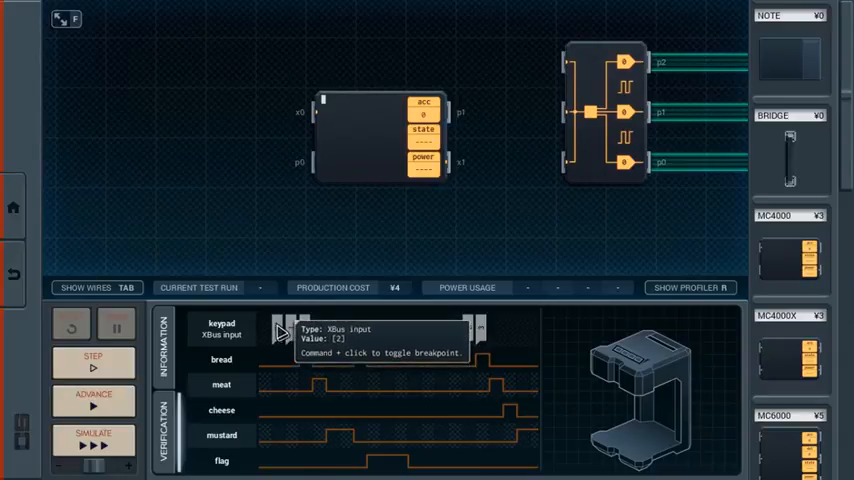
{"action": "mouse_move", "coordinate": [169, 244]}
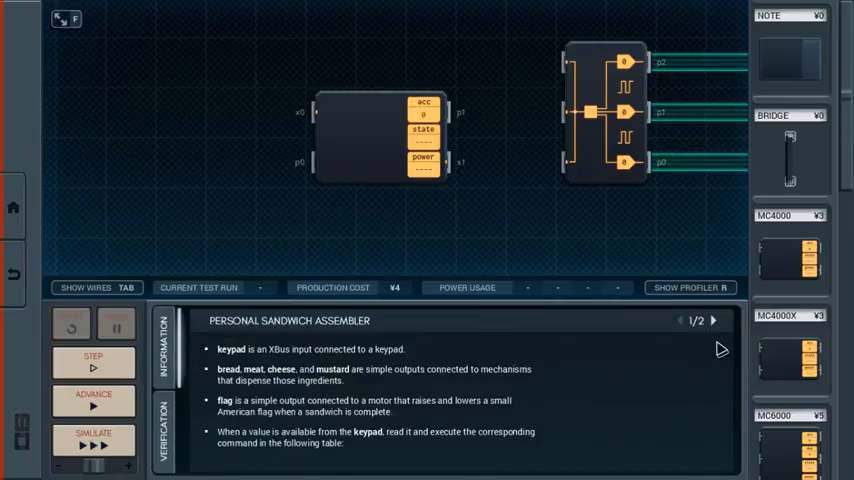
View the page 2/2 command table, check the timing diagrams, then return to the table
{"action": "left_click", "coordinate": [714, 320]}
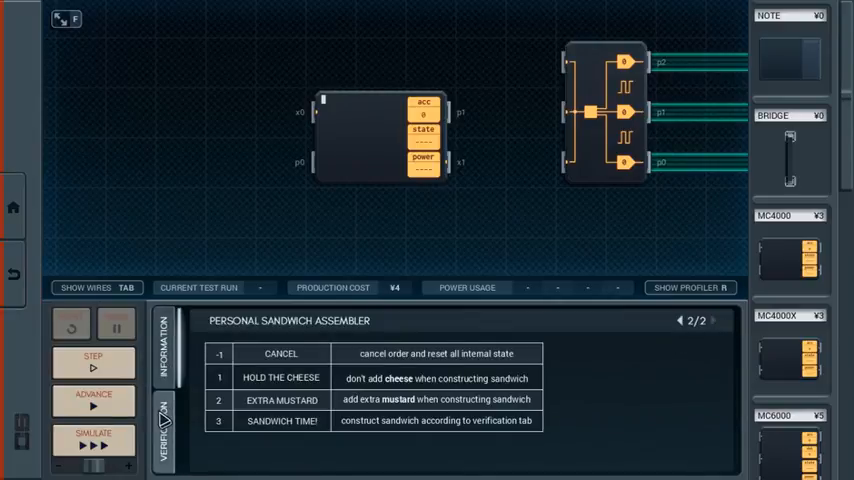
{"action": "left_click", "coordinate": [162, 430]}
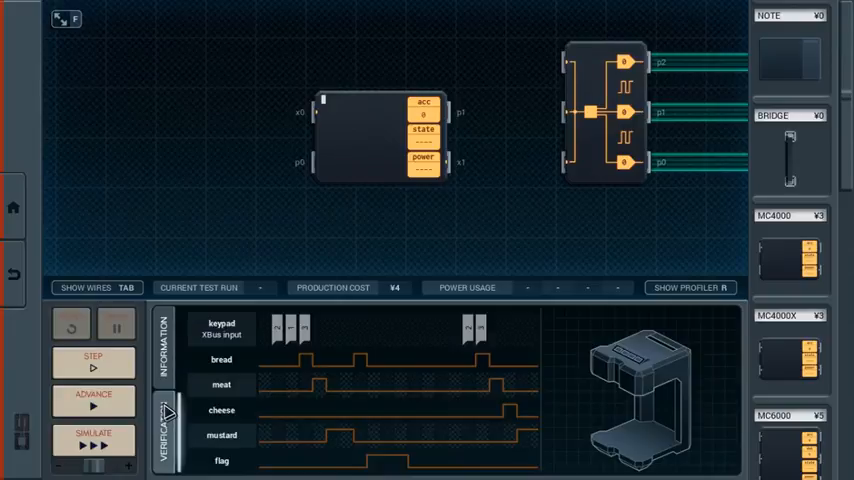
{"action": "left_click", "coordinate": [163, 337]}
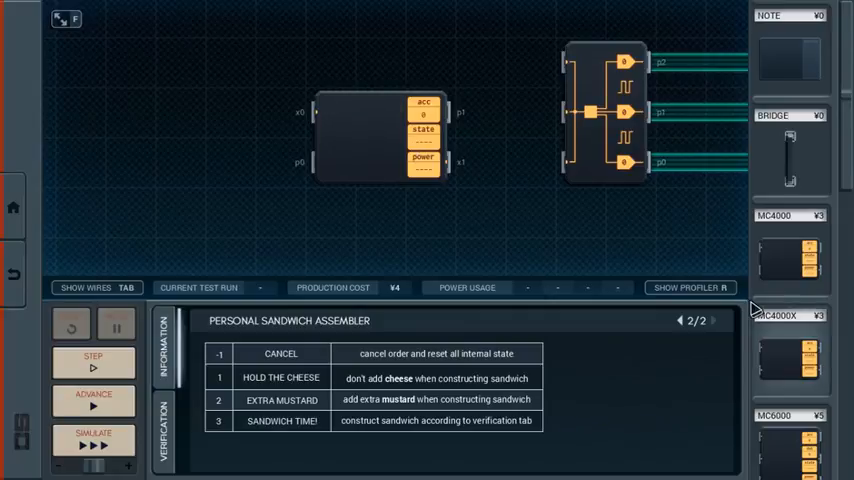
Place the MC6000 beside the keypad and wire the keypad to its x1 pin
{"action": "scroll", "scroll_direction": "down", "scroll_amount": 3}
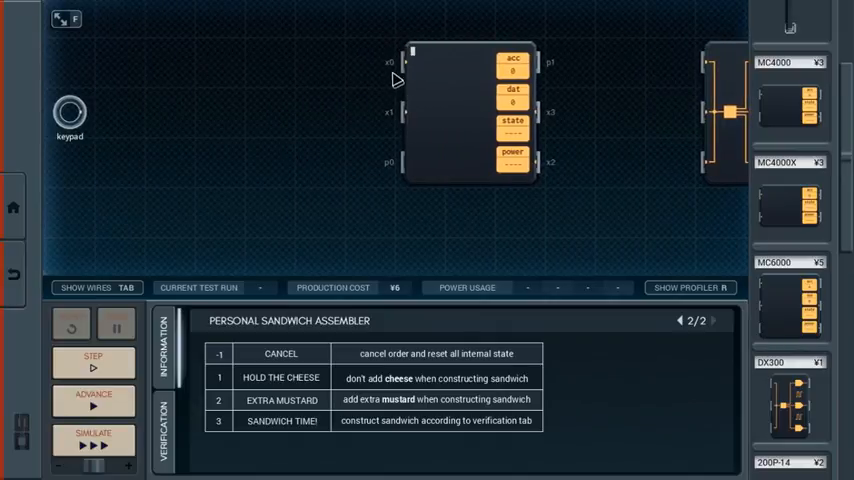
{"action": "left_click_drag", "start_coordinate": [80, 110], "coordinate": [408, 62]}
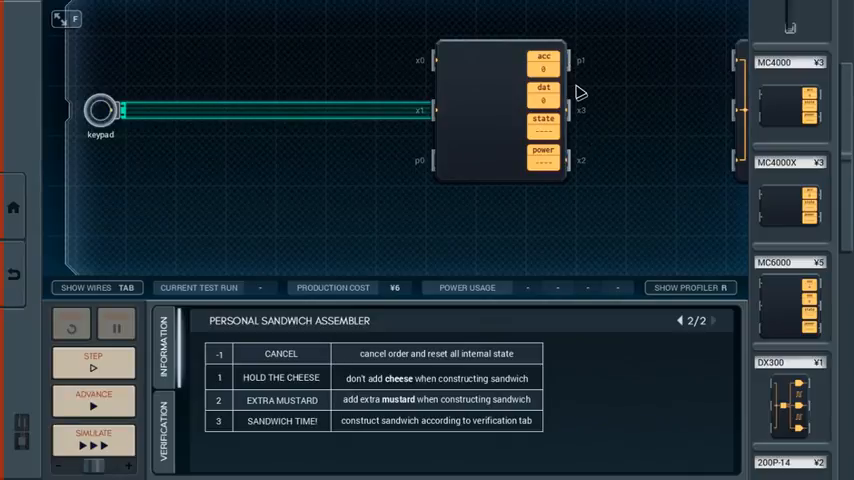
{"action": "mouse_move", "coordinate": [330, 131]}
{"action": "type", "text": "mov"}
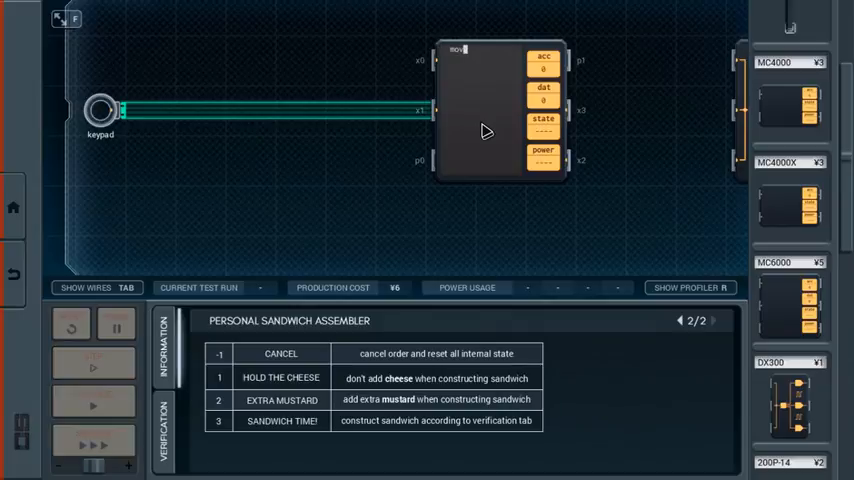
Write slx x1 and mov x1 dat as the MC6000's first lines, then begin a teq line
{"action": "type", "text": "x1"}
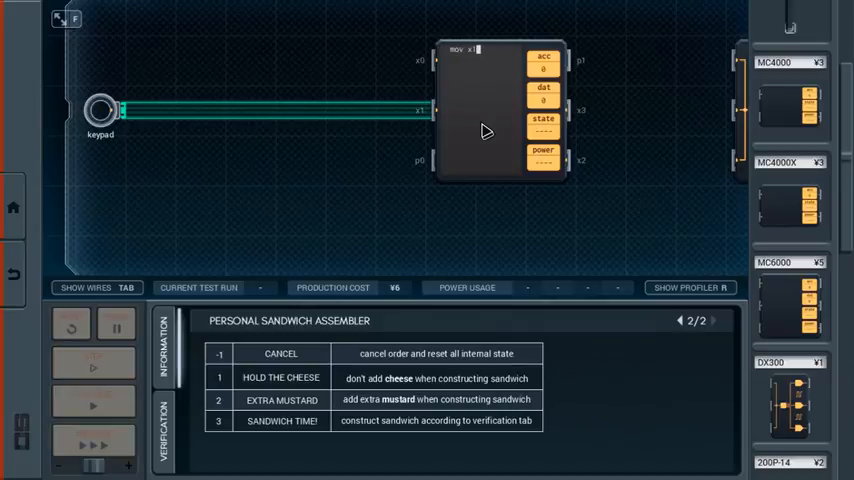
{"action": "type", "text": "dat"}
{"action": "type", "text": "teq"}
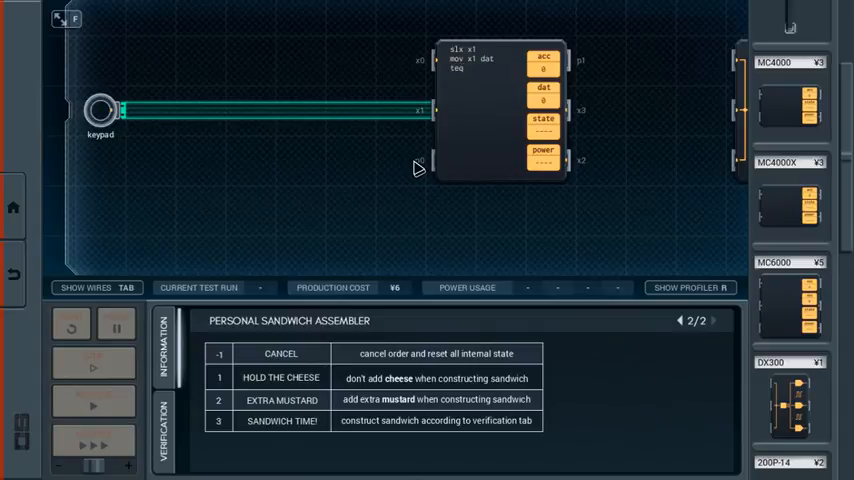
Add teq dat 1 / + add 1, teq dat 2 / + add 10, and teq dat -1
{"action": "type", "text": "dat 1"}
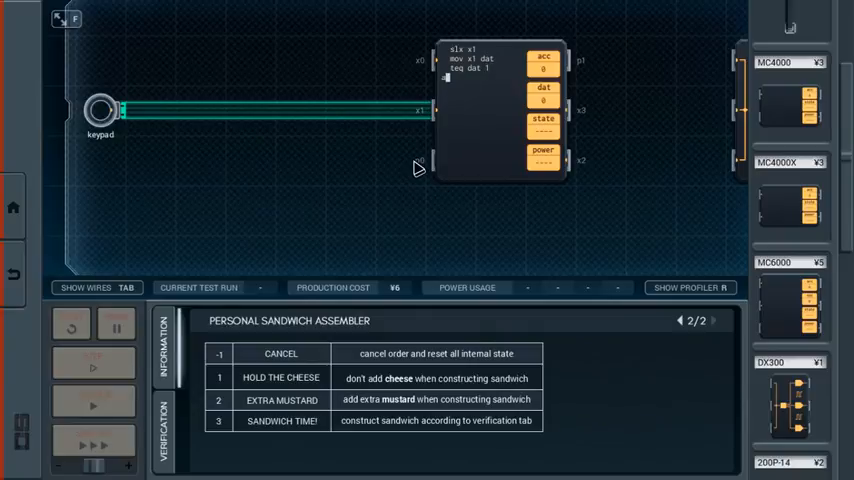
{"action": "type", "text": "add 1"}
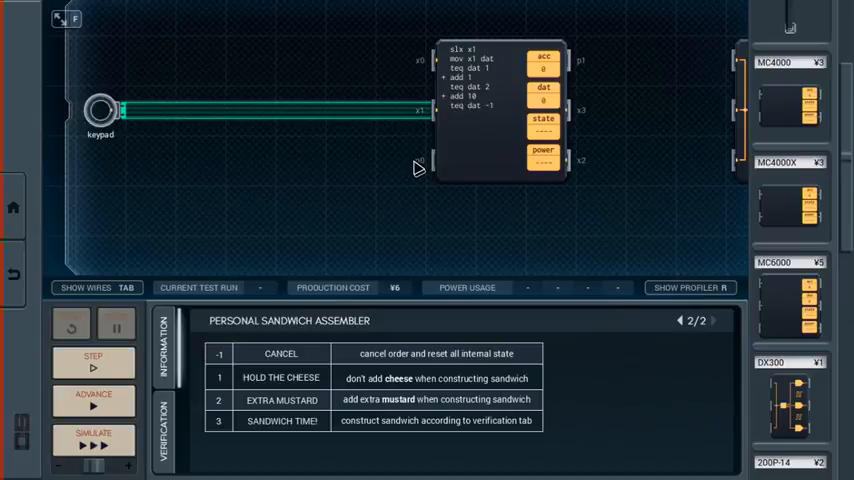
Append + sub acc, teq dat 3 and + mov acc x2 to the MC6000 code
{"action": "left_click", "coordinate": [450, 114]}
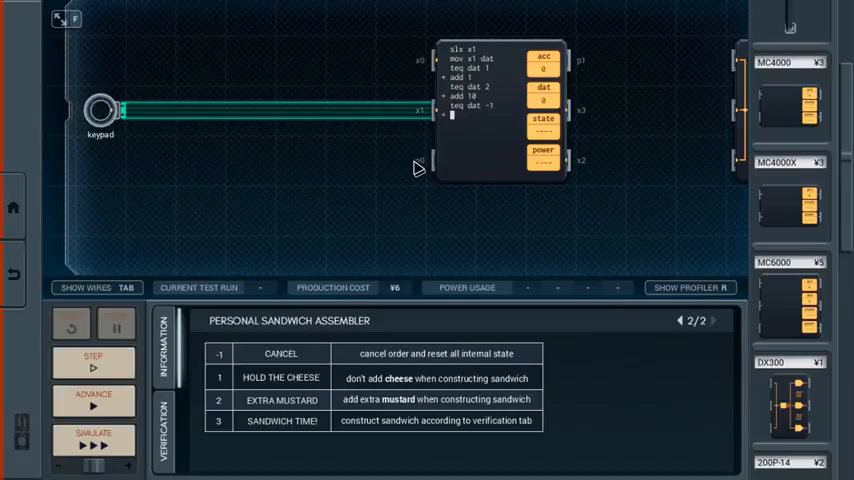
{"action": "type", "text": "sub acc"}
{"action": "type", "text": "mov"}
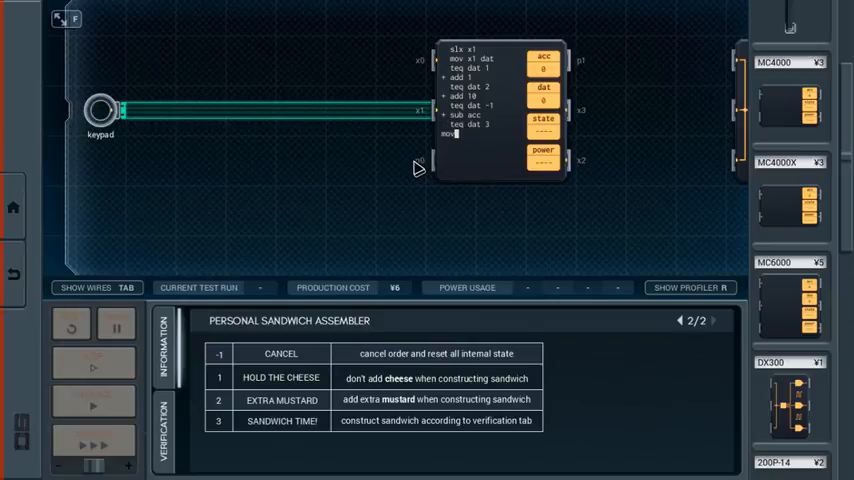
{"action": "type", "text": "acc x2"}
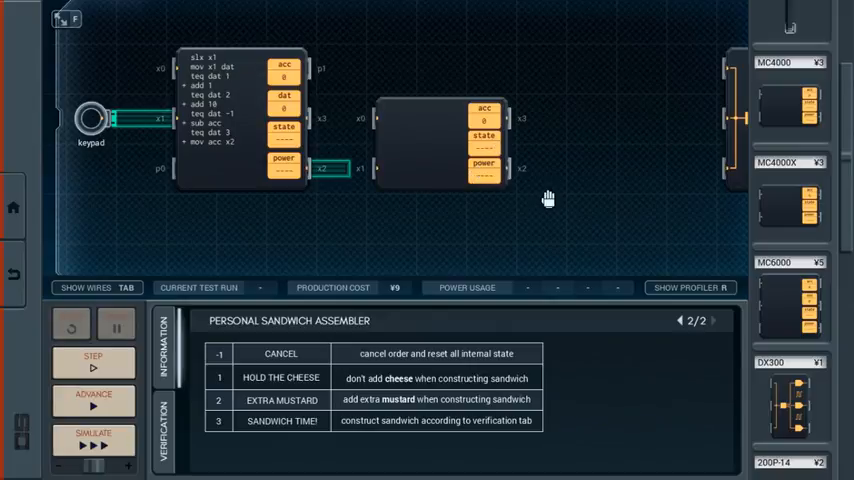
{"action": "mouse_move", "coordinate": [551, 198]}
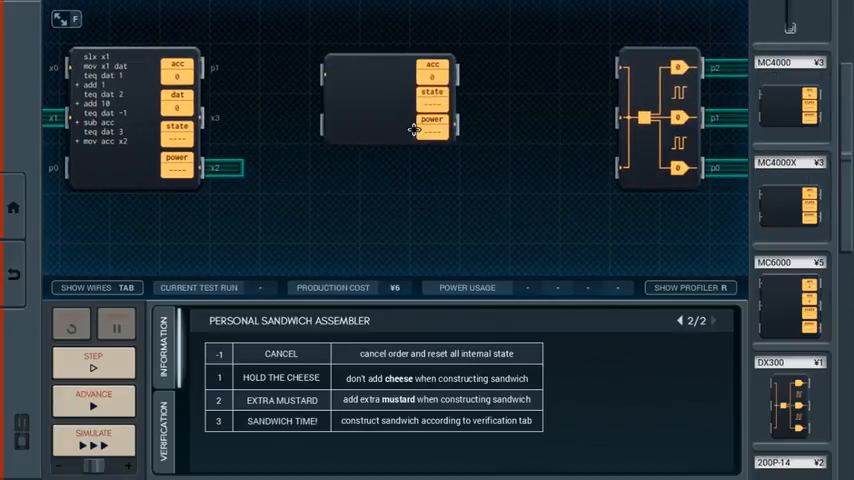
Place an MC4000 between the MC6000 and the DX300
{"action": "left_click_drag", "start_coordinate": [415, 125], "coordinate": [340, 145]}
{"action": "type", "text": "3"}
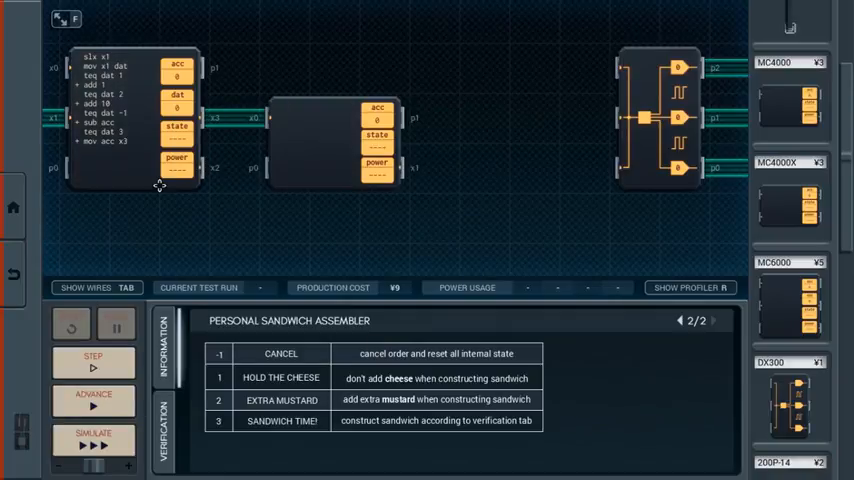
{"action": "mouse_move", "coordinate": [150, 158]}
{"action": "type", "text": "+ sub acc"}
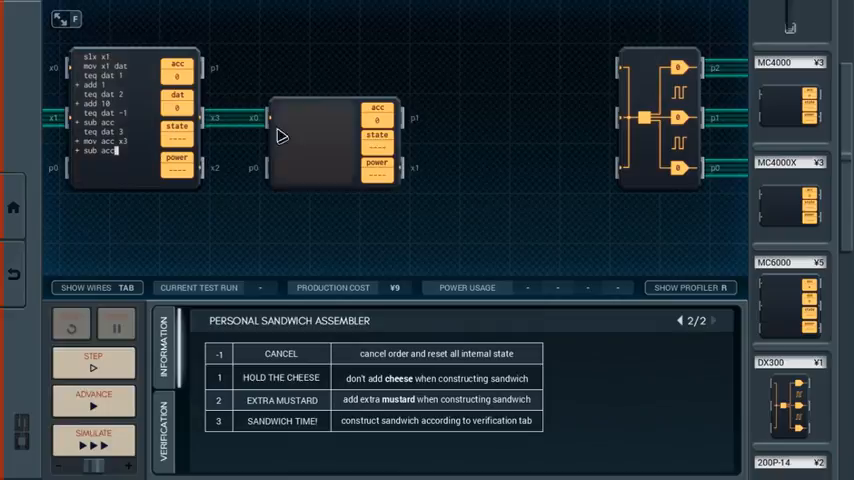
{"action": "mouse_move", "coordinate": [334, 241]}
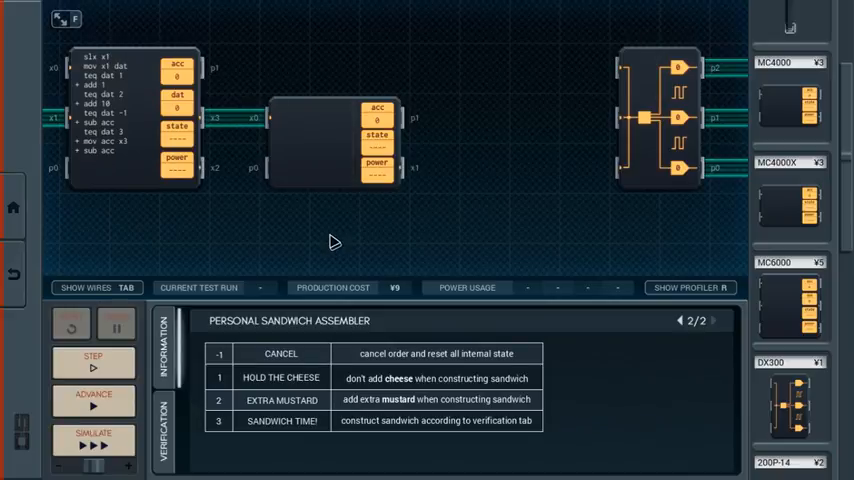
{"action": "mouse_move", "coordinate": [336, 220]}
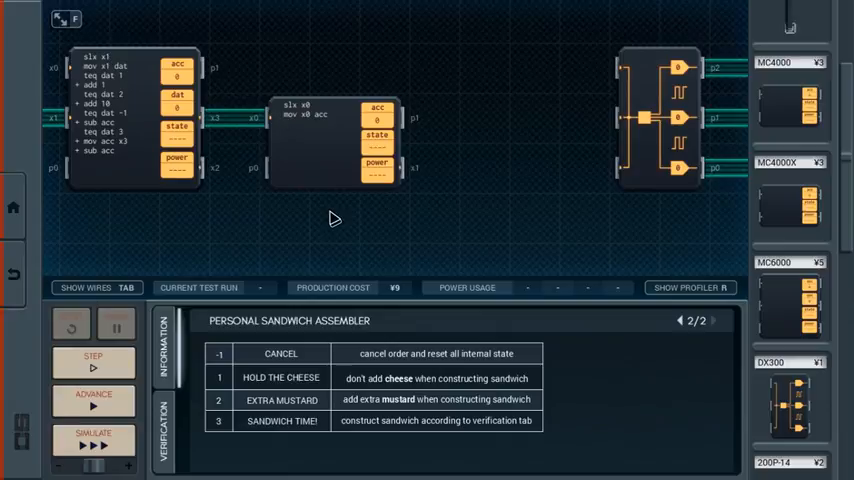
Select the second controller's editor and begin its code with slx x1
{"action": "left_click", "coordinate": [290, 128]}
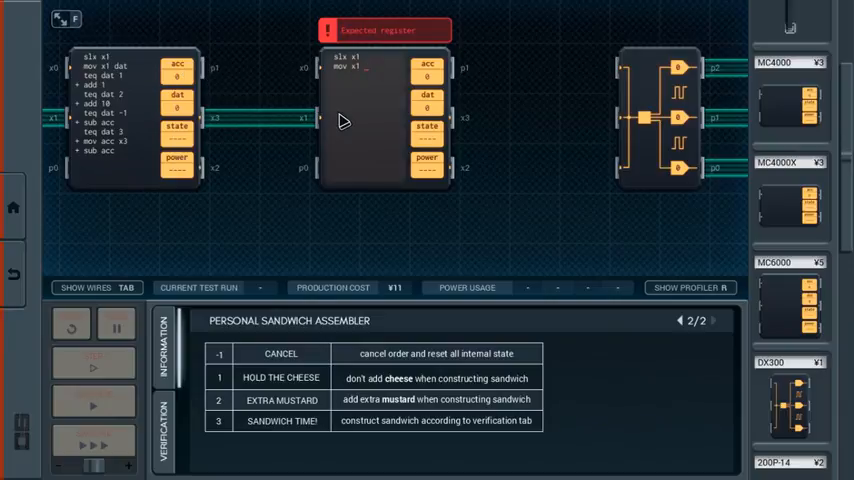
{"action": "mouse_move", "coordinate": [158, 140]}
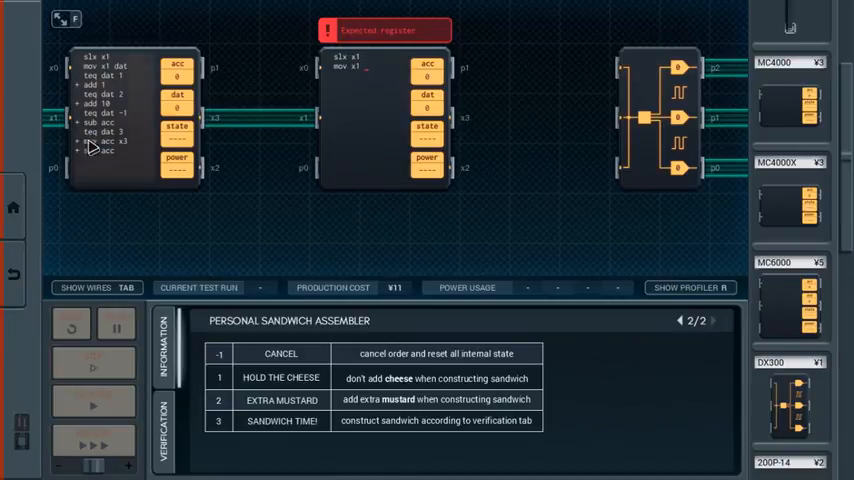
Scroll the parts list to reveal the 200P-14, 100P-14 and LC70G04 components
{"action": "scroll", "scroll_direction": "down", "scroll_amount": 3}
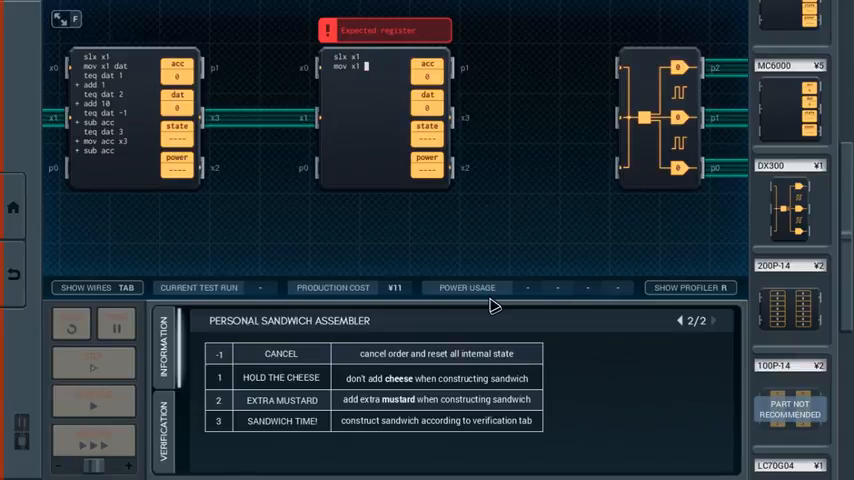
{"action": "mouse_move", "coordinate": [305, 186]}
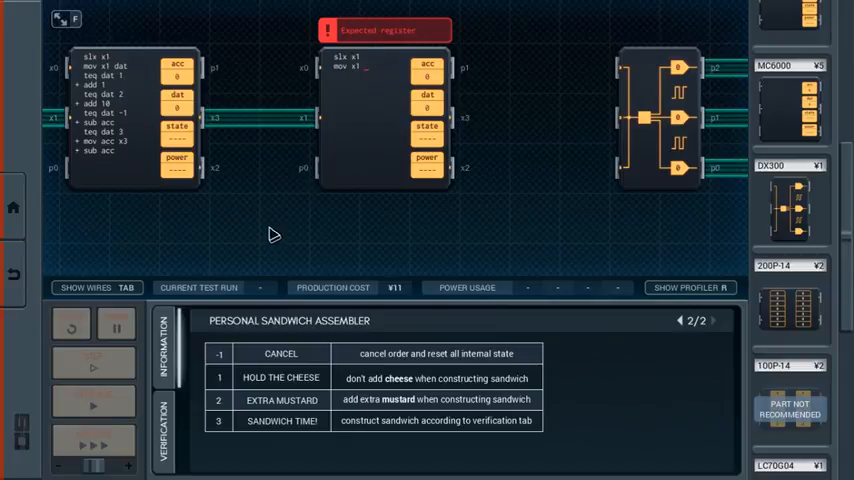
{"action": "mouse_move", "coordinate": [147, 78]}
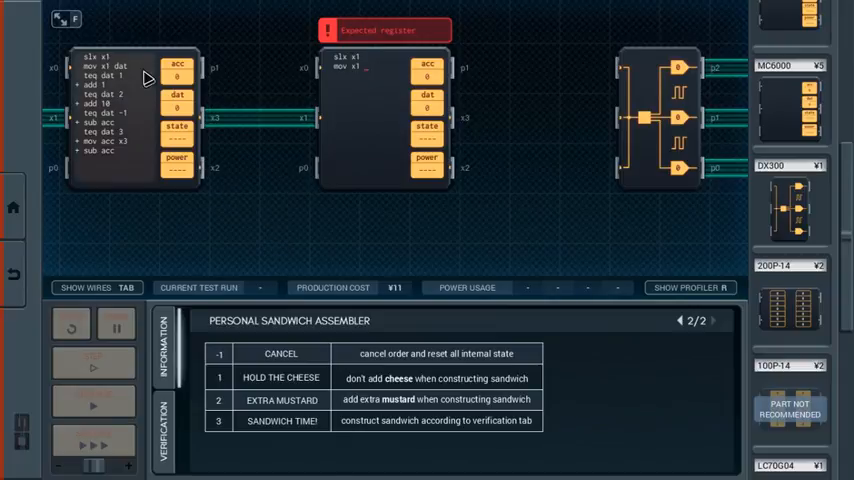
{"action": "mouse_move", "coordinate": [124, 122]}
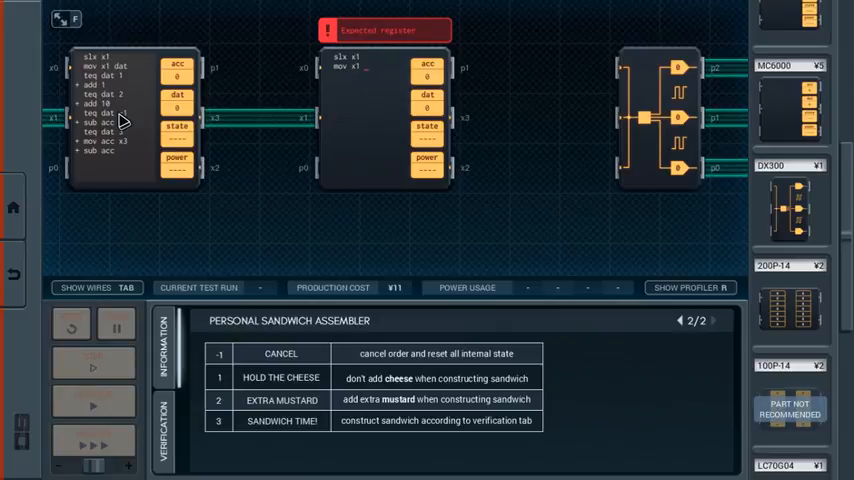
{"action": "left_click", "coordinate": [365, 67]}
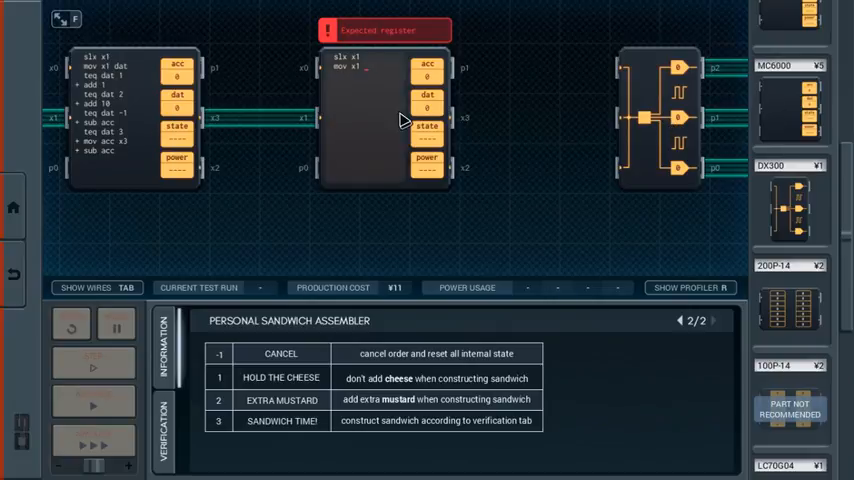
{"action": "mouse_move", "coordinate": [263, 140]}
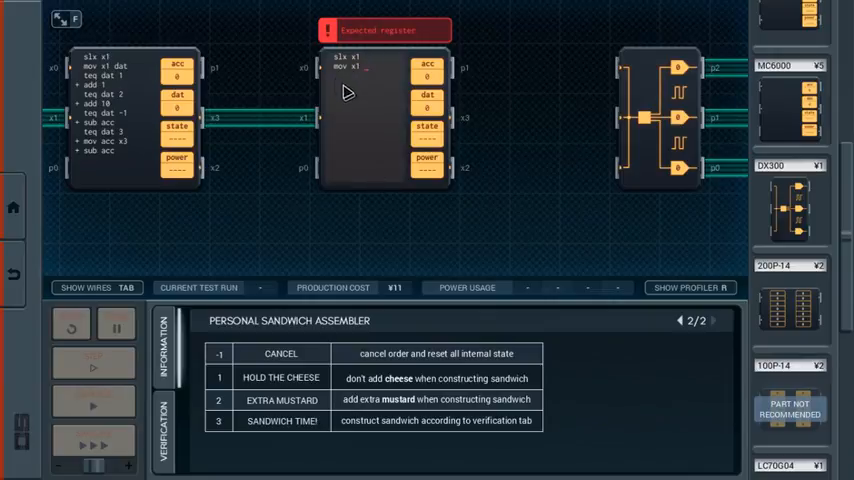
{"action": "mouse_move", "coordinate": [325, 78]}
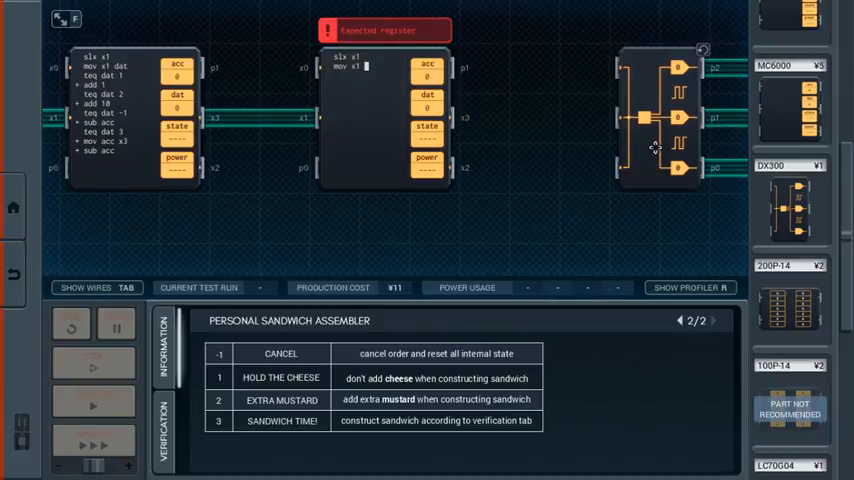
{"action": "mouse_move", "coordinate": [698, 128]}
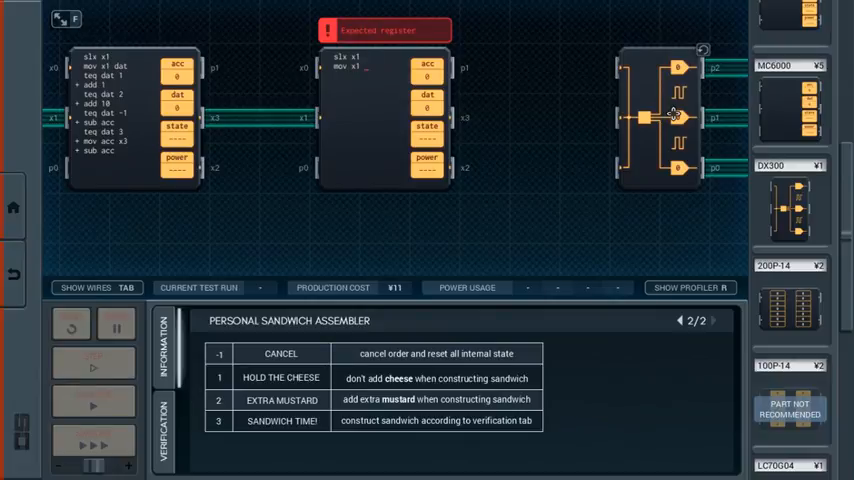
{"action": "mouse_move", "coordinate": [798, 170]}
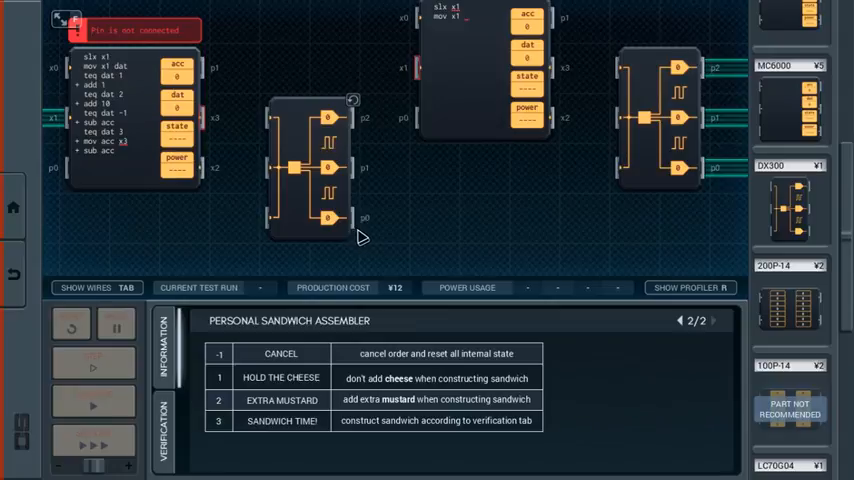
{"action": "mouse_move", "coordinate": [420, 82]}
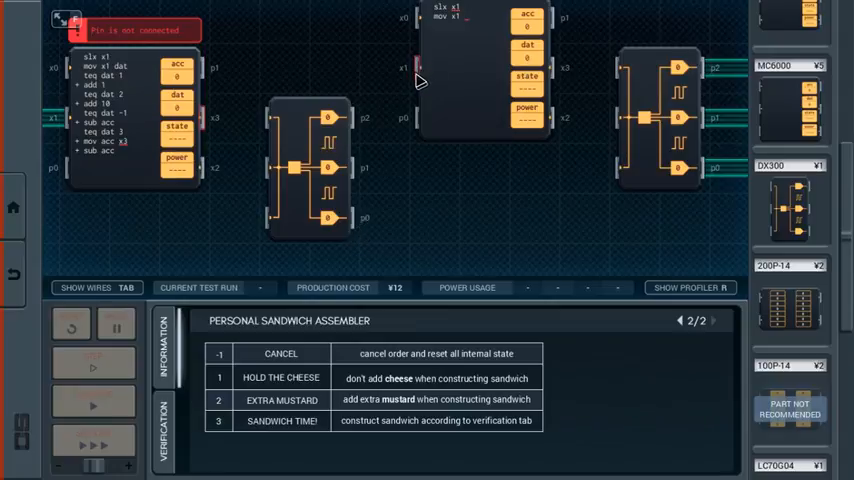
{"action": "mouse_move", "coordinate": [442, 58]}
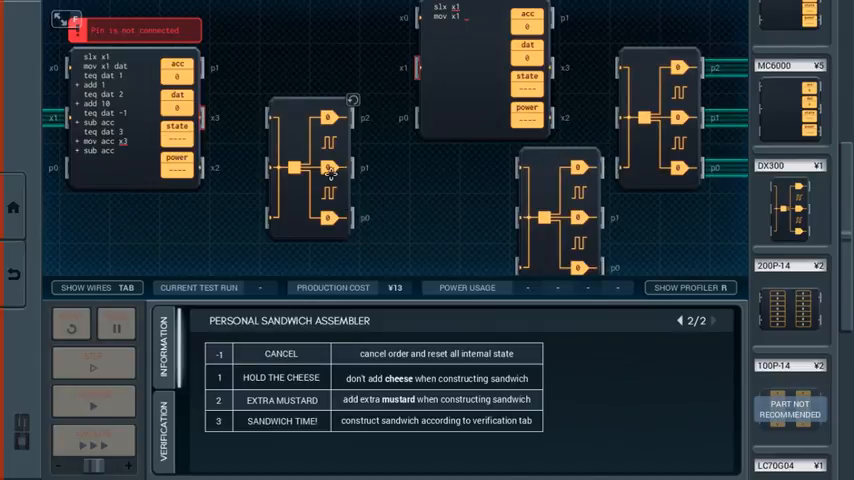
{"action": "mouse_move", "coordinate": [218, 168]}
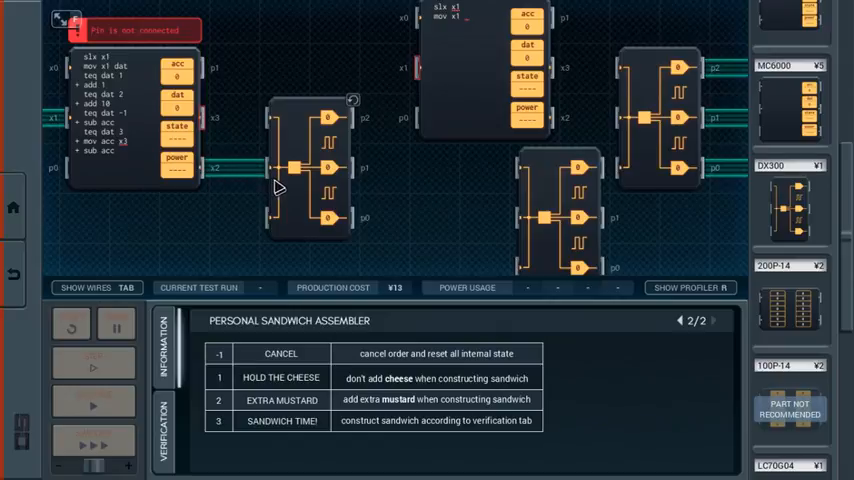
{"action": "mouse_move", "coordinate": [422, 78]}
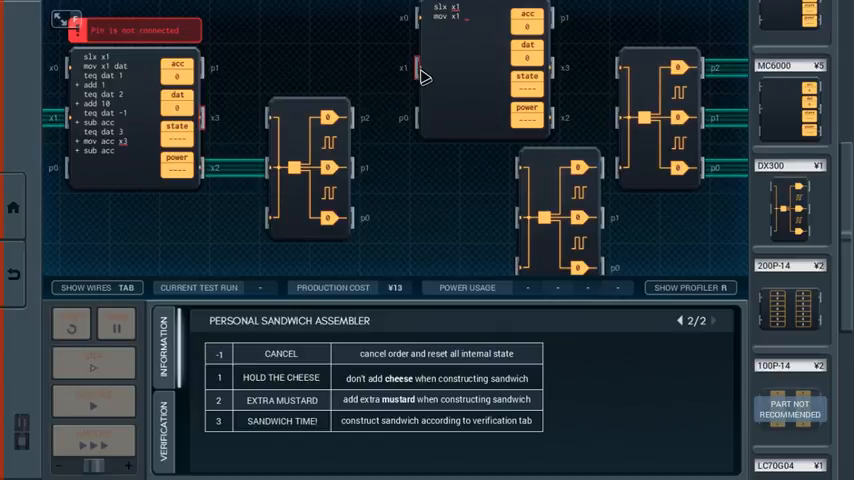
{"action": "mouse_move", "coordinate": [238, 188]}
{"action": "type", "text": "2"}
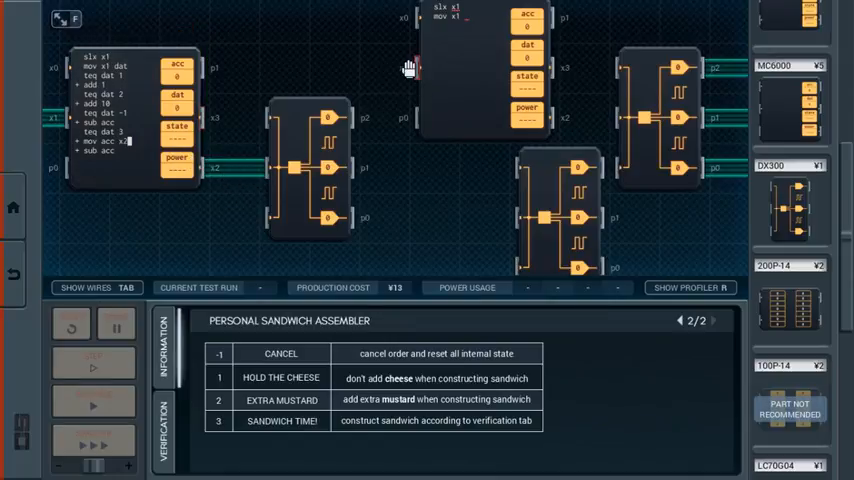
{"action": "mouse_move", "coordinate": [413, 155]}
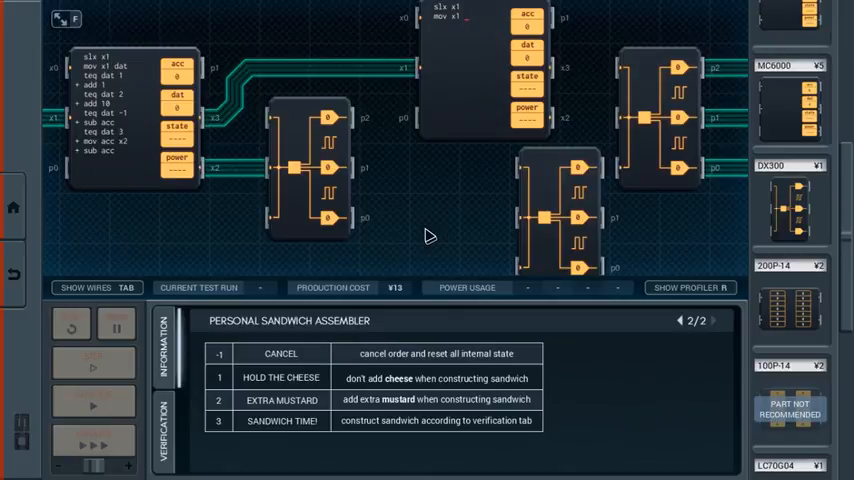
{"action": "mouse_move", "coordinate": [448, 169]}
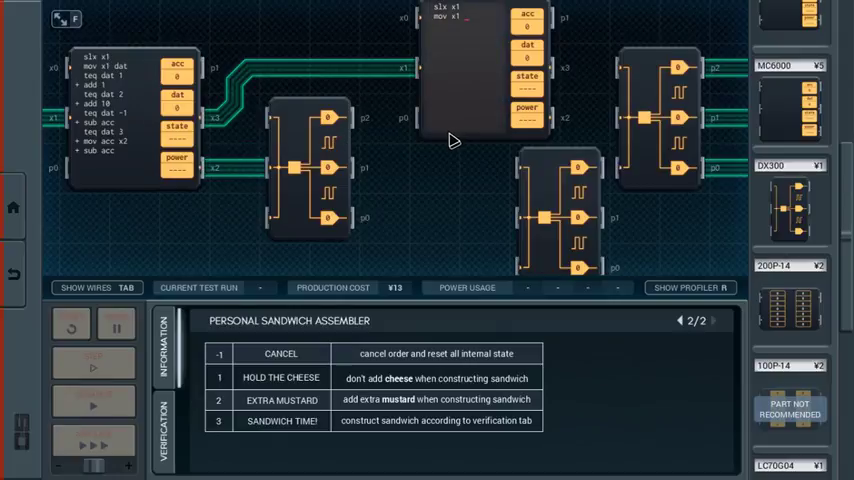
Toggle wire view and draw a trace from the first MC6000's x3 to the second controller
{"action": "left_click", "coordinate": [85, 287]}
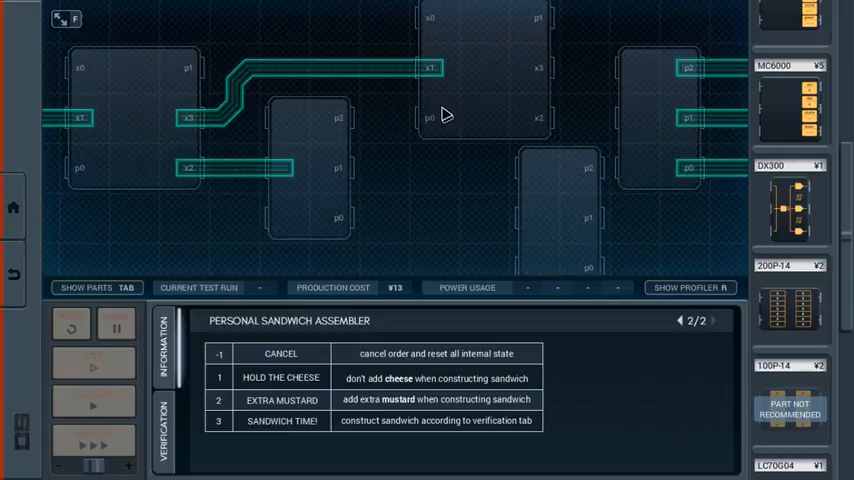
{"action": "left_click", "coordinate": [84, 287]}
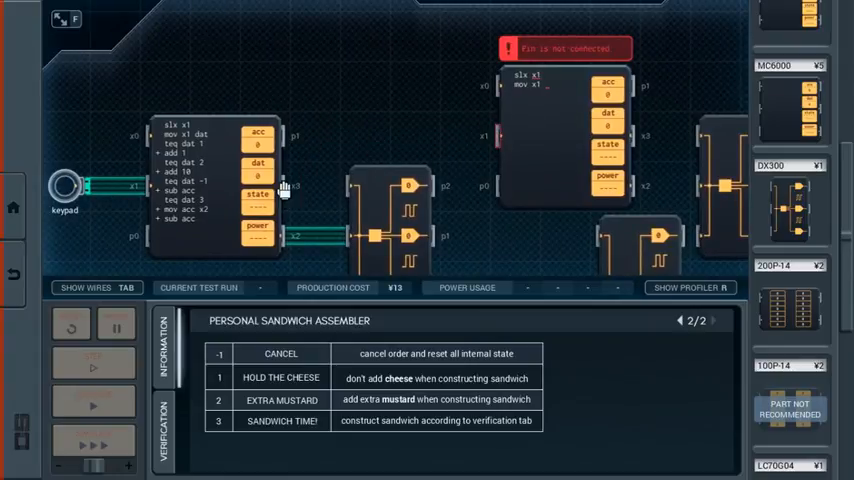
{"action": "left_click_drag", "start_coordinate": [288, 190], "coordinate": [350, 95]}
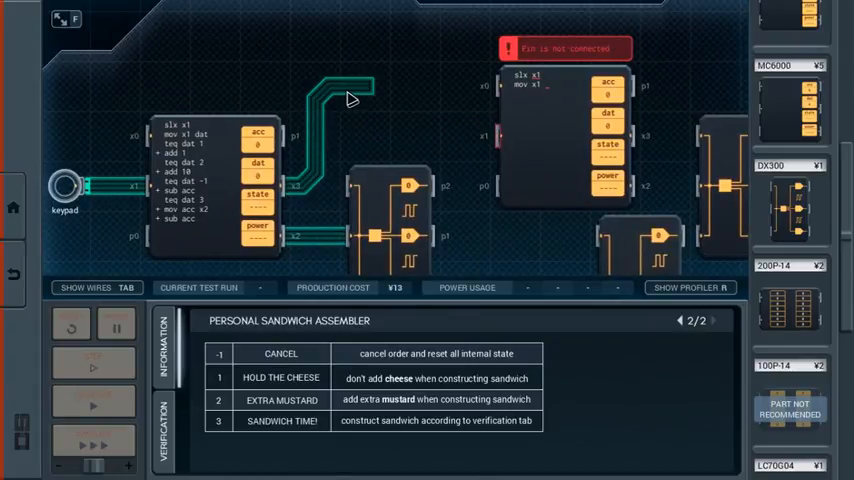
{"action": "mouse_move", "coordinate": [368, 88]}
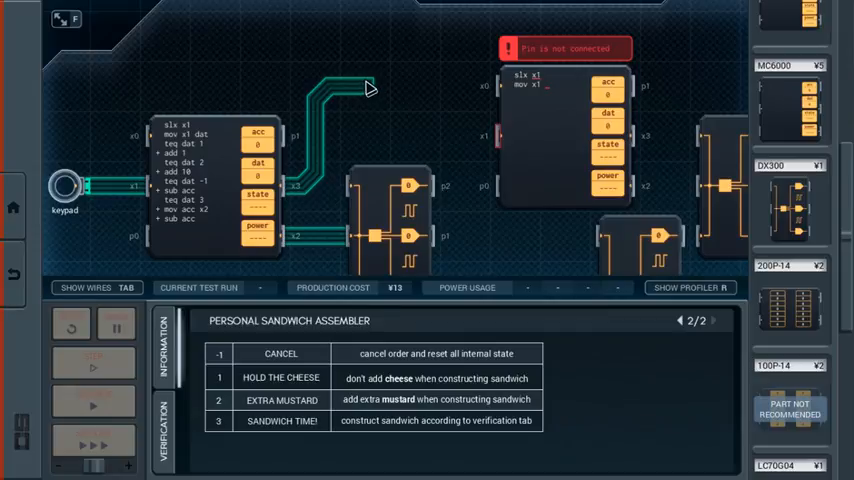
{"action": "left_click", "coordinate": [85, 288]}
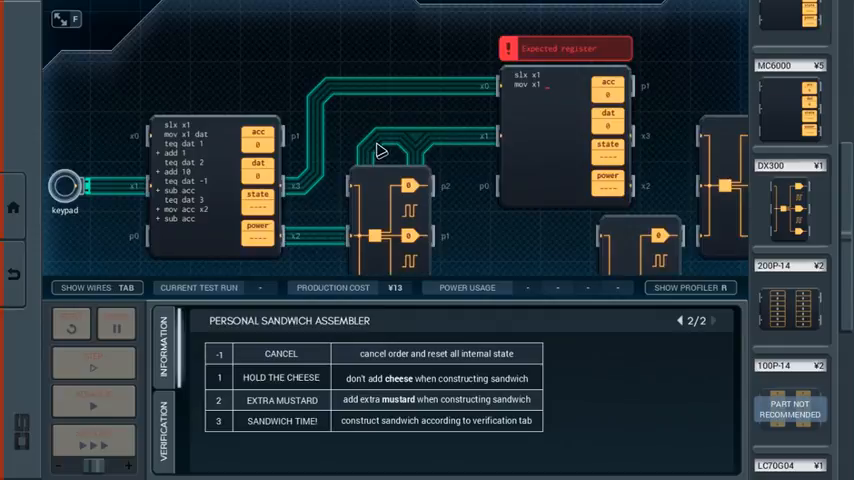
{"action": "mouse_move", "coordinate": [450, 203]}
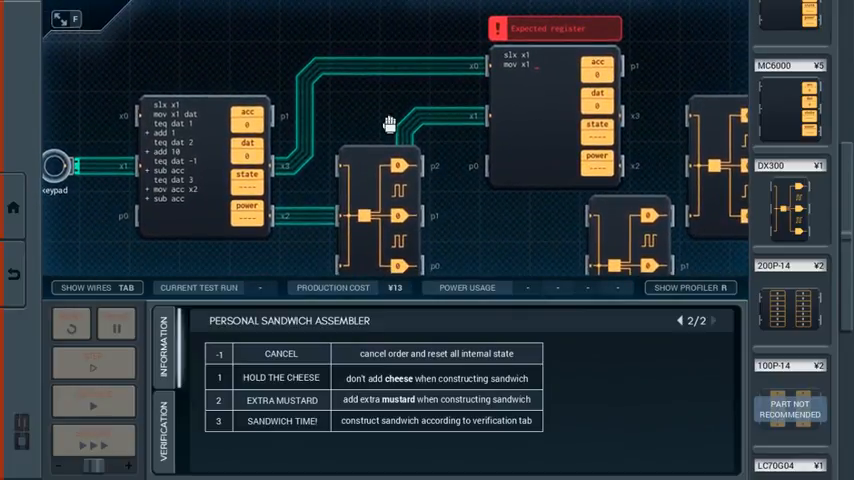
{"action": "mouse_move", "coordinate": [385, 200]}
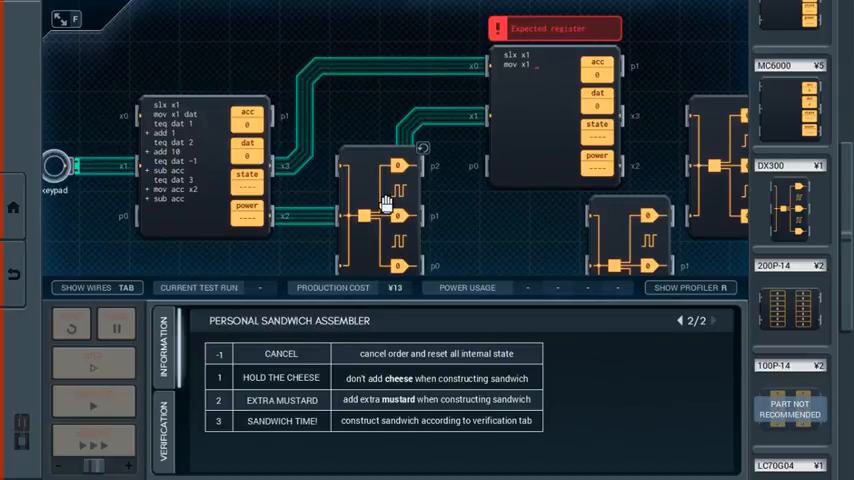
{"action": "mouse_move", "coordinate": [521, 177]}
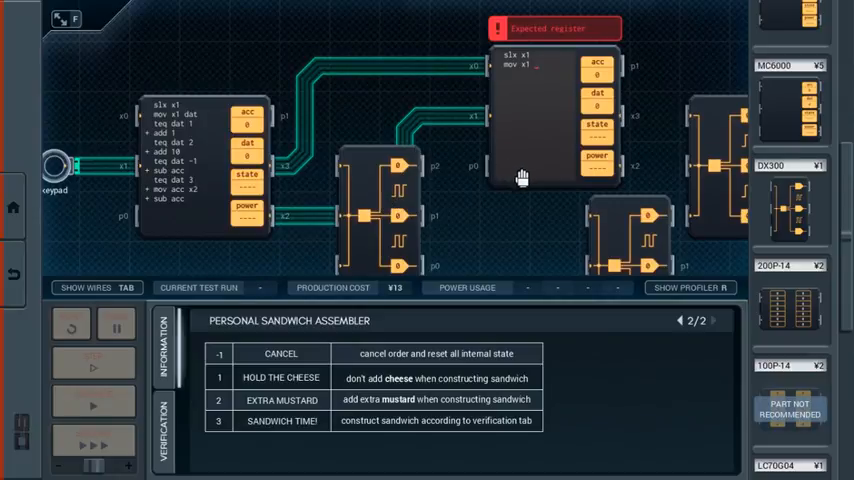
{"action": "mouse_move", "coordinate": [527, 189]}
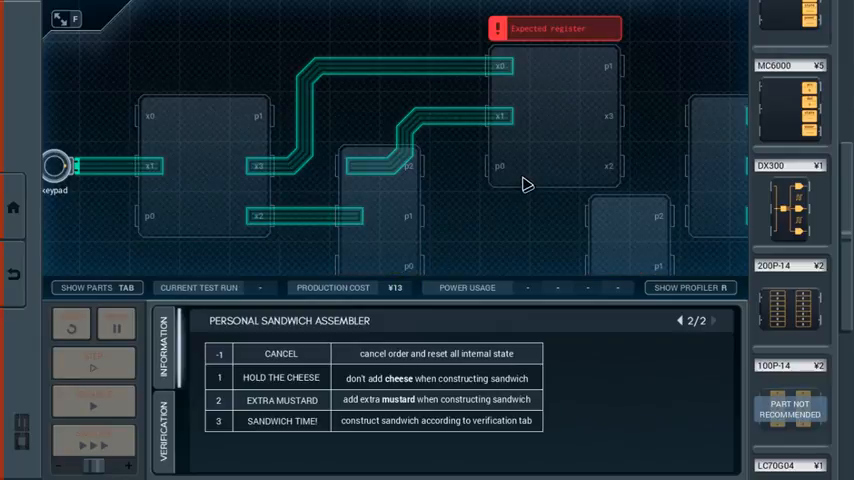
{"action": "left_click", "coordinate": [85, 287]}
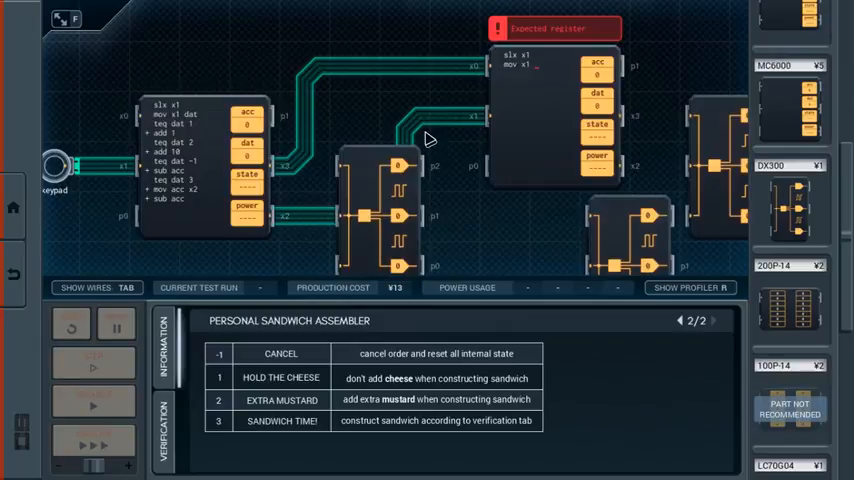
{"action": "left_click", "coordinate": [84, 288]}
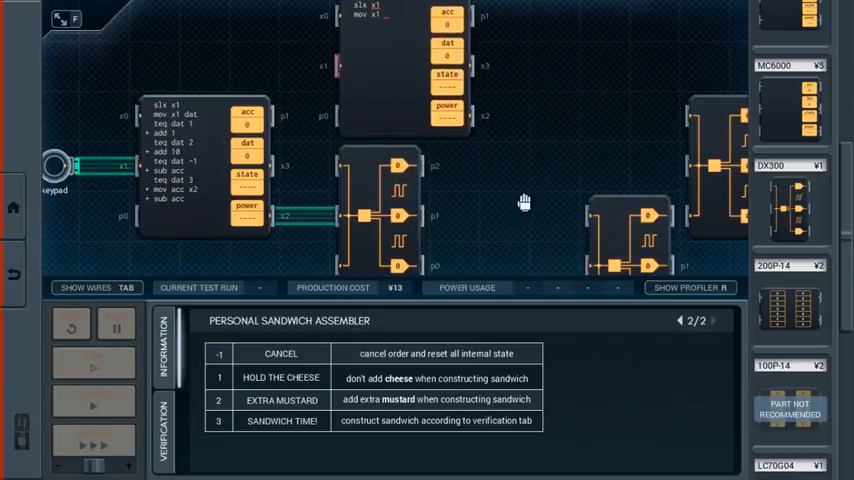
In wire view, begin a trace from the left MC6000's x3 toward the top controller
{"action": "left_click", "coordinate": [84, 288]}
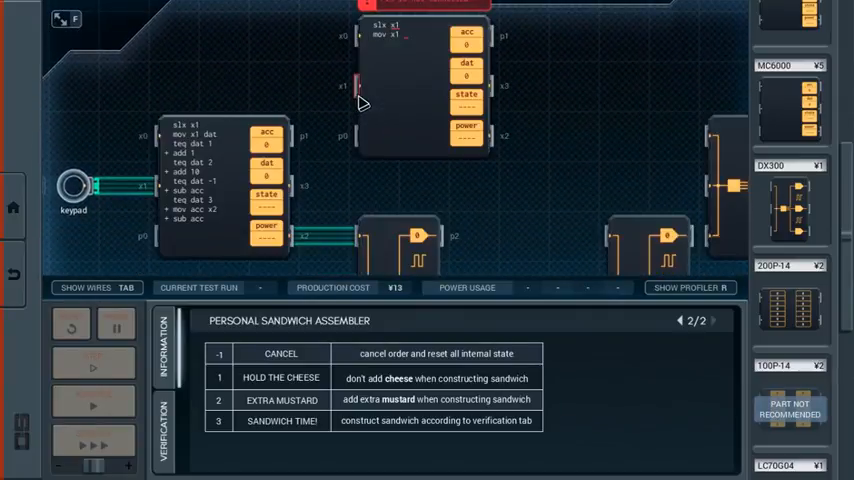
{"action": "mouse_move", "coordinate": [350, 90]}
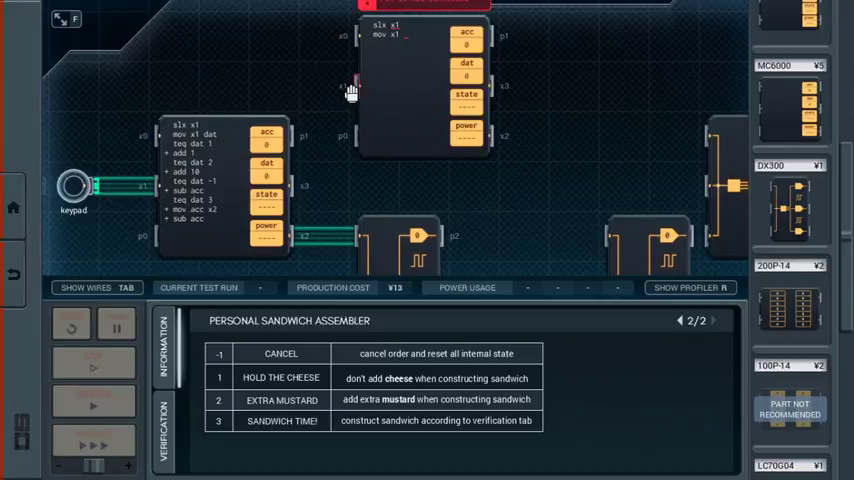
{"action": "left_click", "coordinate": [84, 287]}
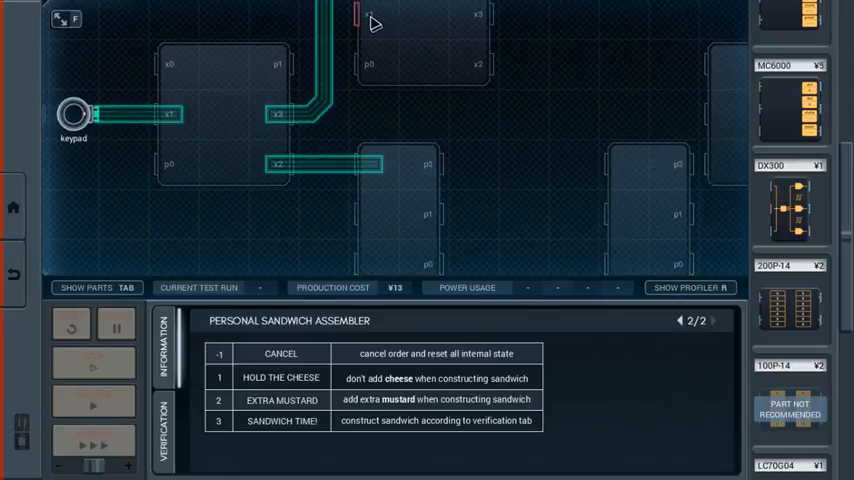
Return to the parts view to add + mov 100 x3 to the keypad controller
{"action": "left_click", "coordinate": [84, 288]}
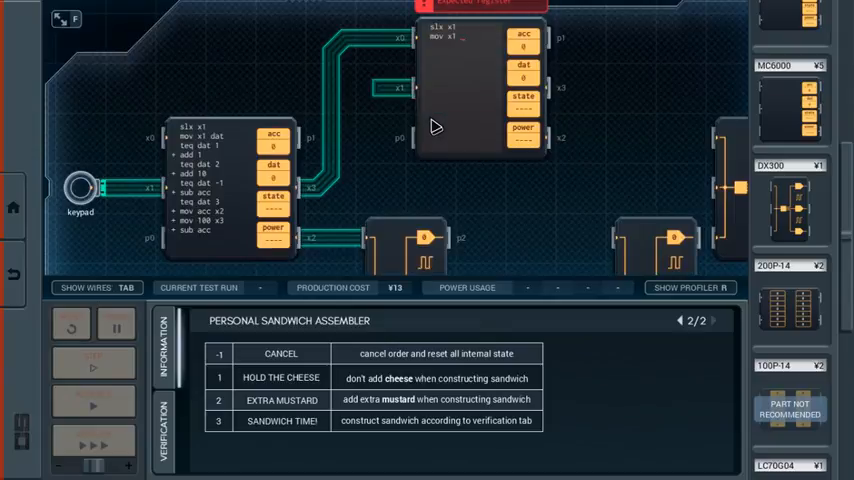
{"action": "mouse_move", "coordinate": [445, 125]}
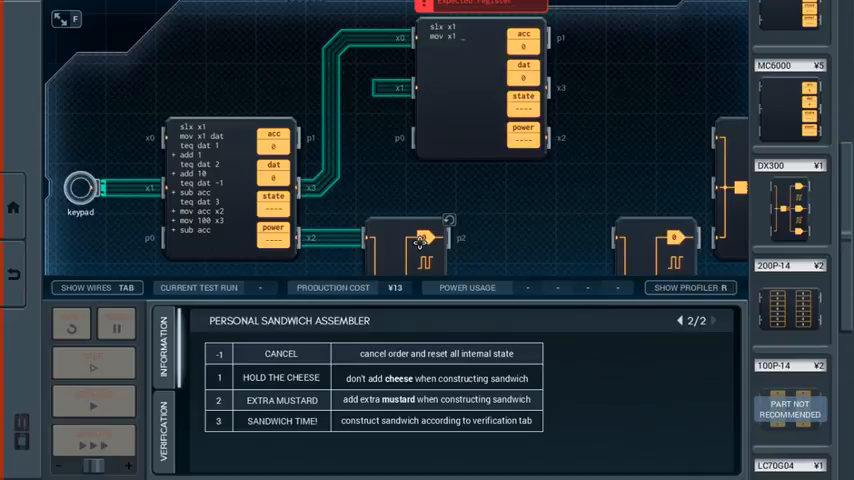
{"action": "mouse_move", "coordinate": [393, 110]}
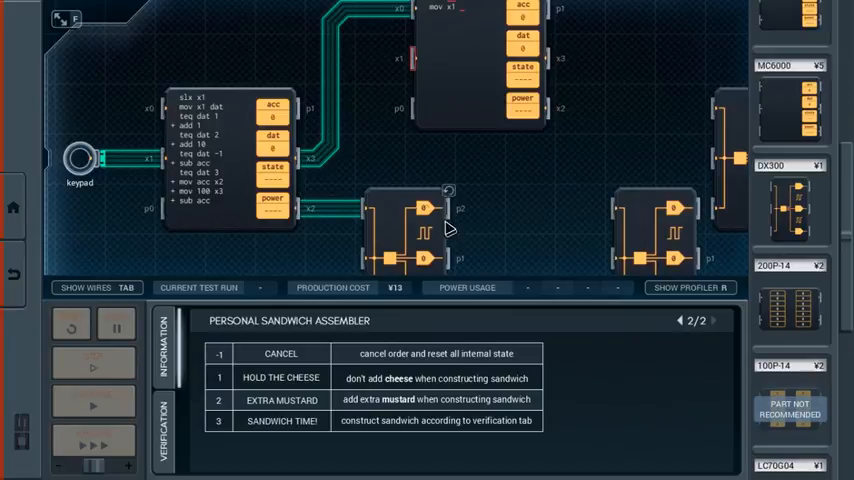
{"action": "mouse_move", "coordinate": [528, 150]}
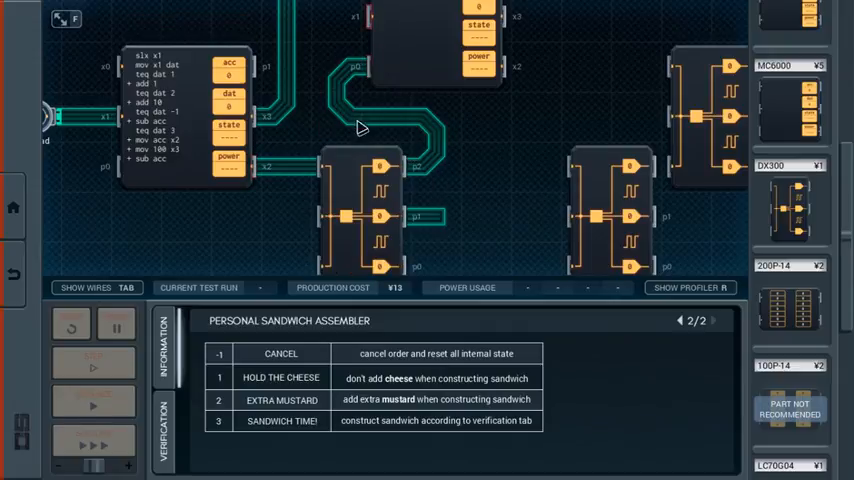
{"action": "mouse_move", "coordinate": [426, 186]}
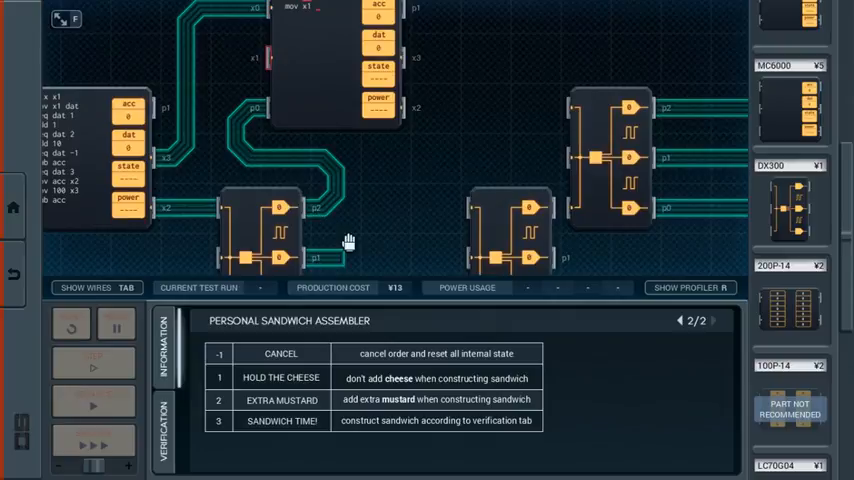
{"action": "mouse_move", "coordinate": [335, 265]}
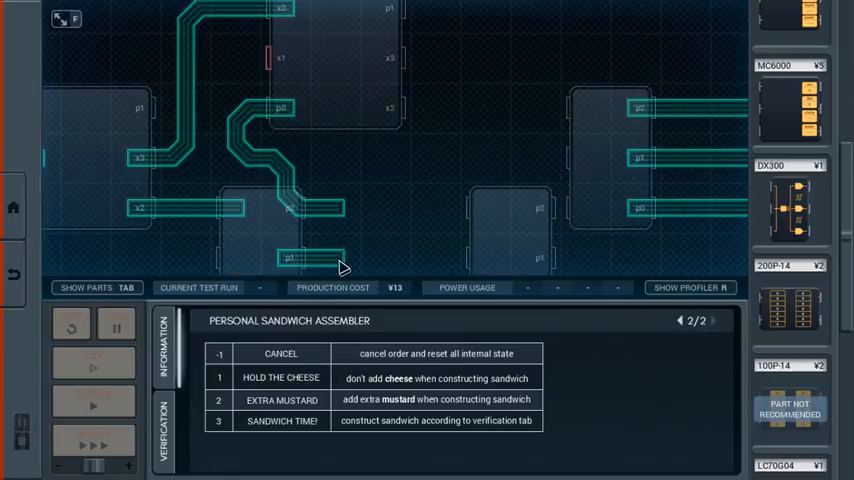
Start a trace from the upper controller's p1 pin and pan toward the output pins
{"action": "left_click", "coordinate": [87, 288]}
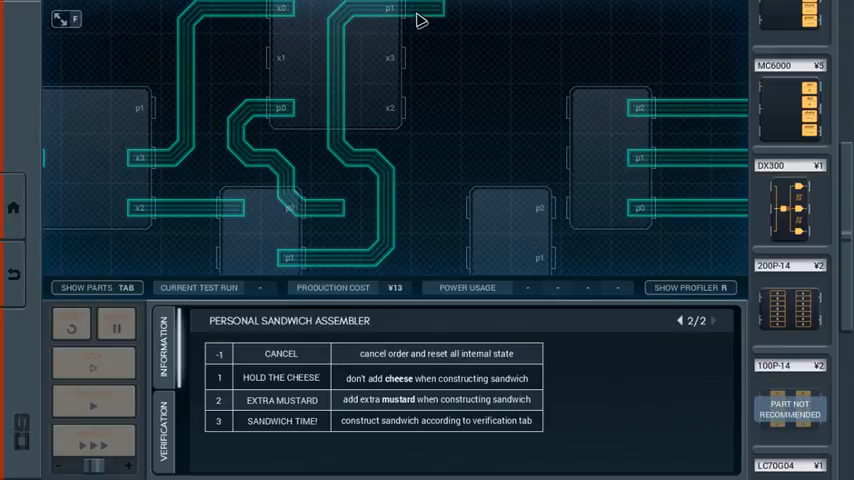
{"action": "left_click", "coordinate": [84, 288]}
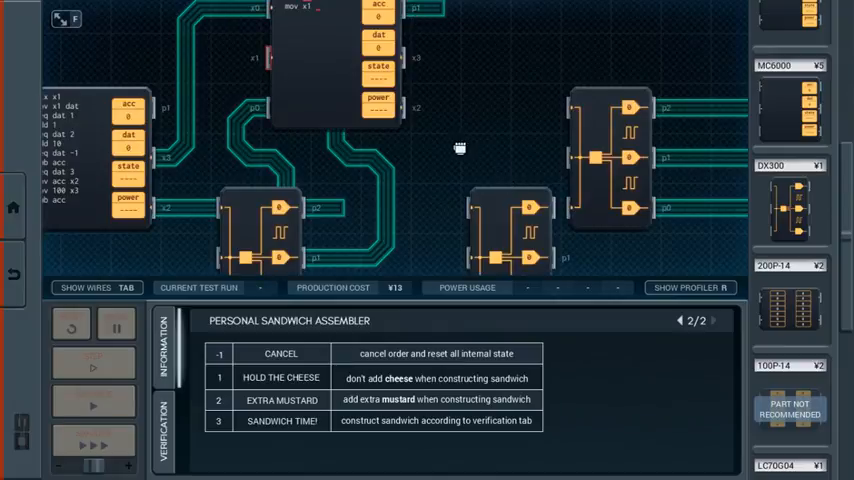
{"action": "left_click_drag", "start_coordinate": [460, 148], "coordinate": [358, 153]}
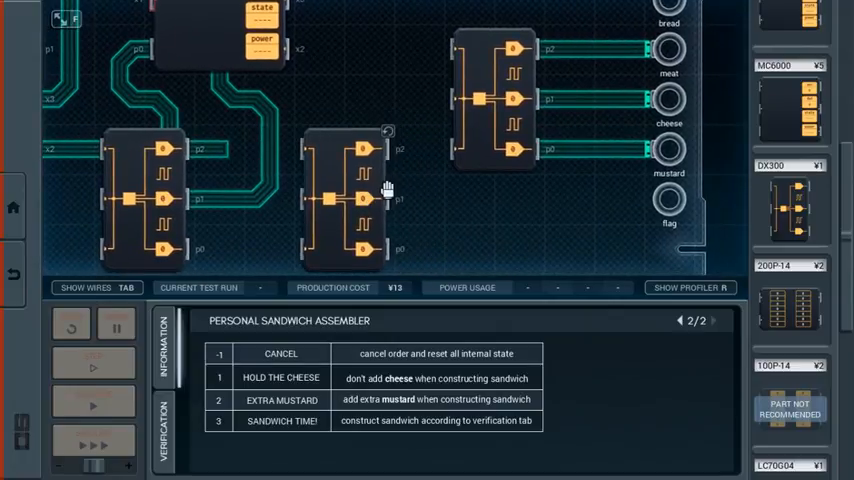
Route traces from the upper controller's x2 and x3 pins to the DX300s
{"action": "left_click", "coordinate": [85, 288]}
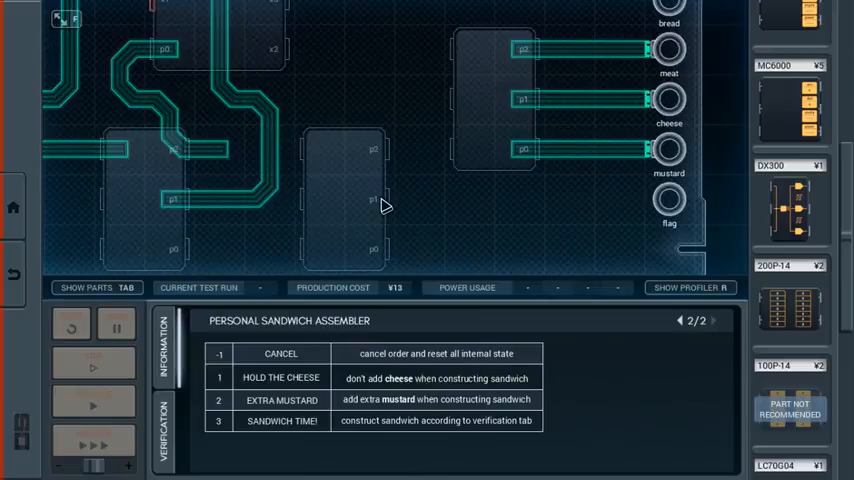
{"action": "left_click", "coordinate": [96, 287]}
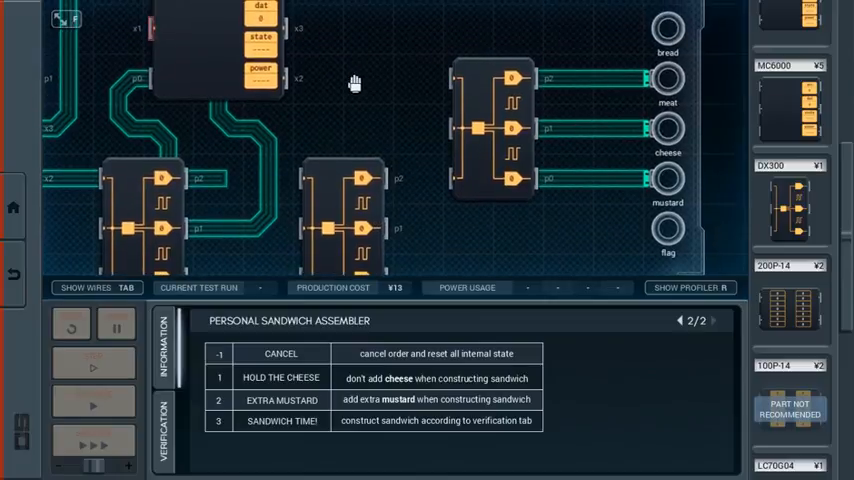
{"action": "left_click", "coordinate": [96, 288]}
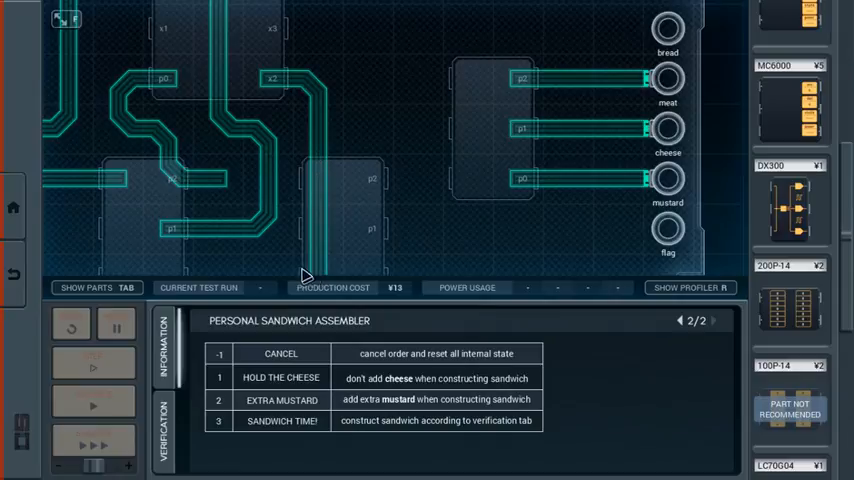
{"action": "left_click", "coordinate": [88, 287]}
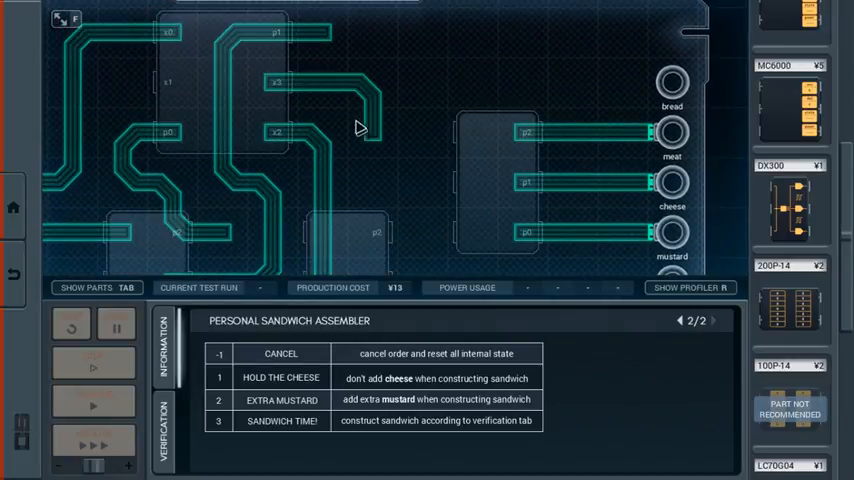
{"action": "left_click", "coordinate": [96, 287]}
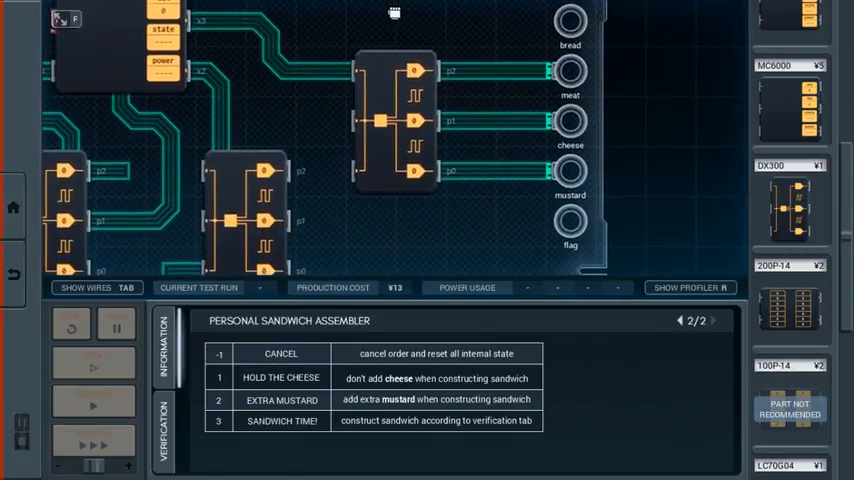
Place a zero-cost bridge beside the rightmost DX300 where the upper controller's traces cross
{"action": "scroll", "scroll_direction": "down", "scroll_amount": 3}
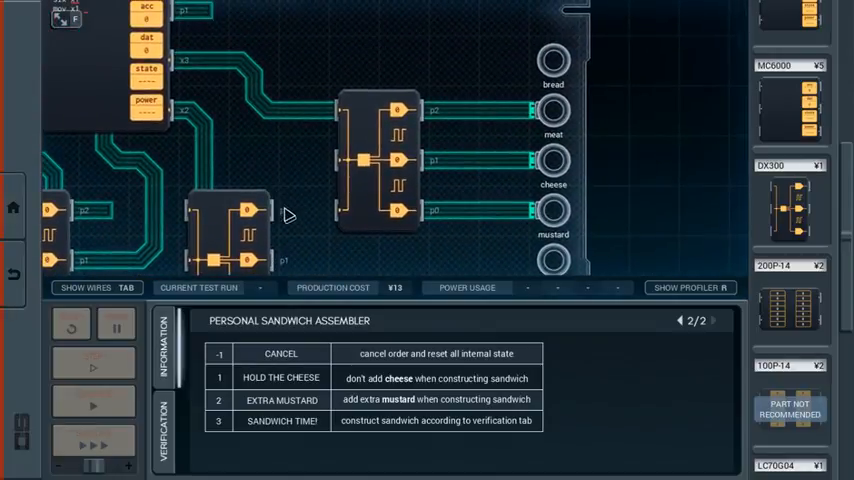
{"action": "mouse_move", "coordinate": [302, 179]}
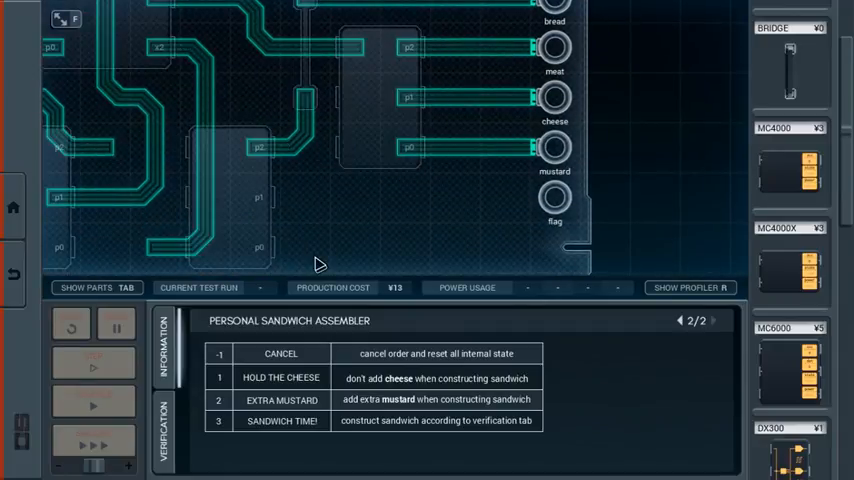
{"action": "mouse_move", "coordinate": [283, 258]}
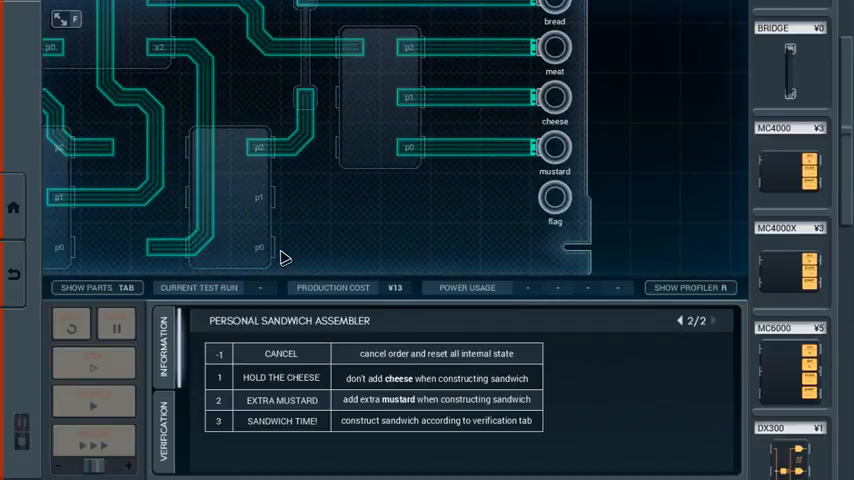
{"action": "left_click", "coordinate": [86, 287]}
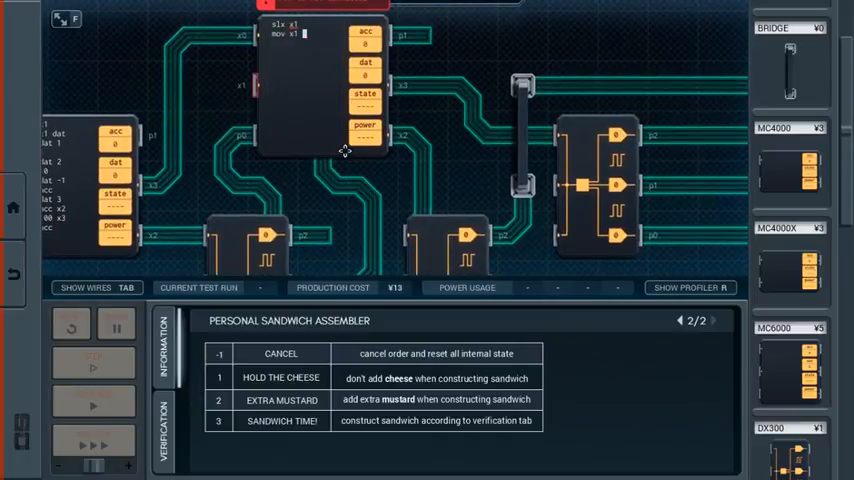
Clear the upper MC6000's old code and add a 'teq x0 0' line
{"action": "key", "text": "Backspace"}
{"action": "type", "text": "0"}
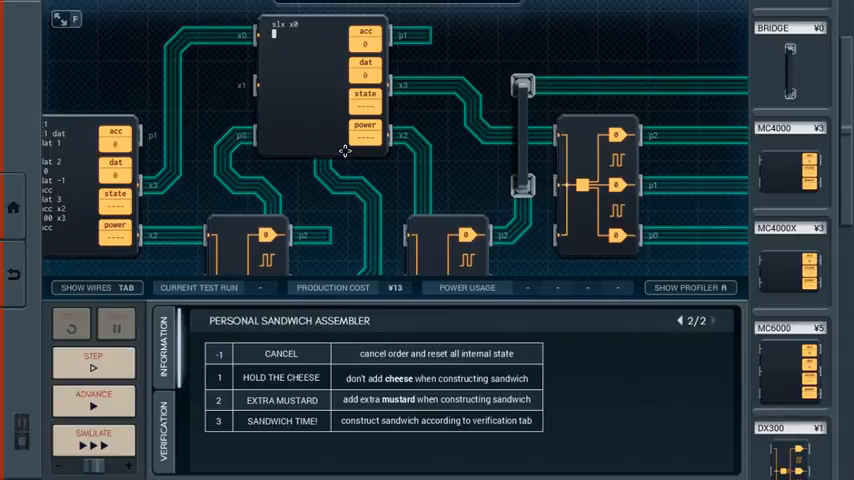
{"action": "left_click", "coordinate": [93, 440]}
{"action": "type", "text": "s"}
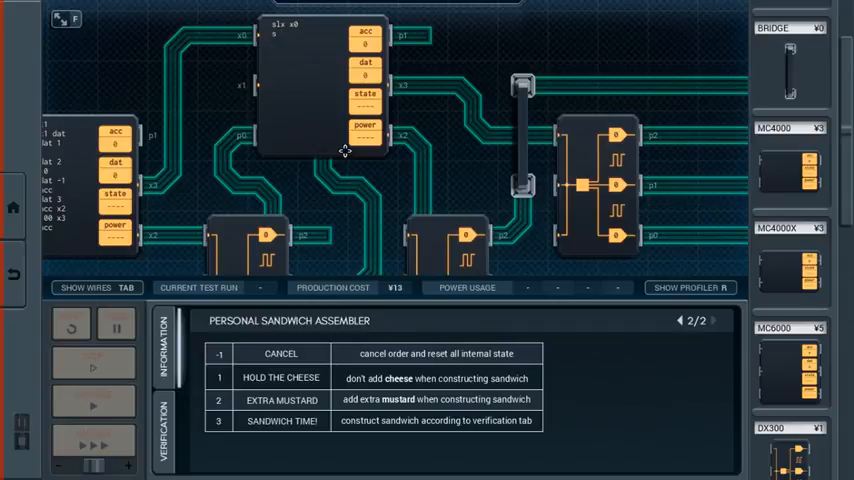
{"action": "type", "text": "teq"}
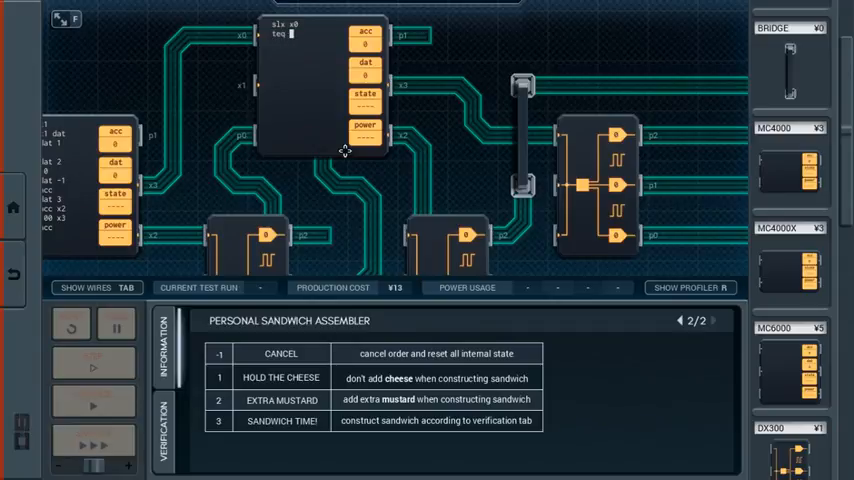
{"action": "type", "text": "x0 0"}
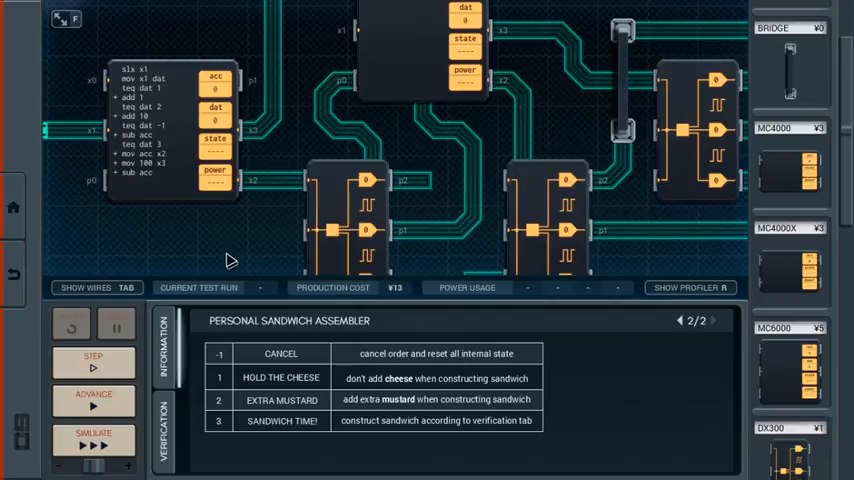
{"action": "mouse_move", "coordinate": [178, 368]}
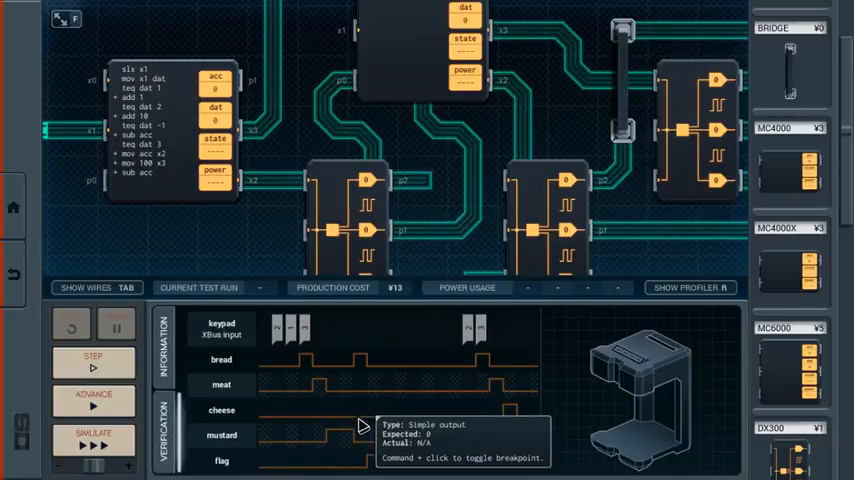
{"action": "mouse_move", "coordinate": [407, 117]}
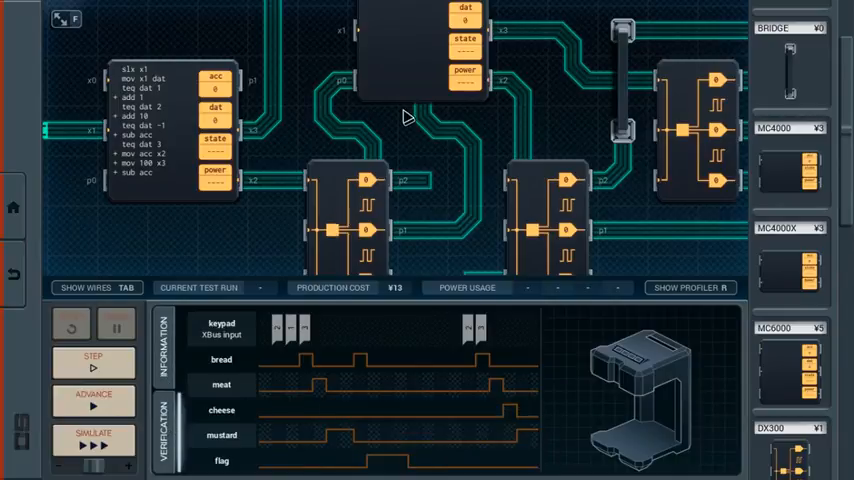
{"action": "mouse_move", "coordinate": [405, 155]}
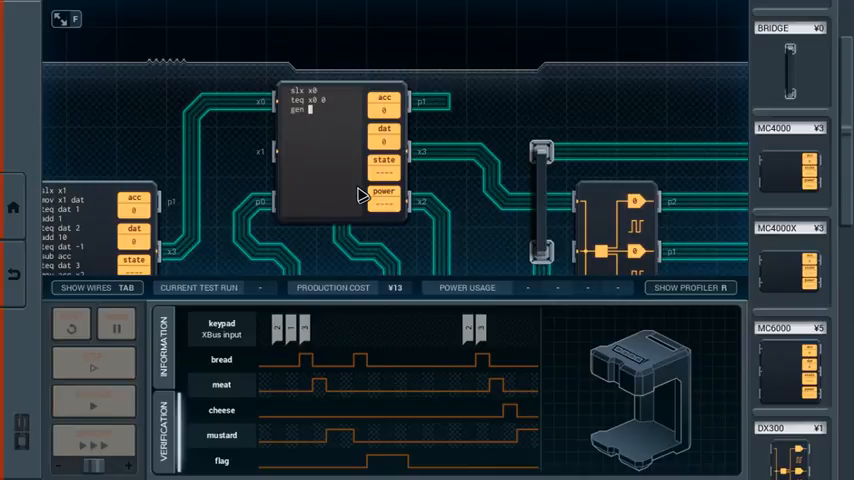
Replace the top MC6000's 'gen x2 1 0' with 'mov 100 x2', 'slp 1', 'mov 0 x2'
{"action": "type", "text": "x2"}
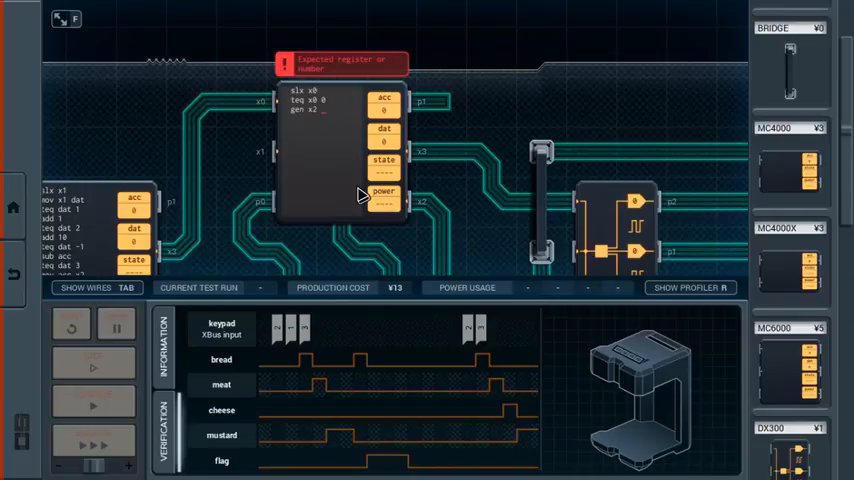
{"action": "type", "text": "1 0"}
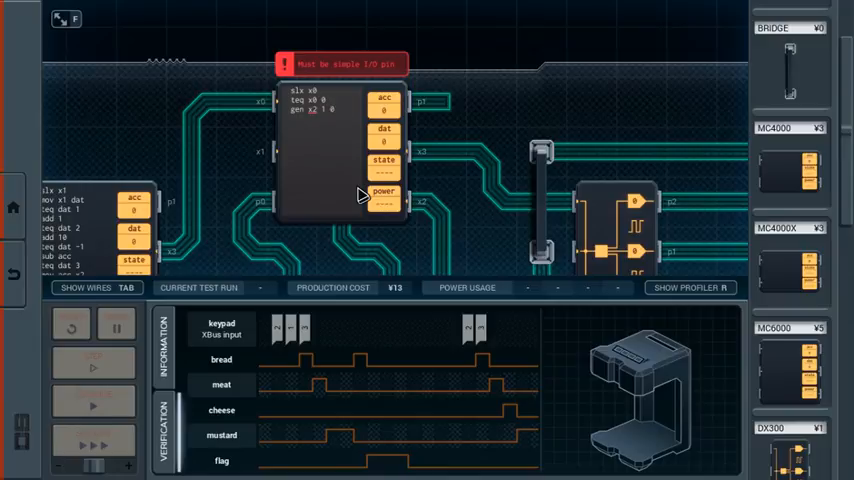
{"action": "left_click", "coordinate": [335, 110]}
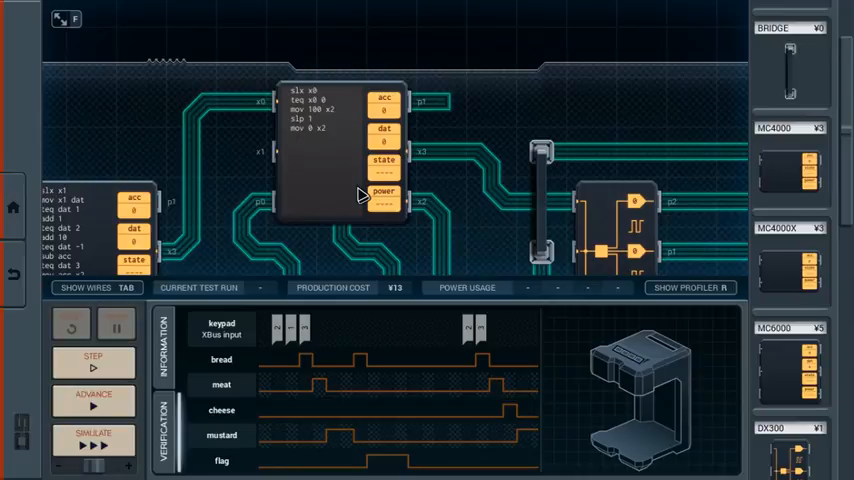
{"action": "mouse_move", "coordinate": [393, 353]}
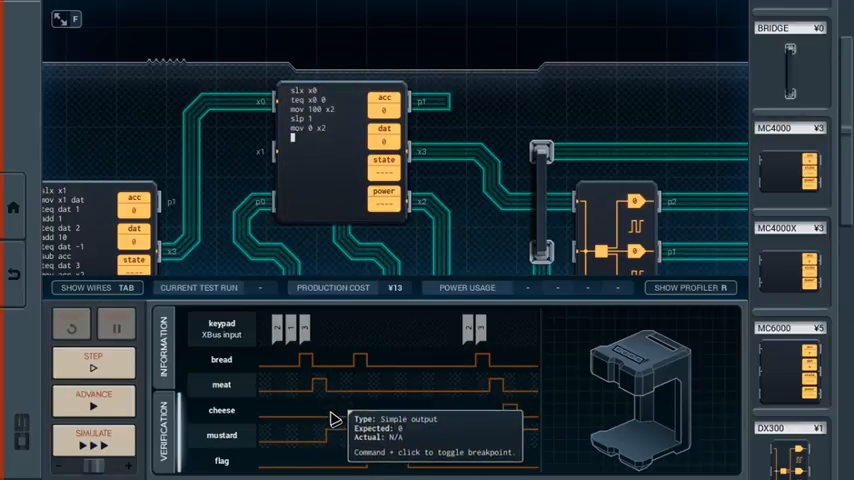
{"action": "mouse_move", "coordinate": [363, 365]}
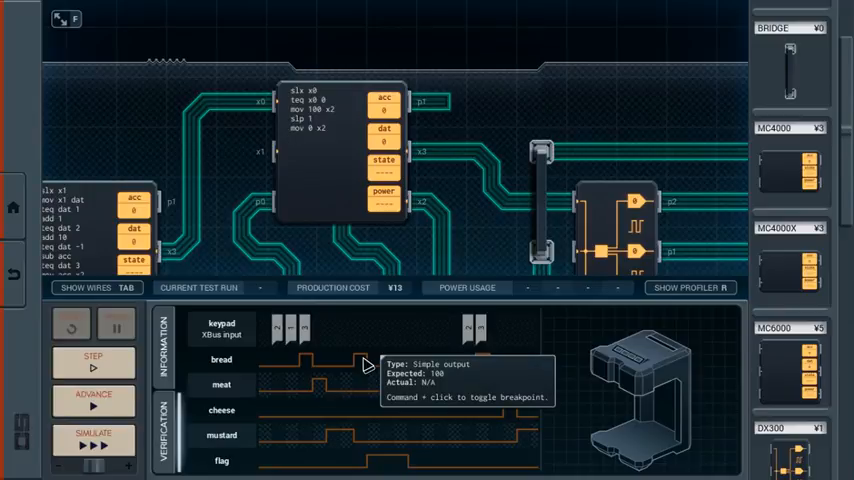
{"action": "scroll", "scroll_direction": "down", "scroll_amount": 3}
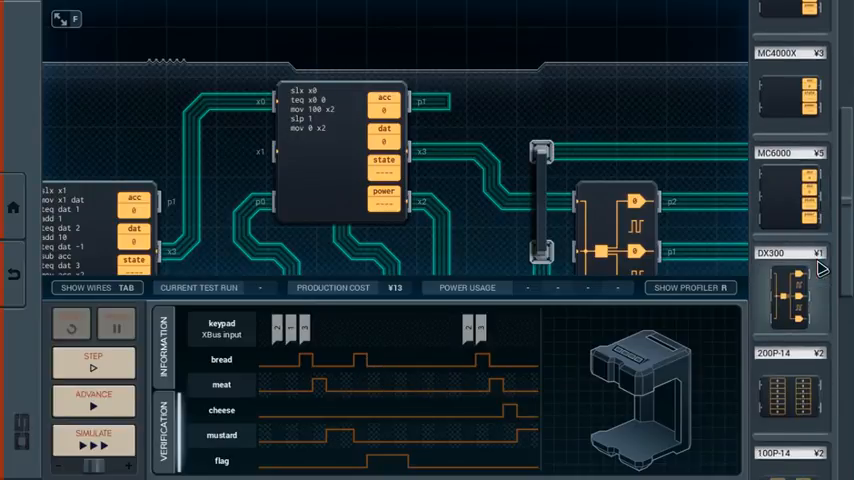
{"action": "scroll", "scroll_direction": "down", "scroll_amount": 3}
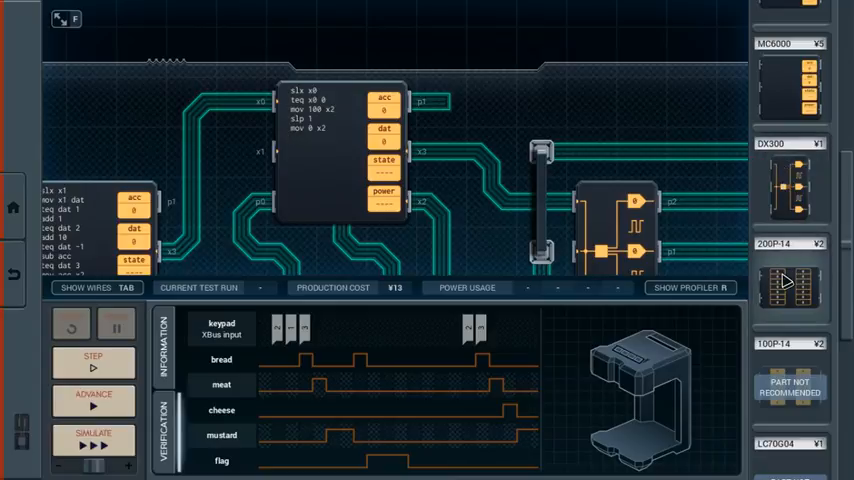
{"action": "scroll", "scroll_direction": "down", "scroll_amount": 3}
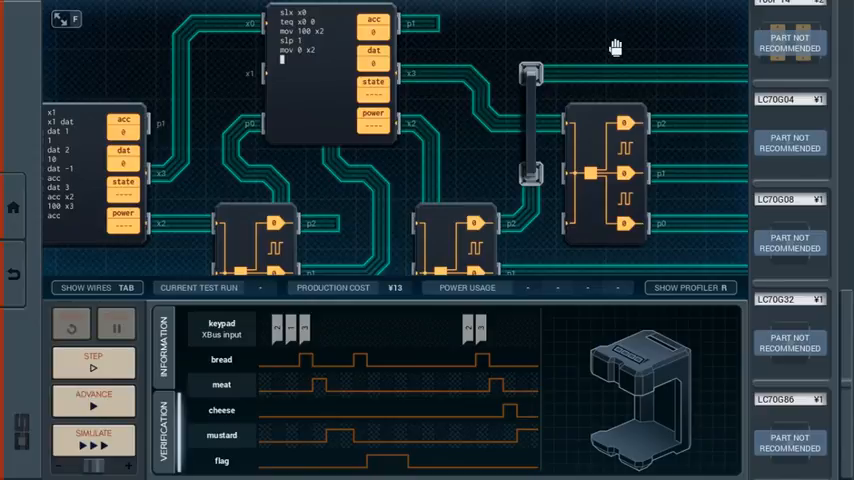
{"action": "mouse_move", "coordinate": [620, 55]}
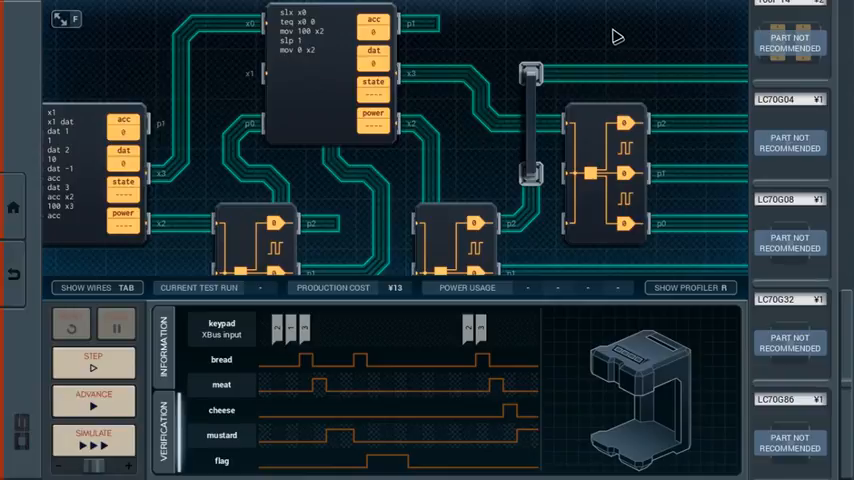
{"action": "mouse_move", "coordinate": [627, 29]}
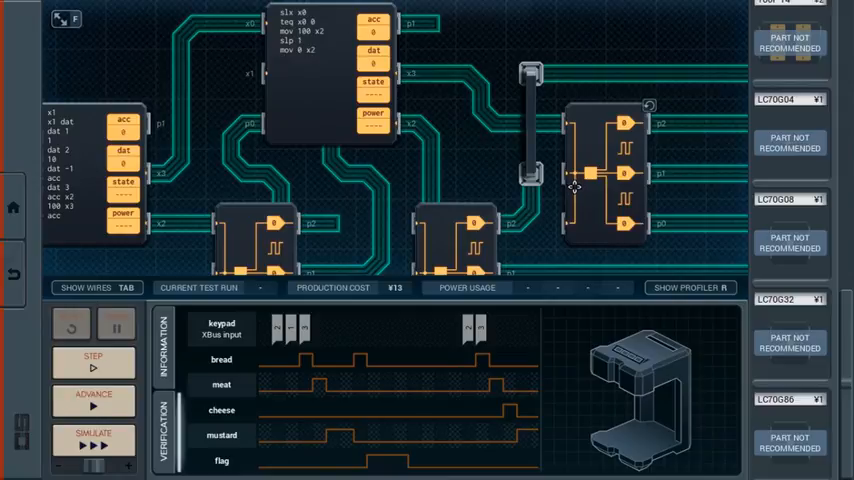
{"action": "mouse_move", "coordinate": [528, 9]}
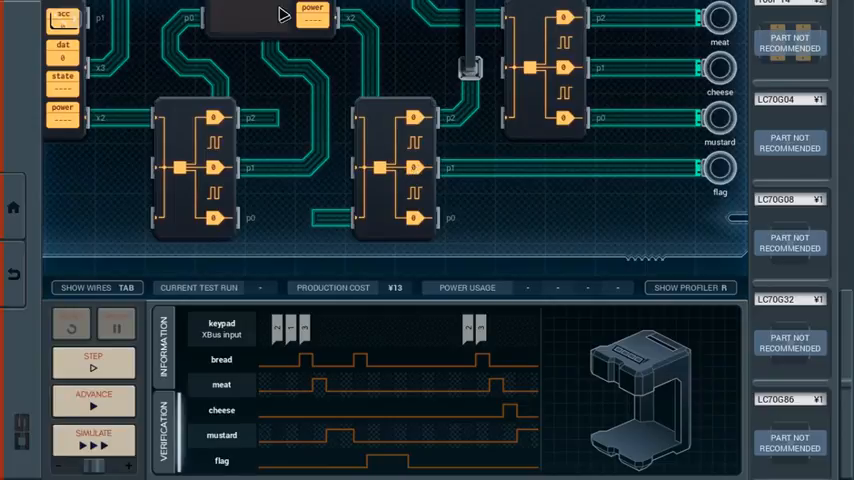
{"action": "mouse_move", "coordinate": [268, 23]}
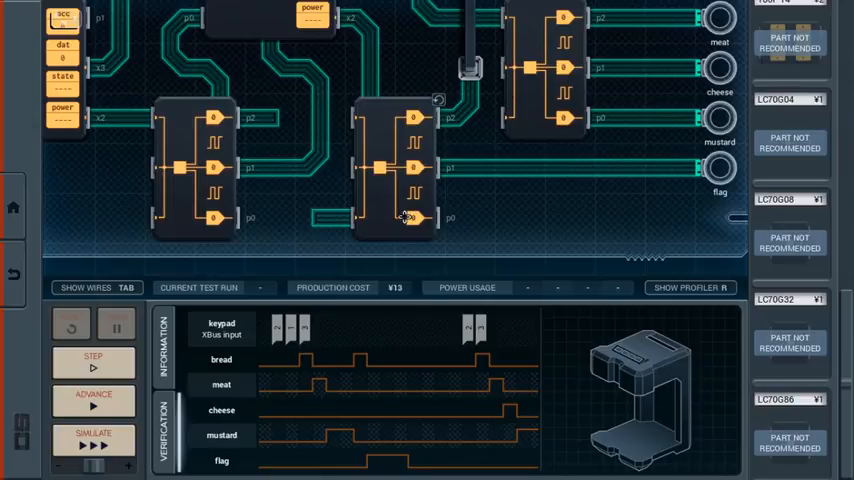
{"action": "mouse_move", "coordinate": [452, 140]}
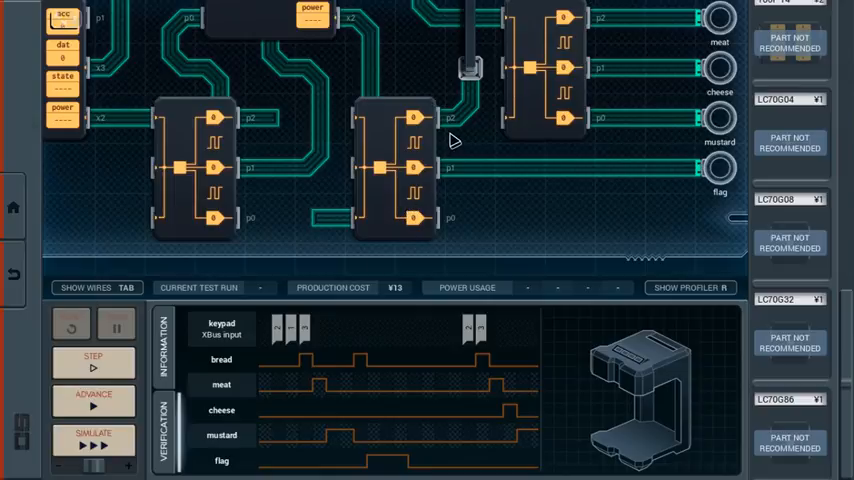
{"action": "mouse_move", "coordinate": [450, 130]}
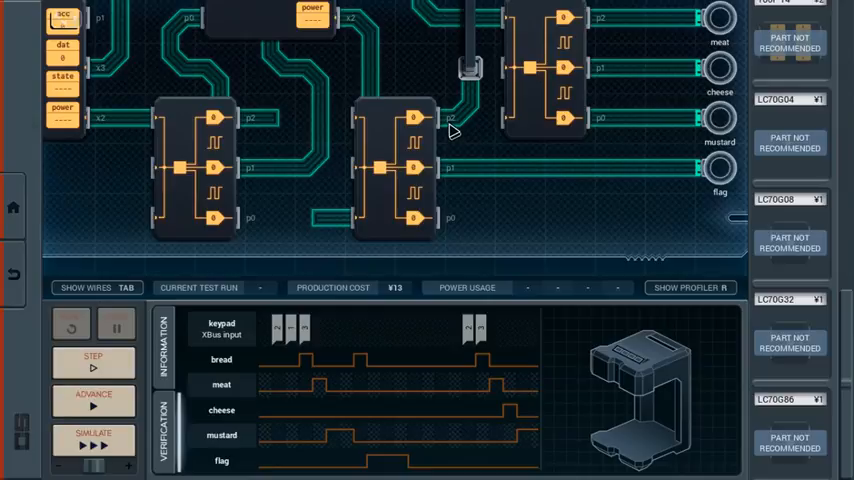
{"action": "scroll", "scroll_direction": "down", "scroll_amount": 3}
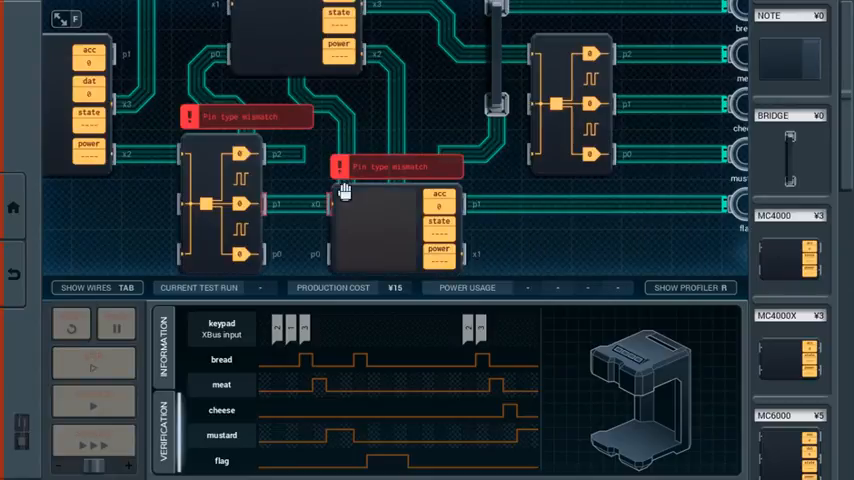
{"action": "mouse_move", "coordinate": [413, 238]}
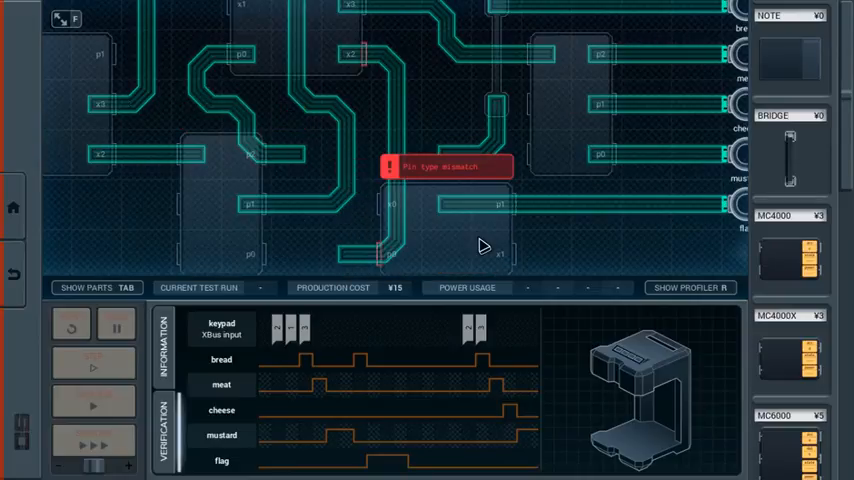
Delete the wire causing the pin-type mismatch at the new MC4000
{"action": "left_click", "coordinate": [84, 287]}
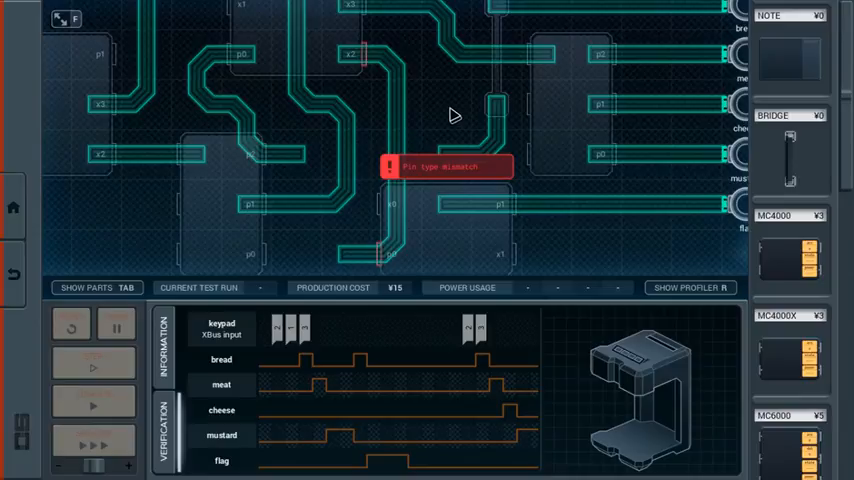
{"action": "left_click", "coordinate": [85, 287]}
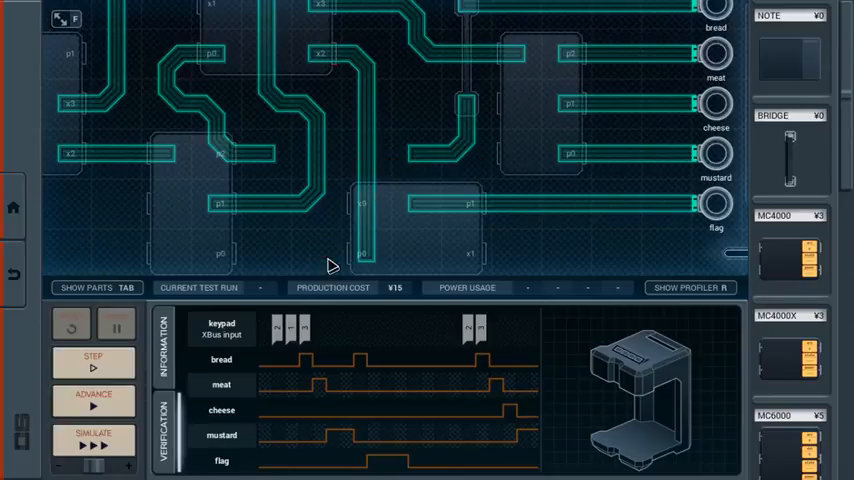
Switch between parts and wiring views and route a trace to the MC4000's x0 pin
{"action": "left_click", "coordinate": [95, 288]}
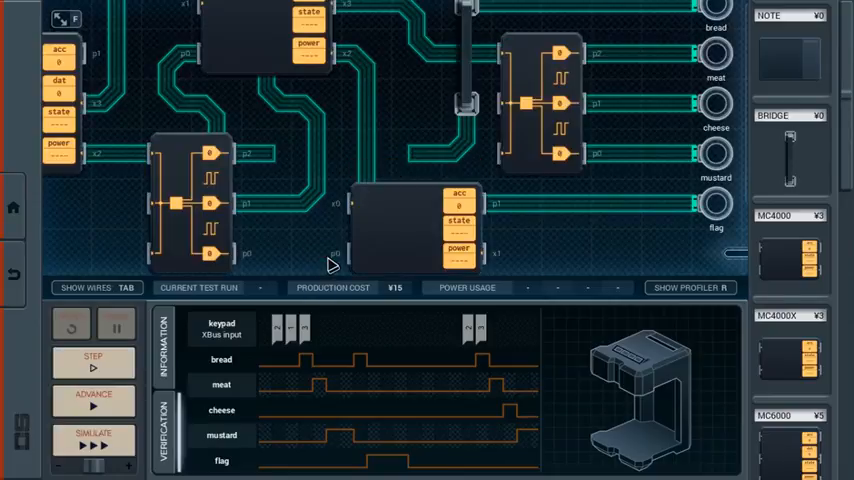
{"action": "scroll", "scroll_direction": "down", "scroll_amount": 3}
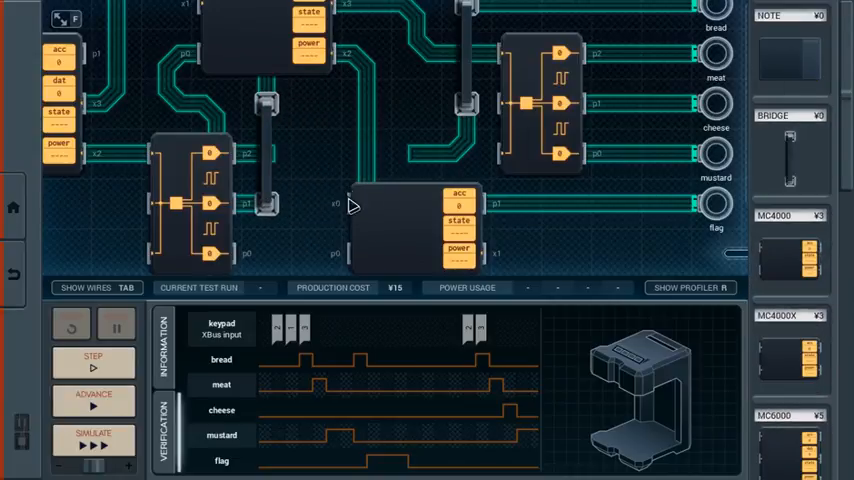
{"action": "left_click", "coordinate": [85, 288]}
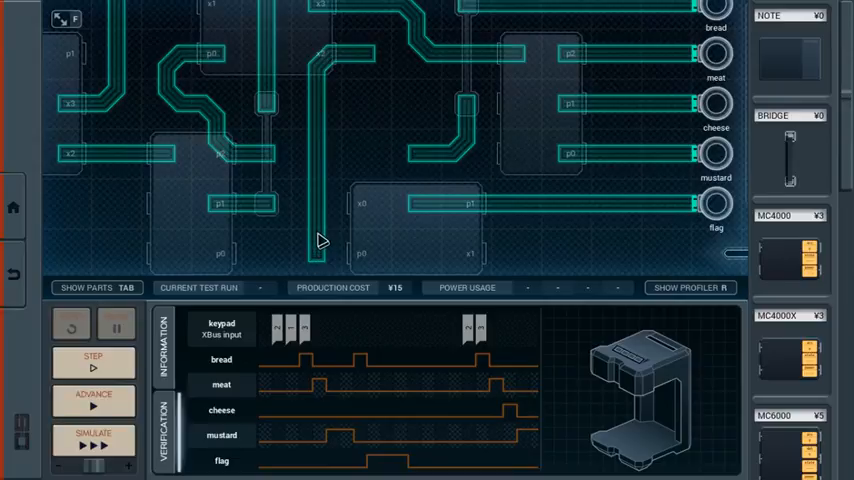
{"action": "left_click", "coordinate": [85, 287]}
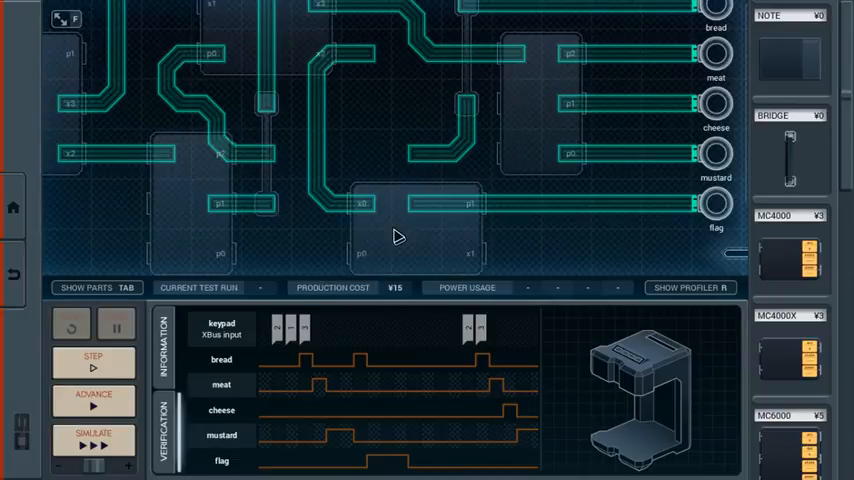
{"action": "left_click", "coordinate": [85, 288]}
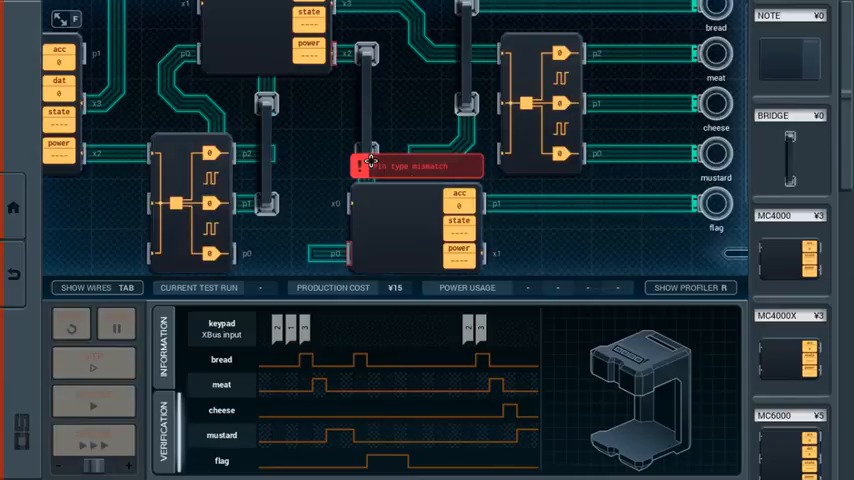
{"action": "mouse_move", "coordinate": [490, 260]}
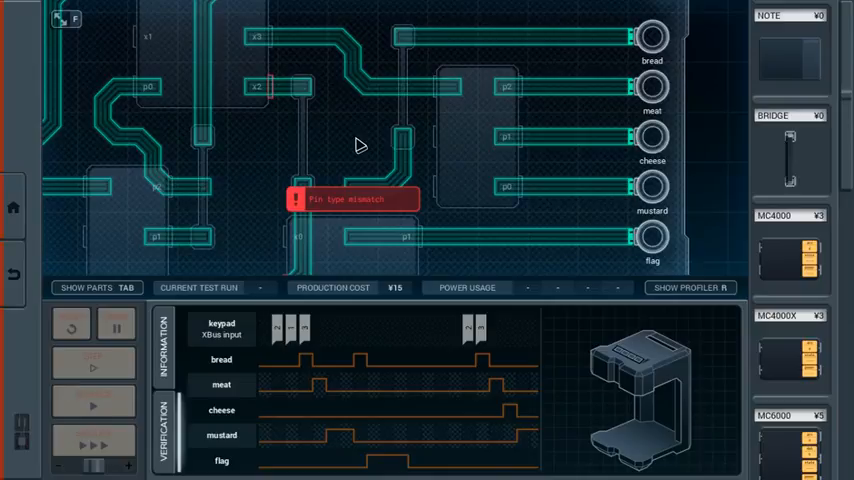
Move the MC controllers, DX300 demuxers and bridges into a more spread-out arrangement
{"action": "left_click", "coordinate": [85, 288]}
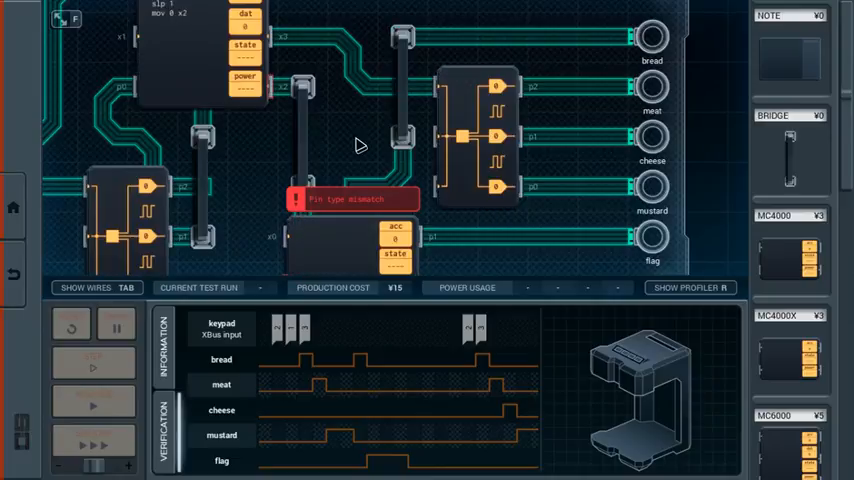
{"action": "mouse_move", "coordinate": [354, 135]}
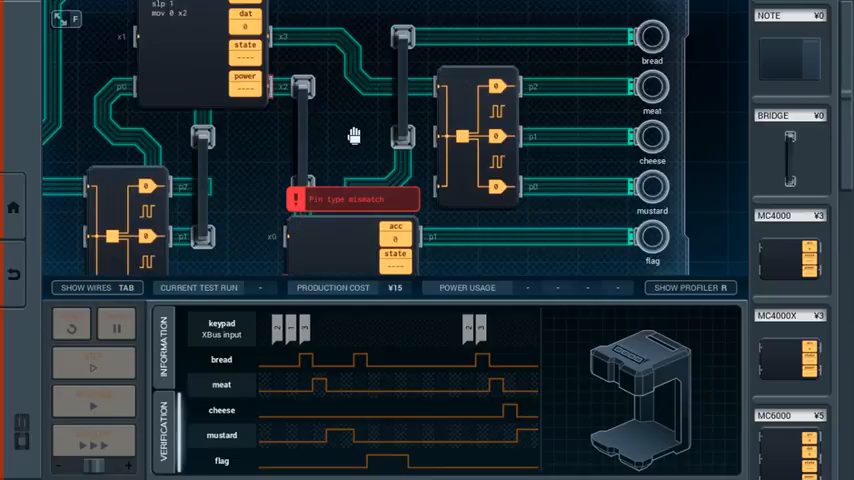
{"action": "mouse_move", "coordinate": [108, 238]}
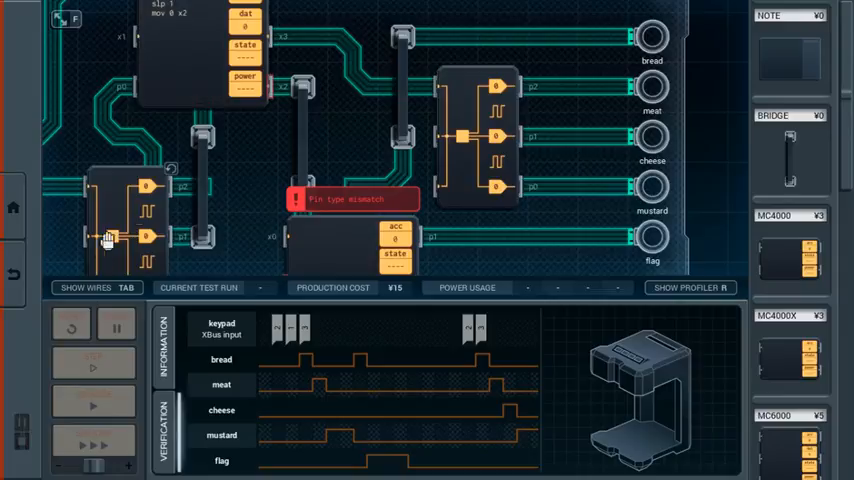
{"action": "mouse_move", "coordinate": [288, 200]}
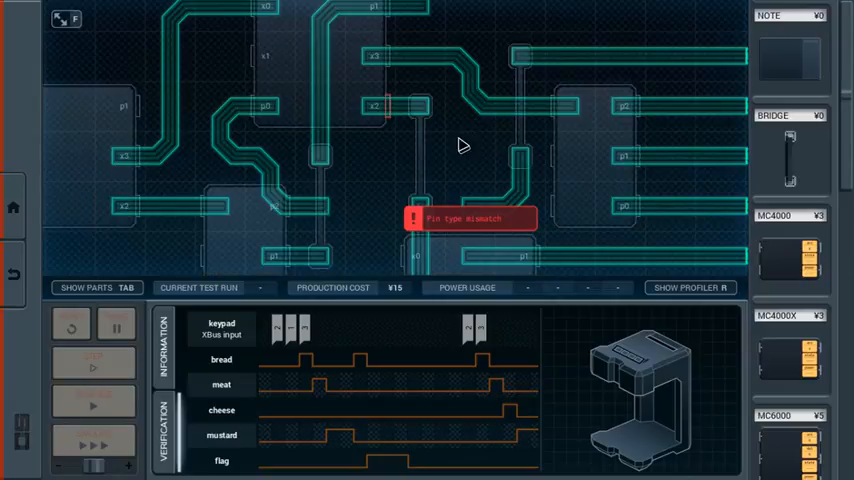
{"action": "mouse_move", "coordinate": [510, 91]}
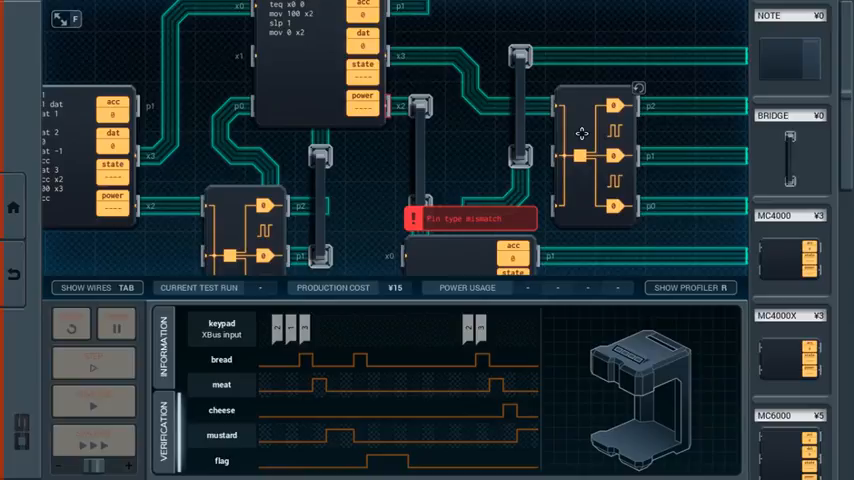
{"action": "left_click", "coordinate": [84, 288]}
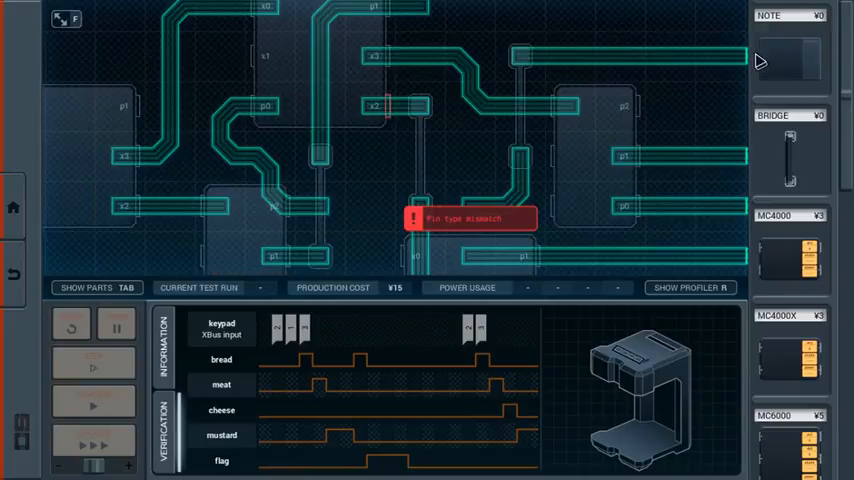
{"action": "mouse_move", "coordinate": [695, 71]}
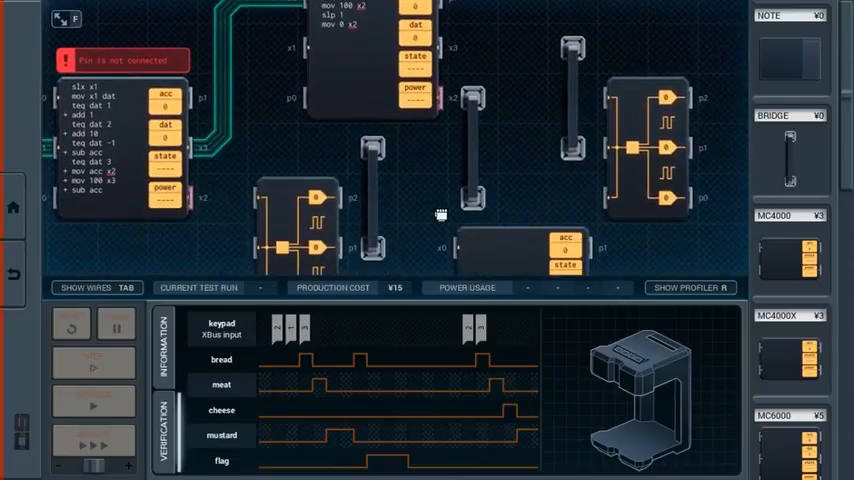
Remove the bridges and regroup the two MC6000s and DX300, dropping cost to ¥11
{"action": "left_click", "coordinate": [85, 287]}
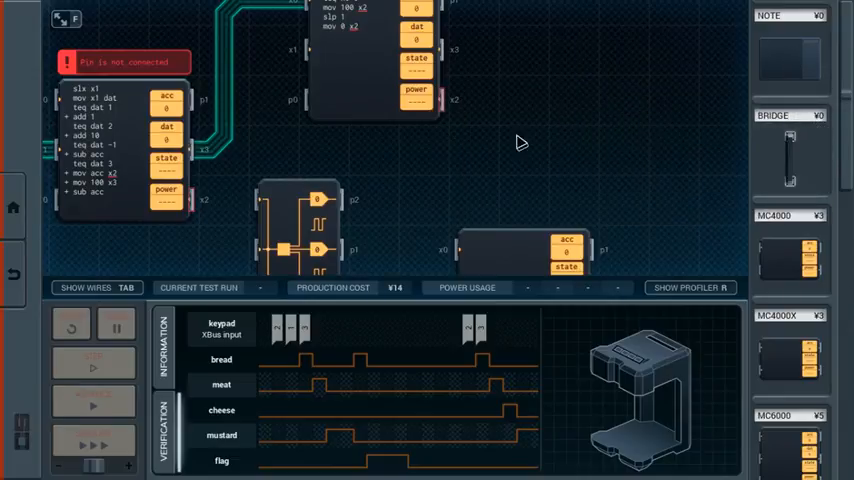
{"action": "mouse_move", "coordinate": [405, 70]}
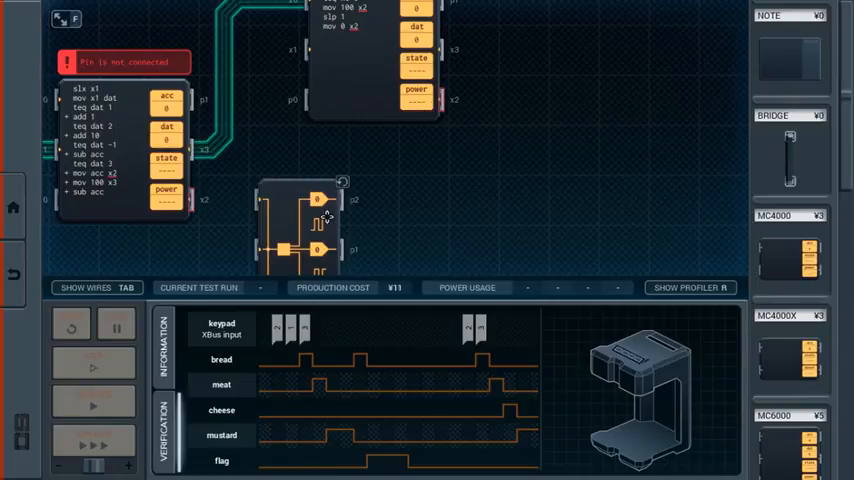
{"action": "left_click_drag", "start_coordinate": [300, 225], "coordinate": [600, 100]}
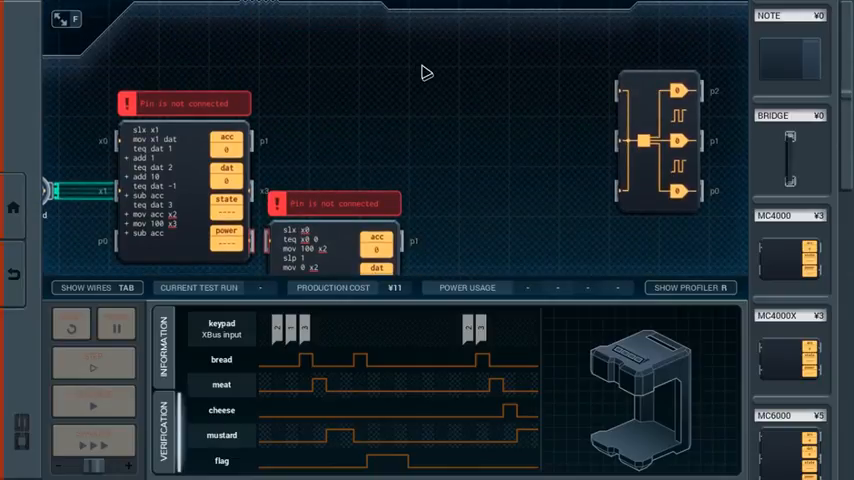
Connect the first MC6000's x2 to the second MC6000's x0
{"action": "left_click", "coordinate": [85, 288]}
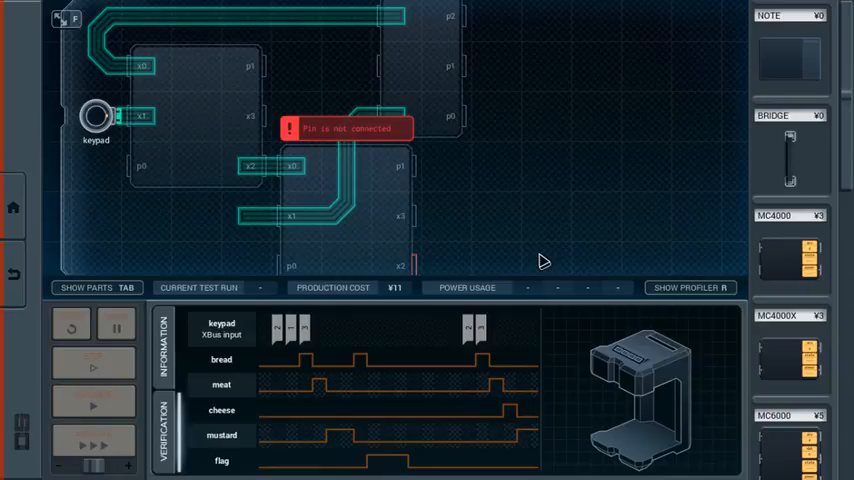
Swap the first MC6000's long x0 trace for a short x3 trace and delete the x1 wire
{"action": "left_click", "coordinate": [88, 288]}
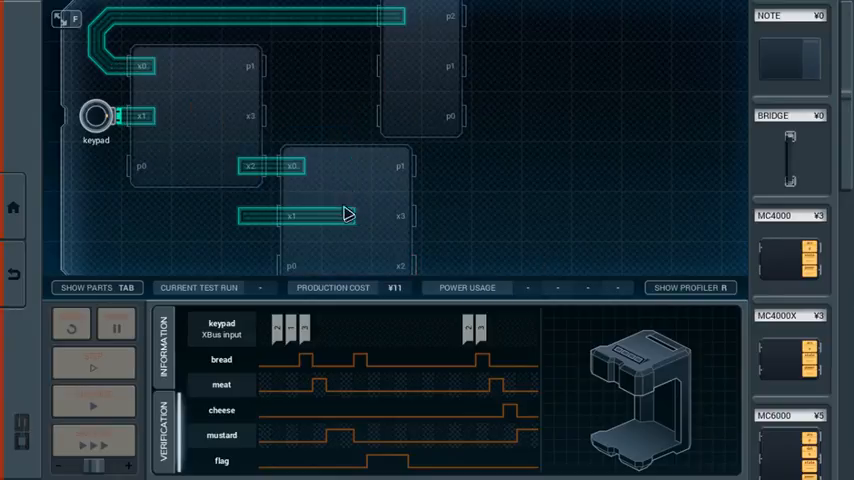
{"action": "left_click", "coordinate": [84, 287]}
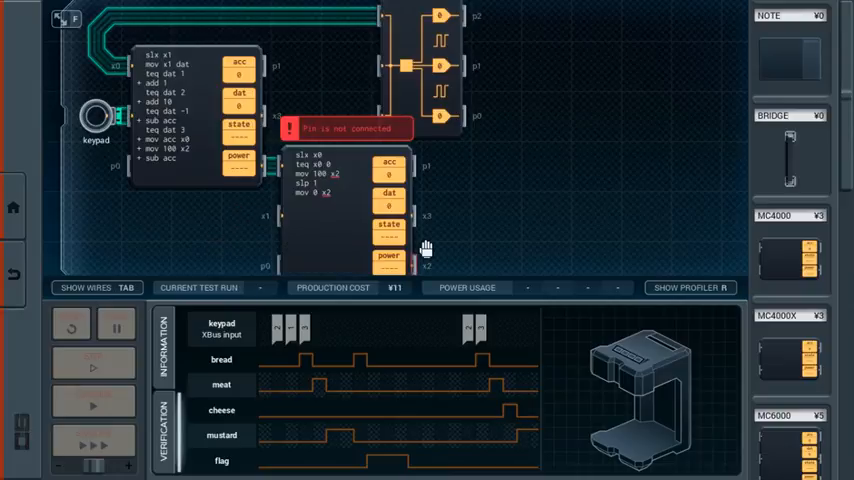
{"action": "mouse_move", "coordinate": [512, 147]}
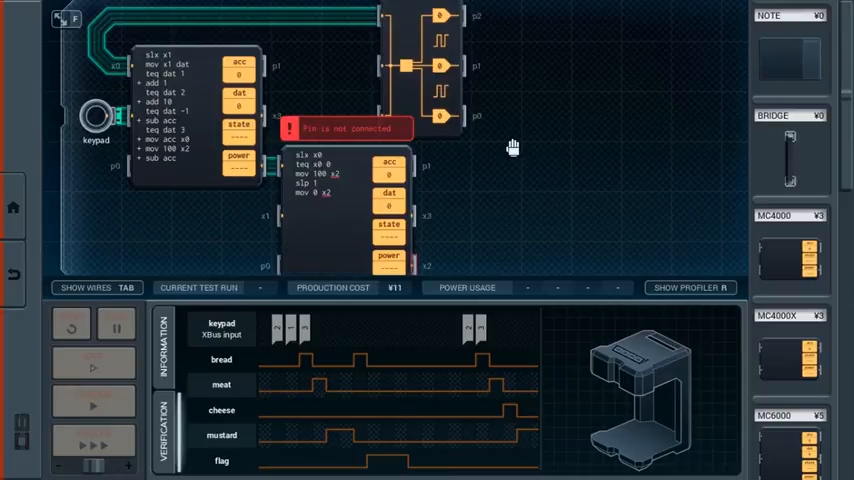
{"action": "mouse_move", "coordinate": [507, 112]}
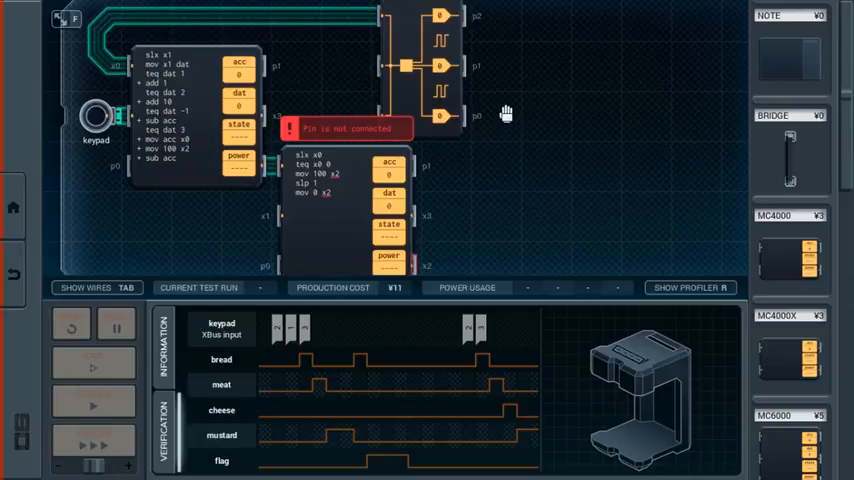
{"action": "left_click", "coordinate": [85, 288]}
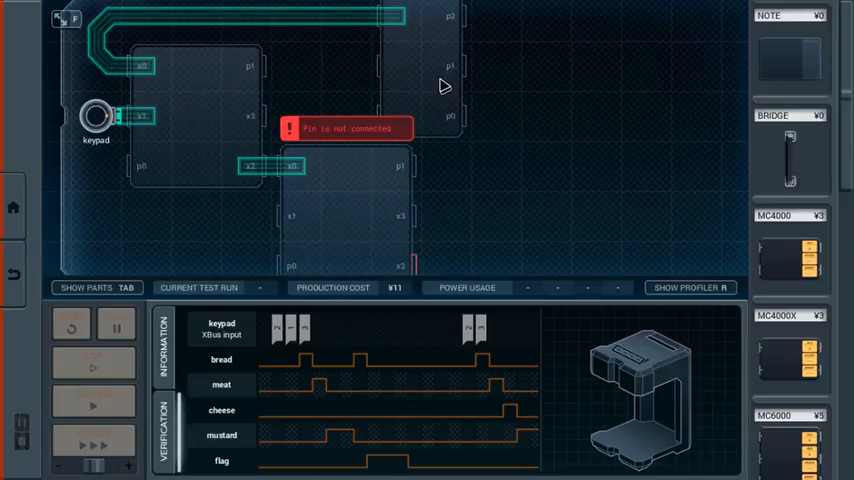
{"action": "left_click", "coordinate": [85, 287]}
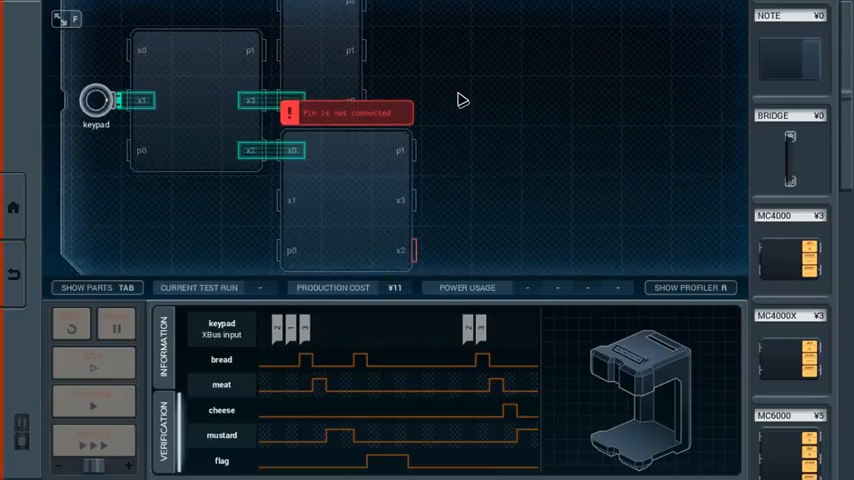
{"action": "mouse_move", "coordinate": [307, 234]}
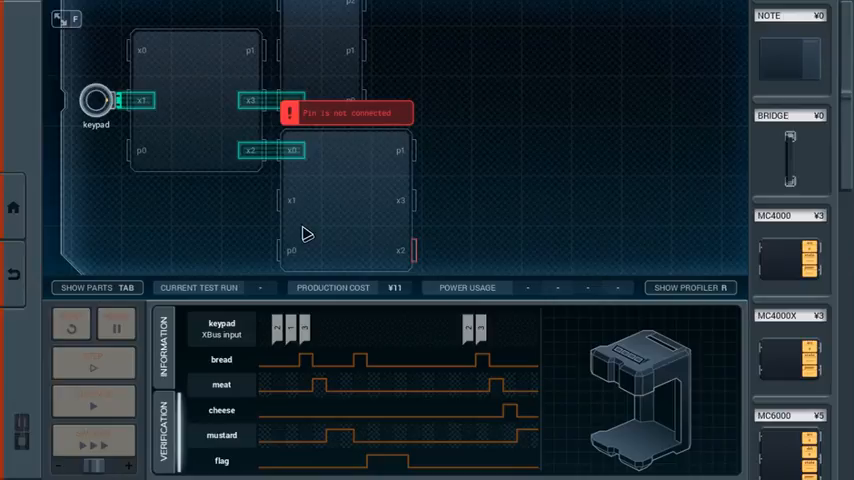
{"action": "mouse_move", "coordinate": [428, 166]}
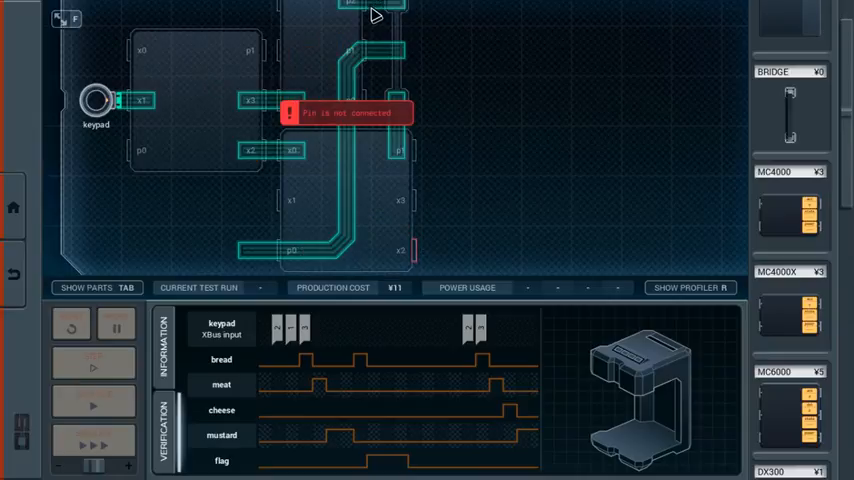
{"action": "mouse_move", "coordinate": [475, 183]}
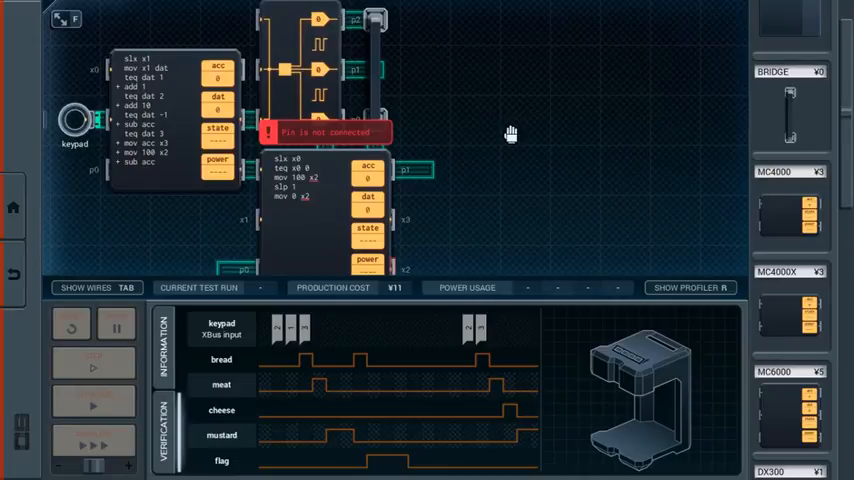
{"action": "mouse_move", "coordinate": [517, 143]}
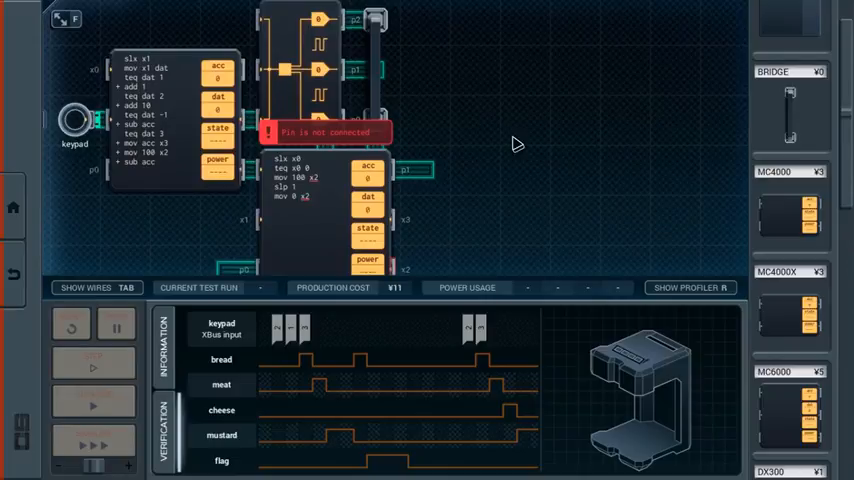